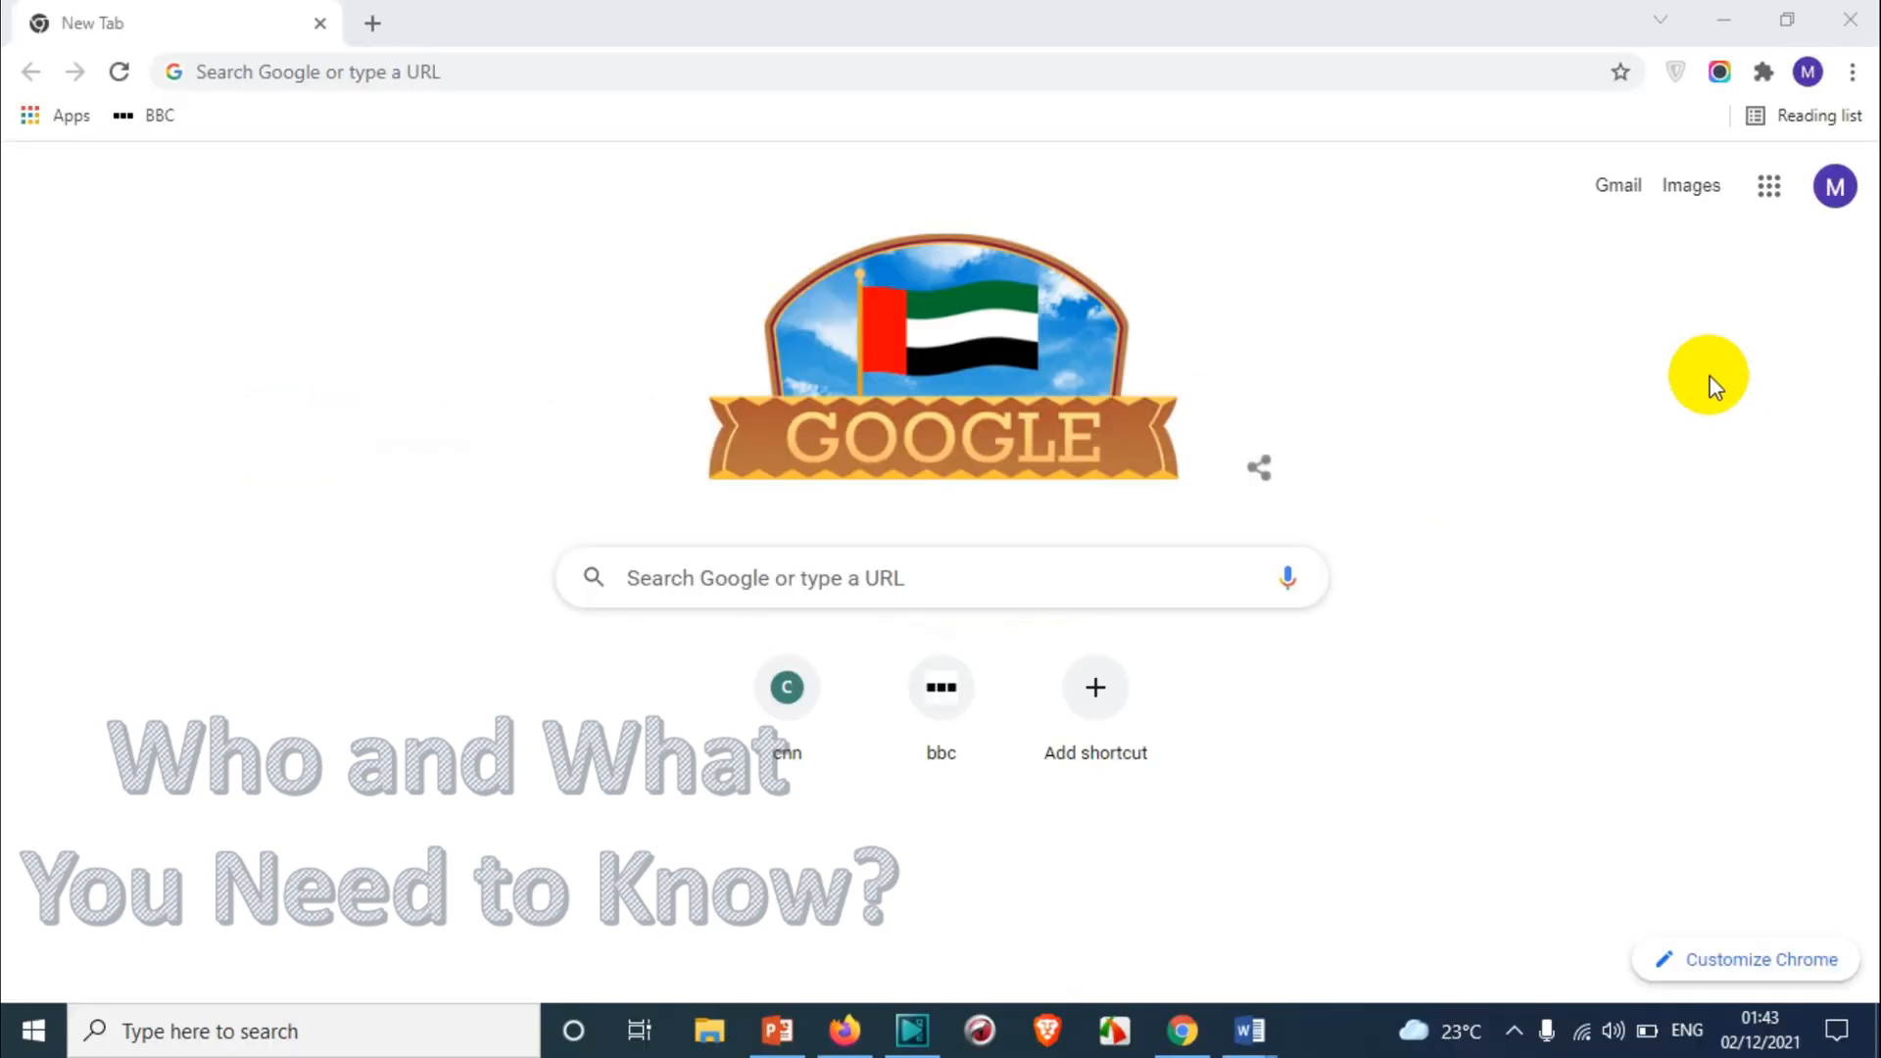
{"action": "mouse_move", "coordinate": [1772, 396]}
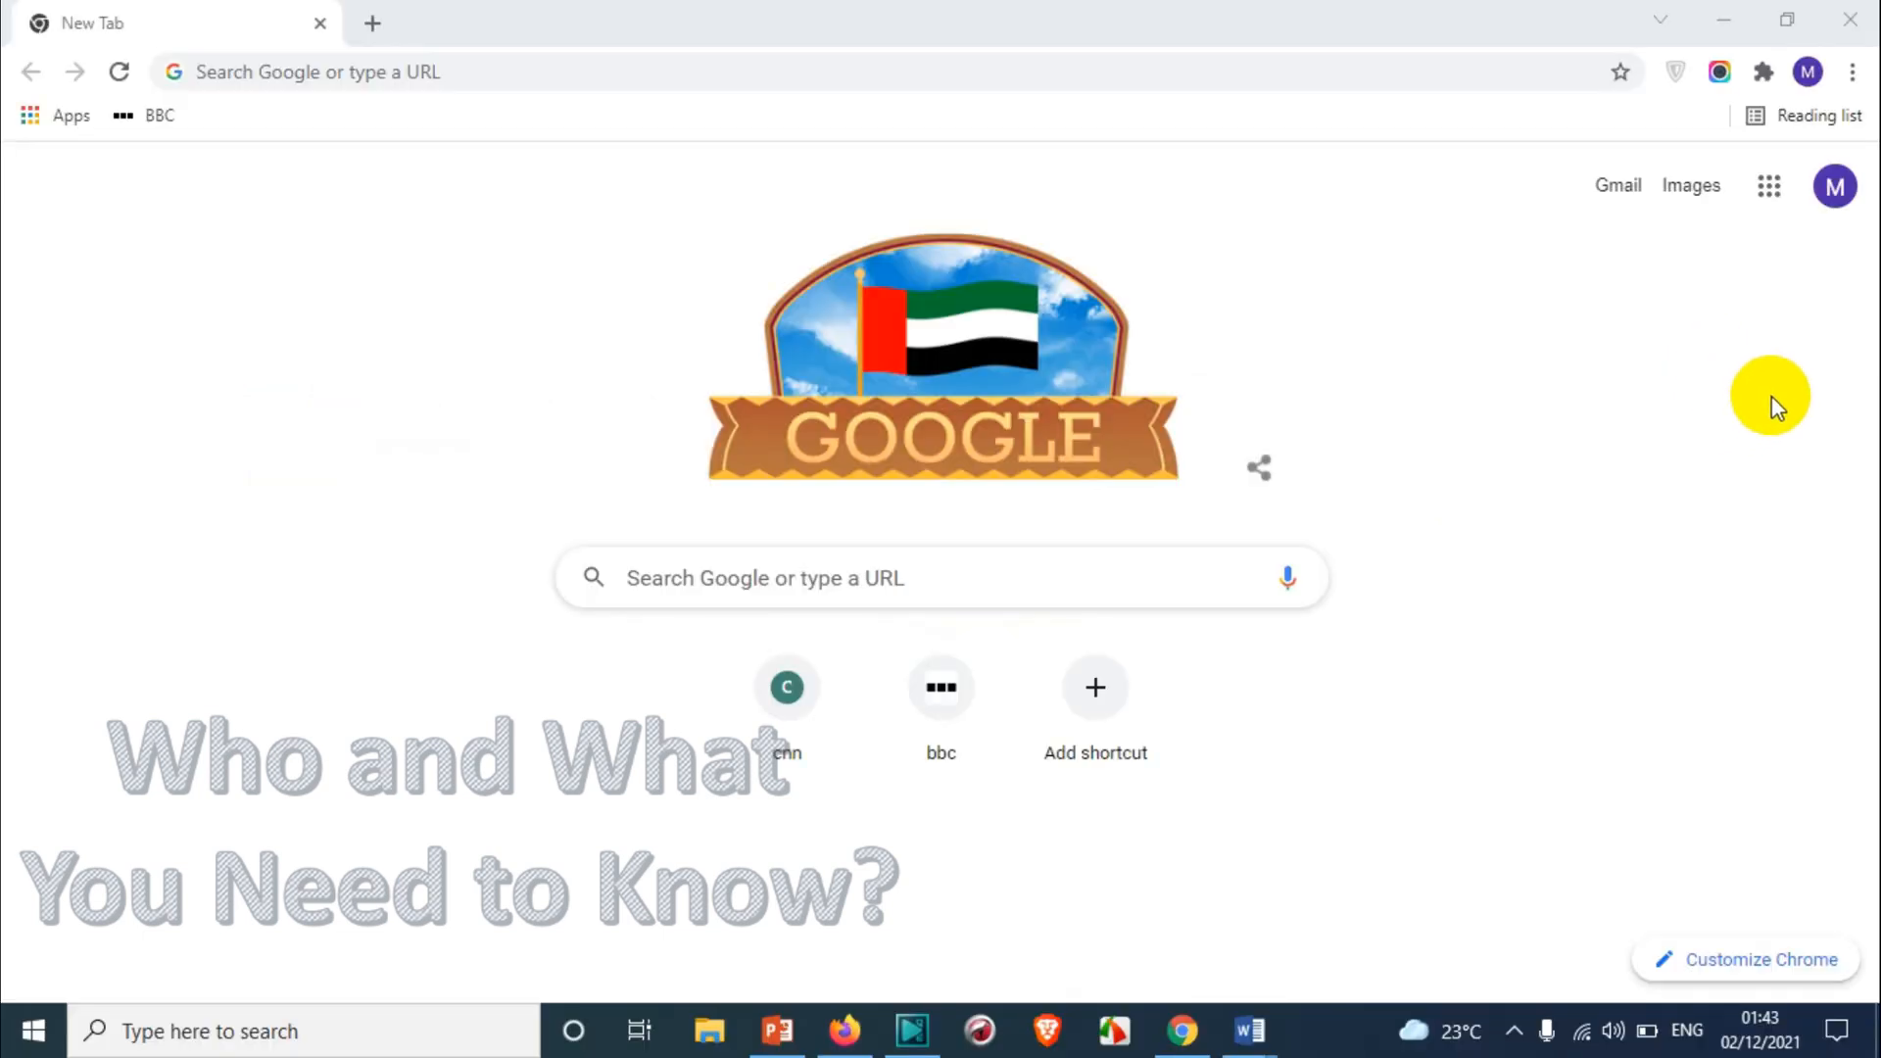
{"action": "mouse_move", "coordinate": [1740, 342]}
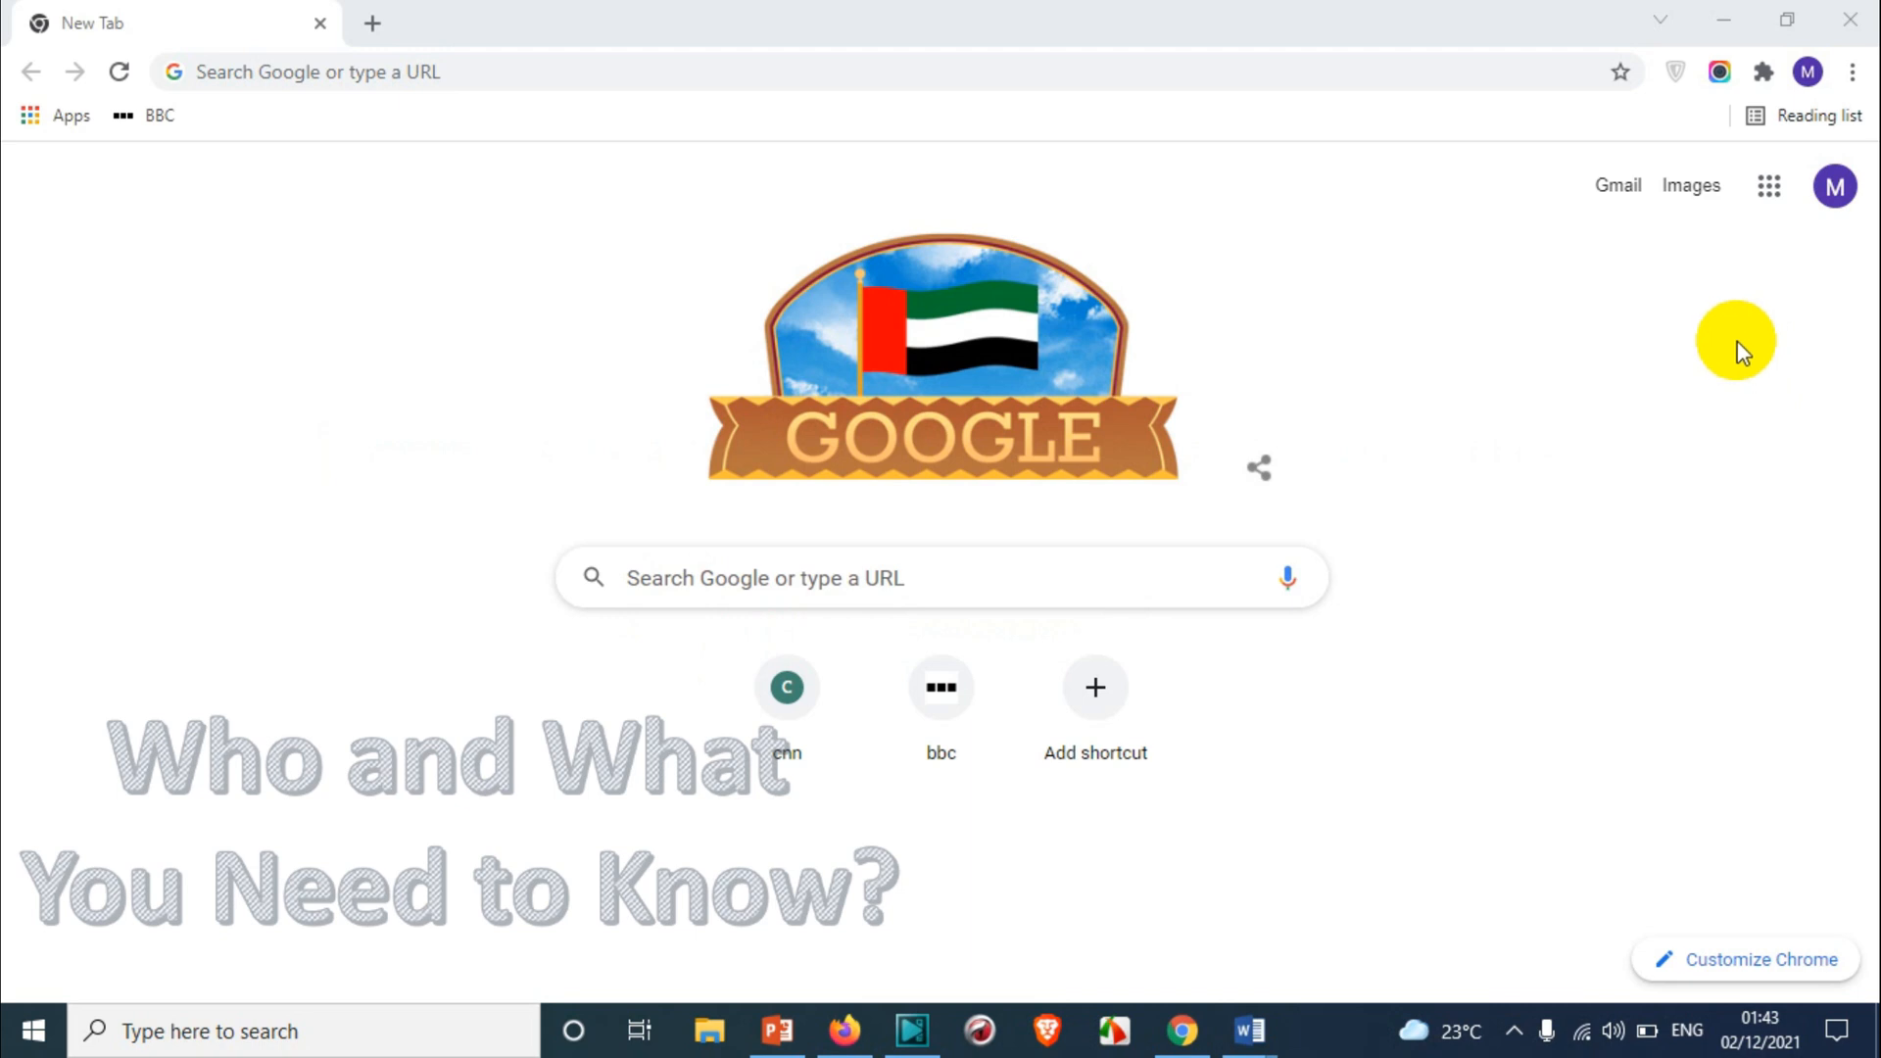
{"action": "mouse_move", "coordinate": [1724, 332]}
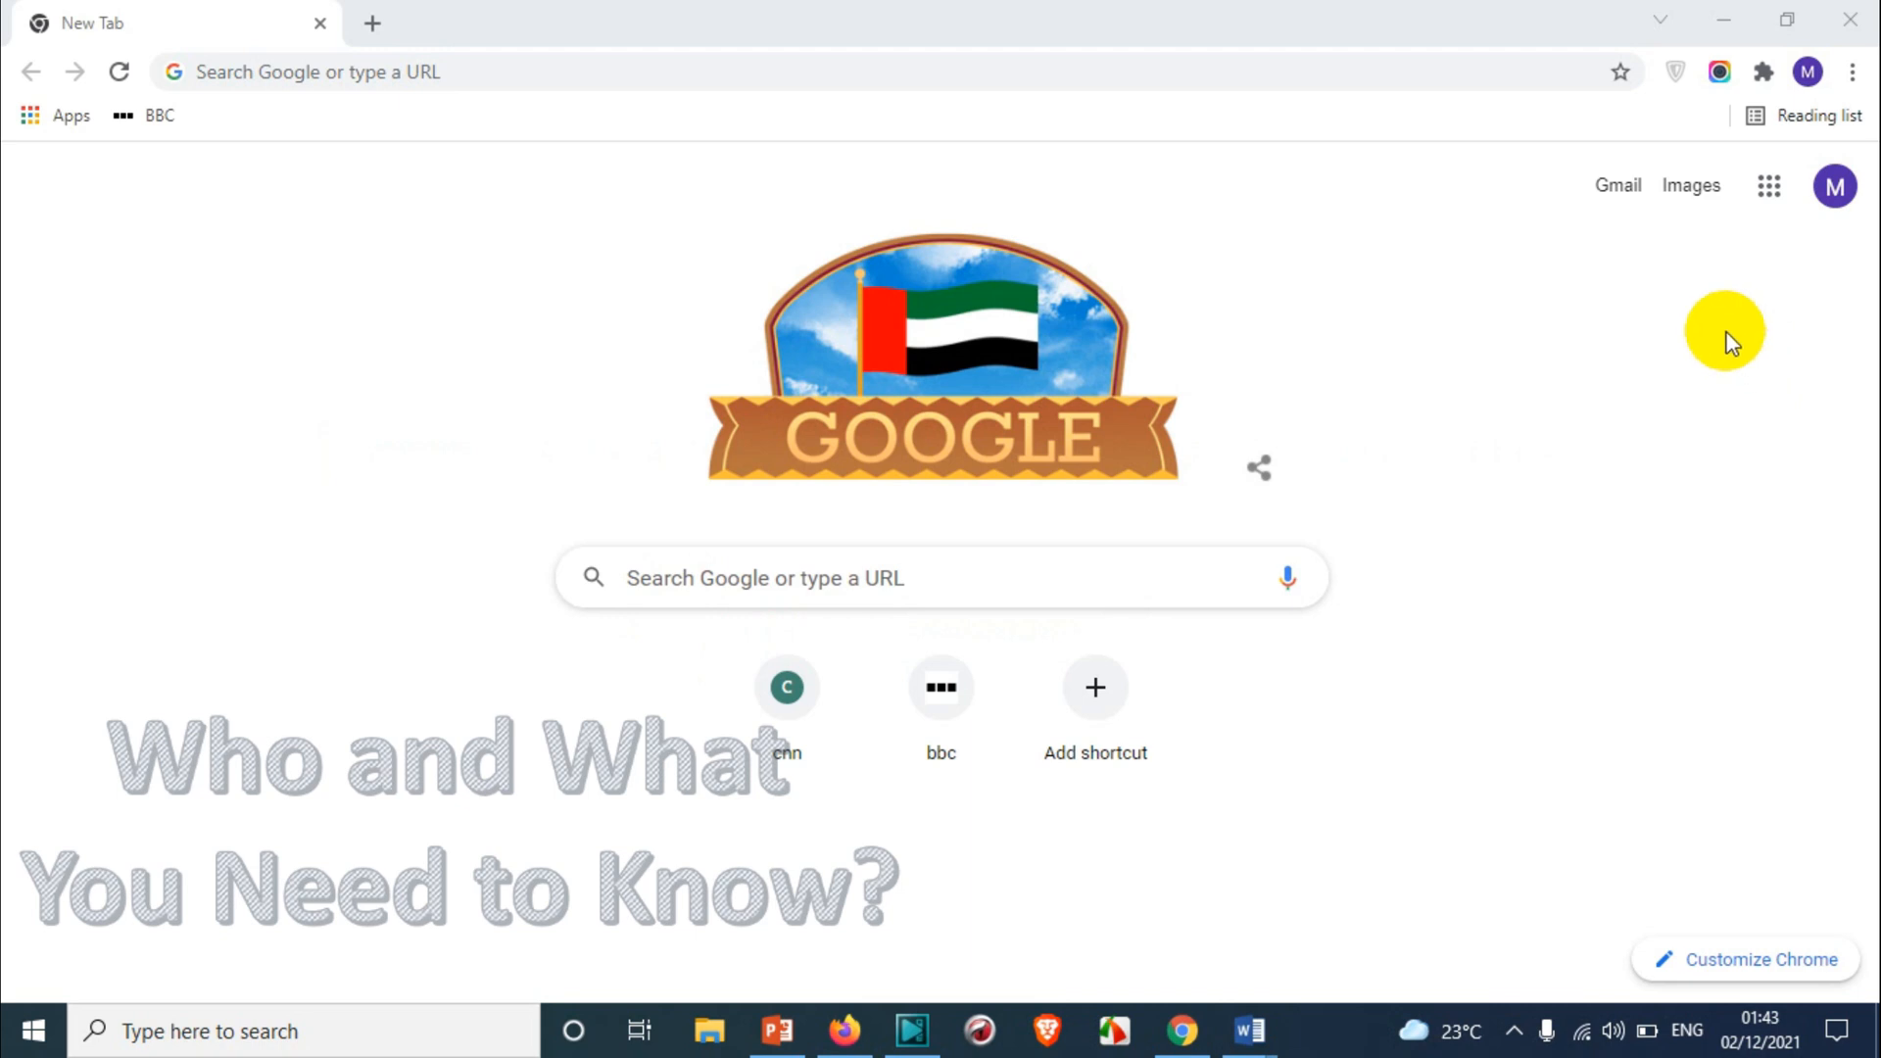
{"action": "mouse_move", "coordinate": [1674, 400]}
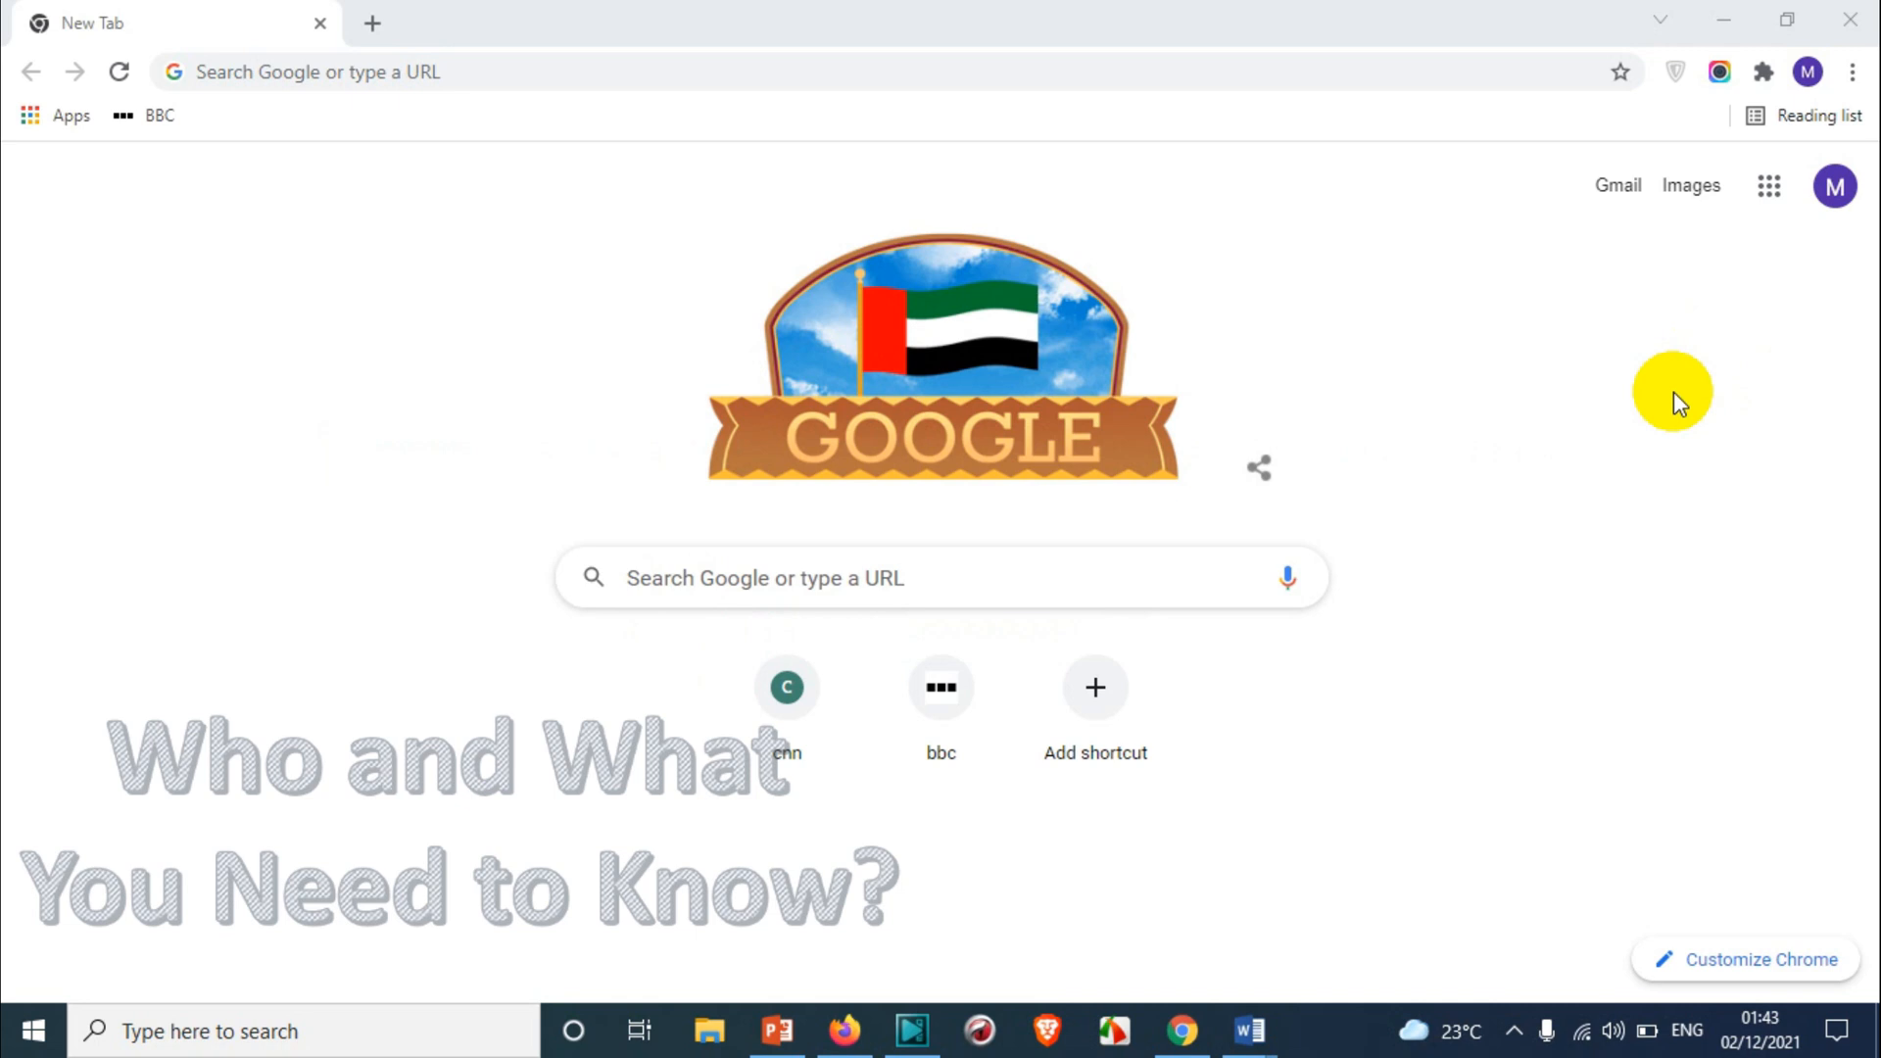
{"action": "mouse_move", "coordinate": [1822, 156]}
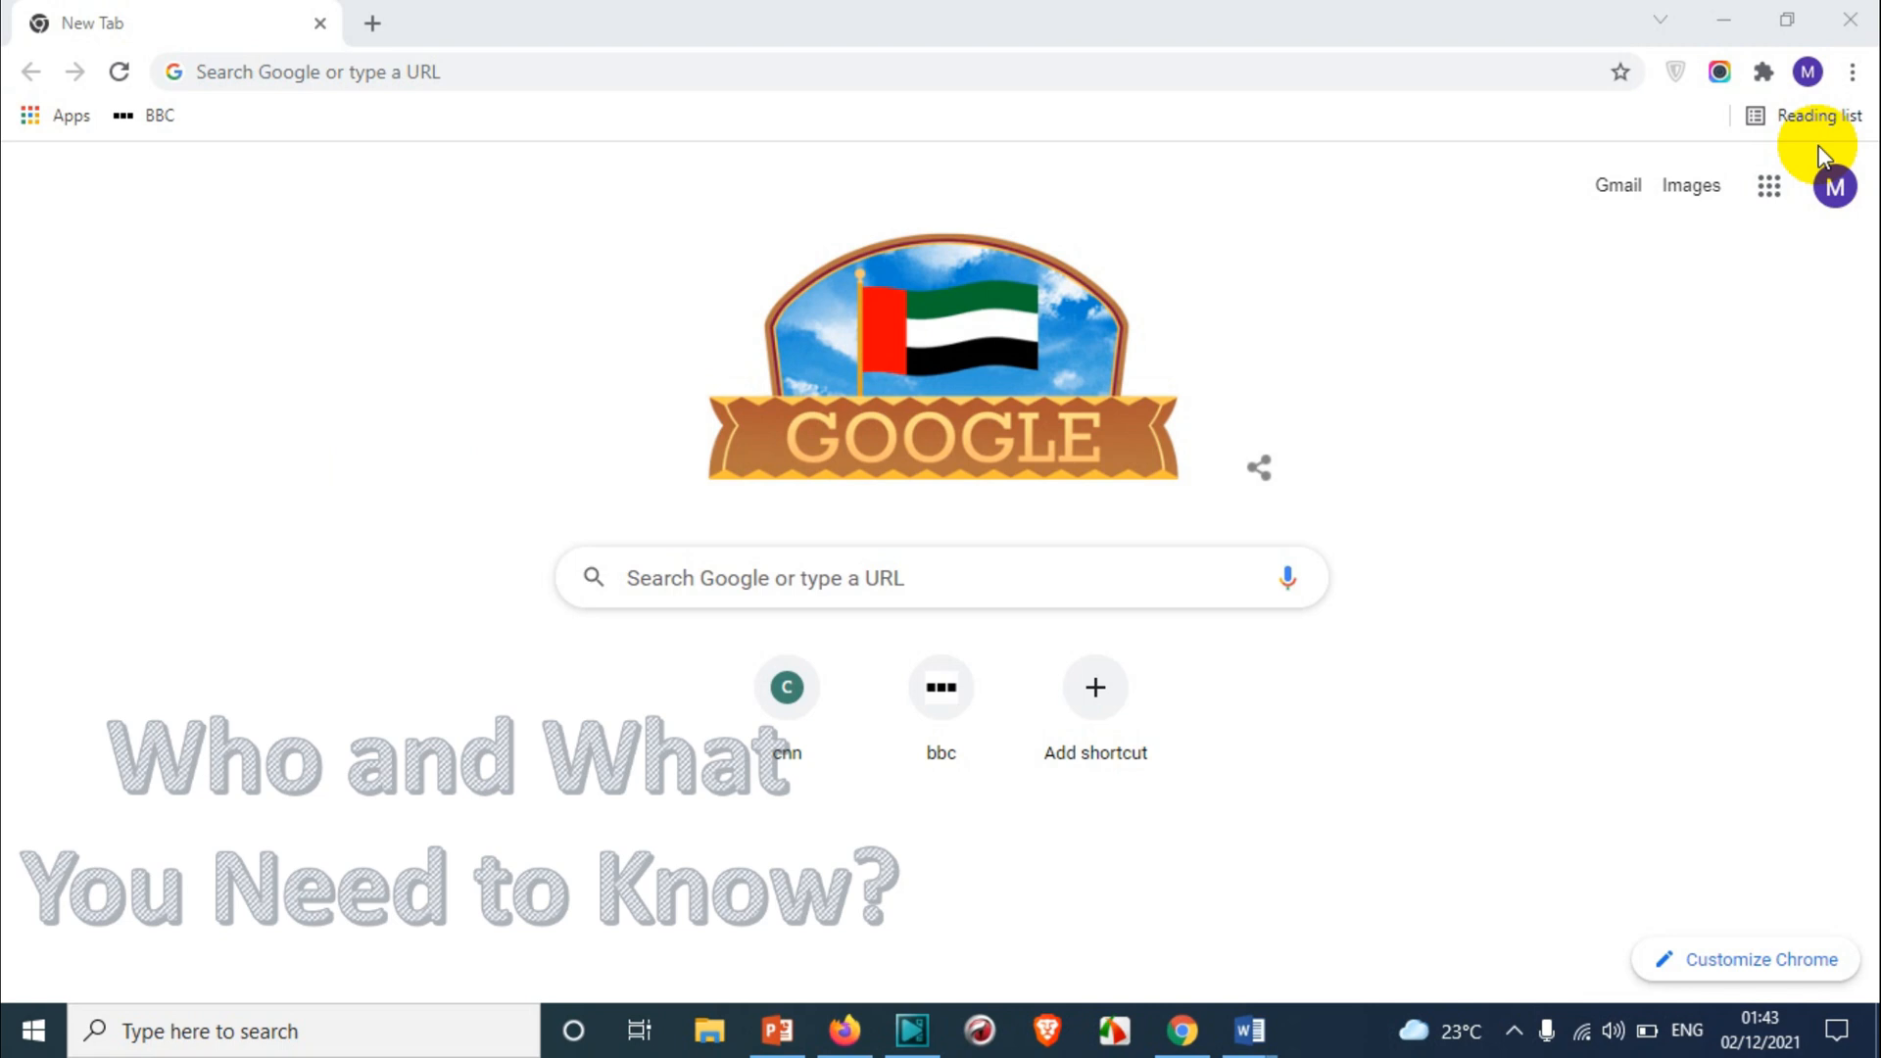
{"action": "mouse_move", "coordinate": [1736, 232]}
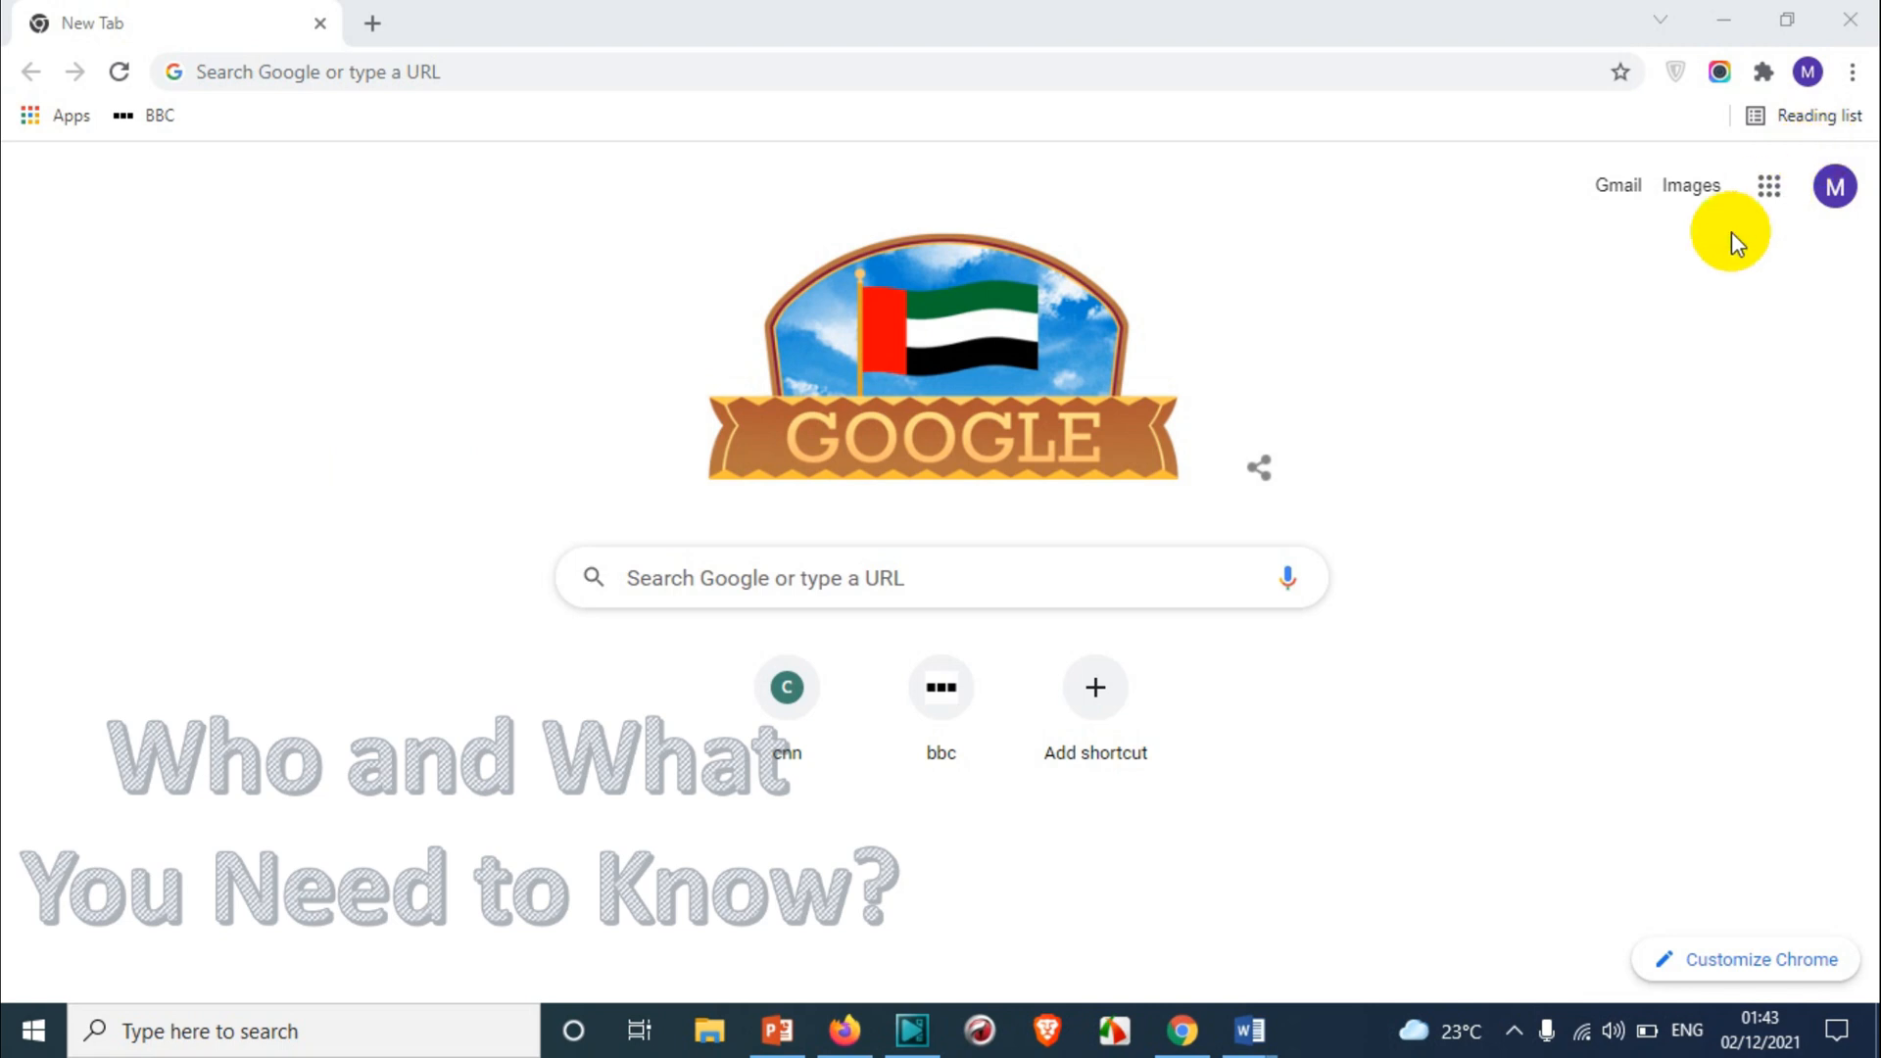
{"action": "mouse_move", "coordinate": [1644, 263]}
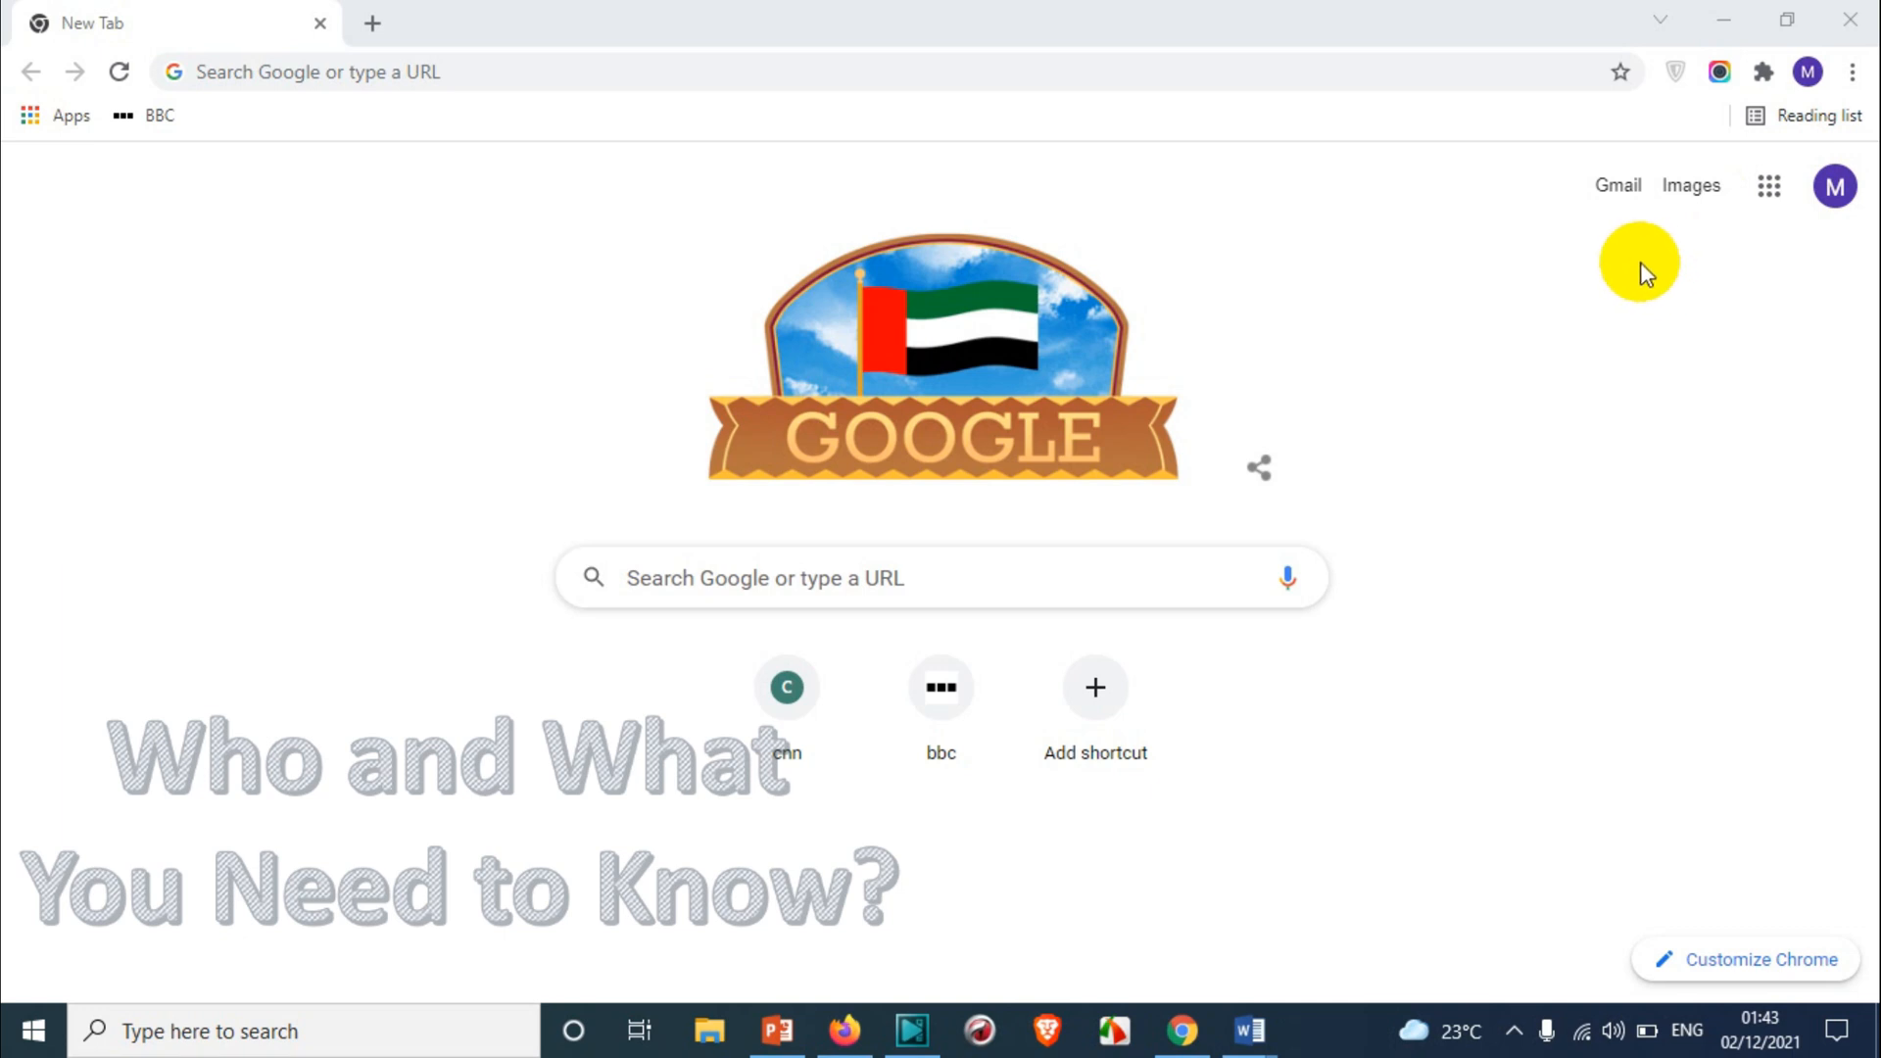
{"action": "mouse_move", "coordinate": [1596, 298]}
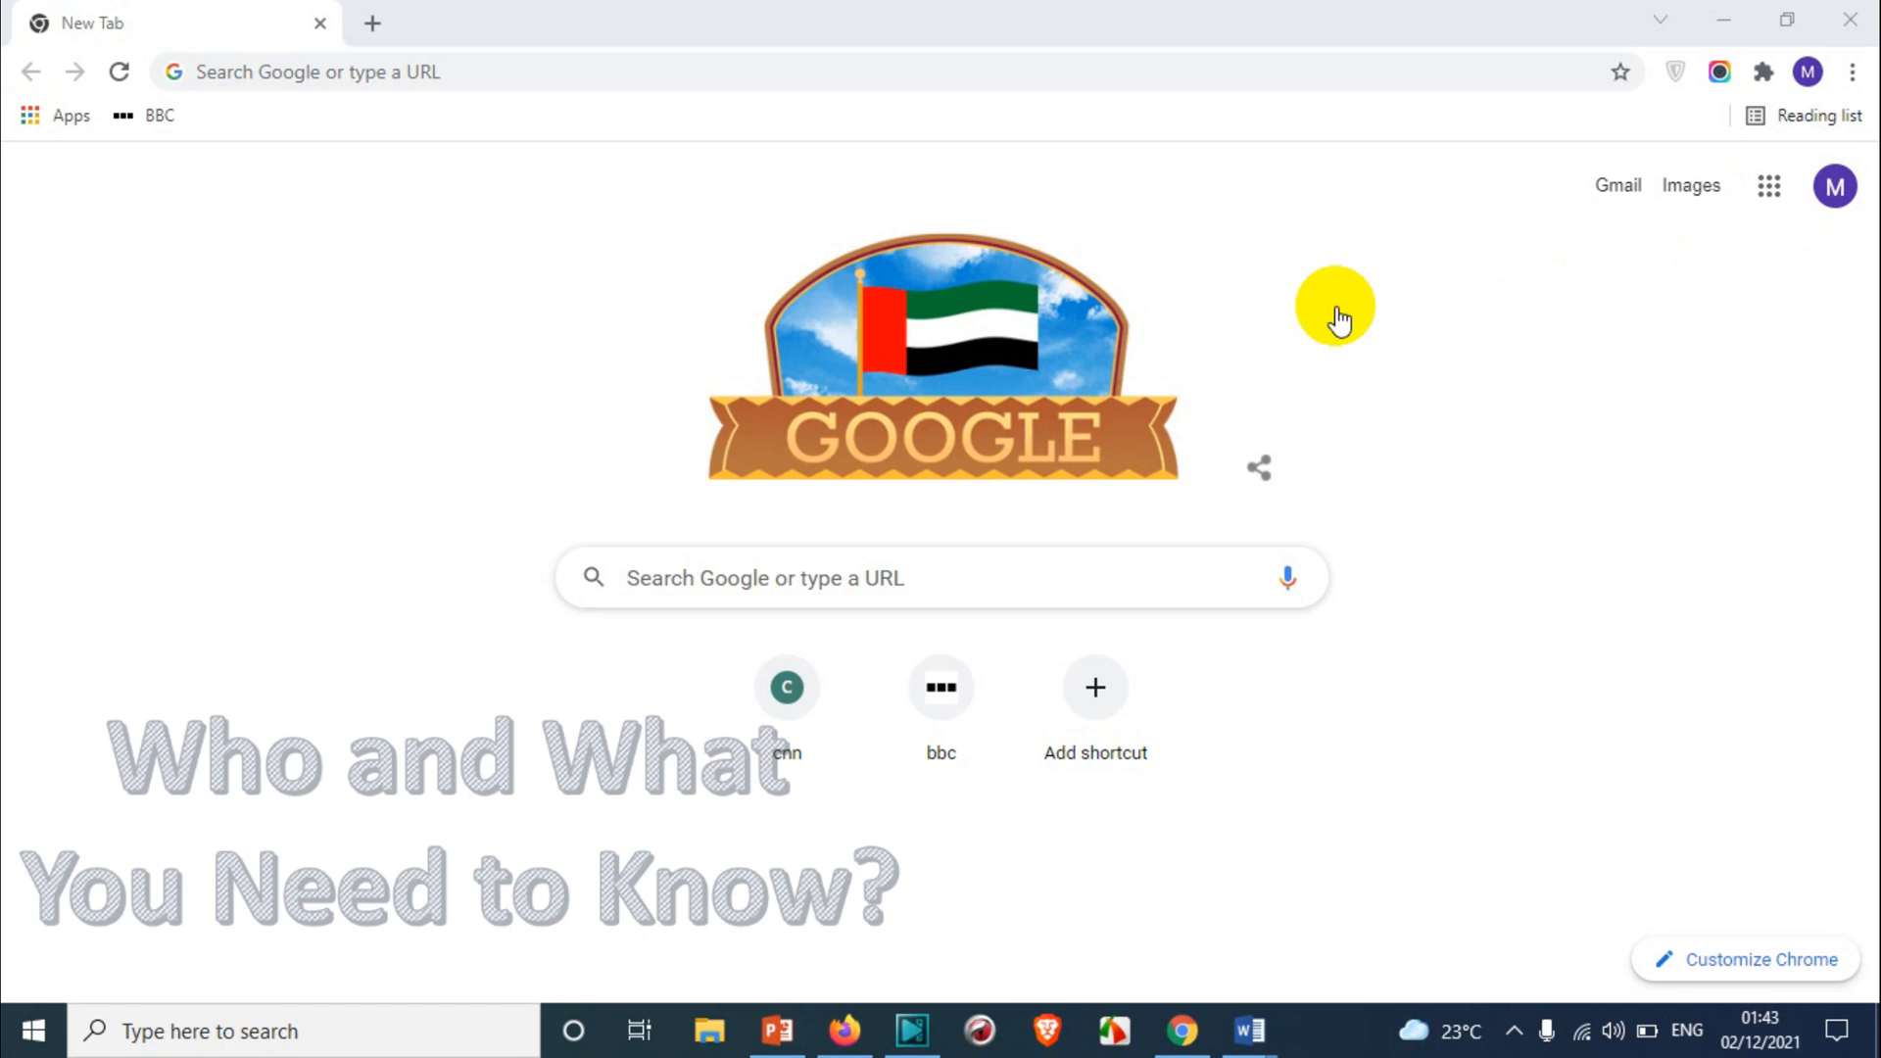
{"action": "mouse_move", "coordinate": [882, 132]}
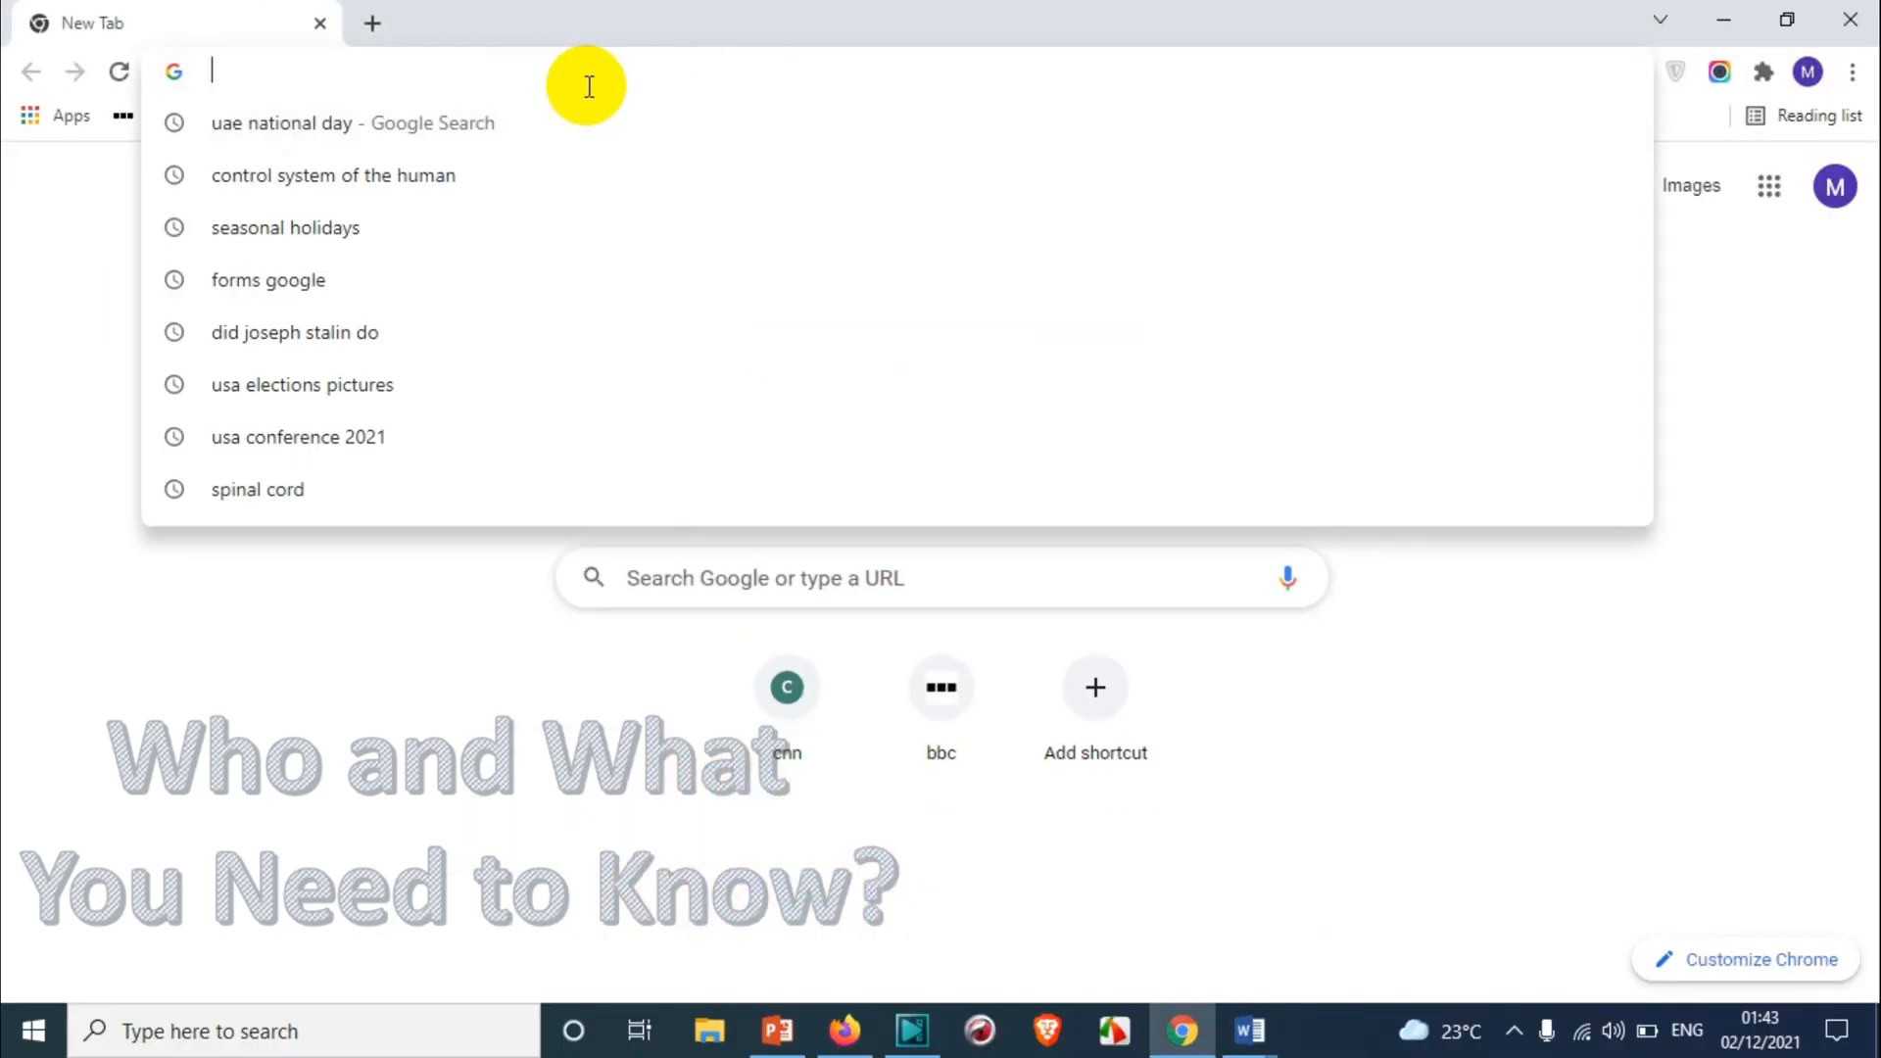
From google.com, search for Google Calendar and launch the Calendar app in Chrome.
{"action": "type", "text": "google.com"}
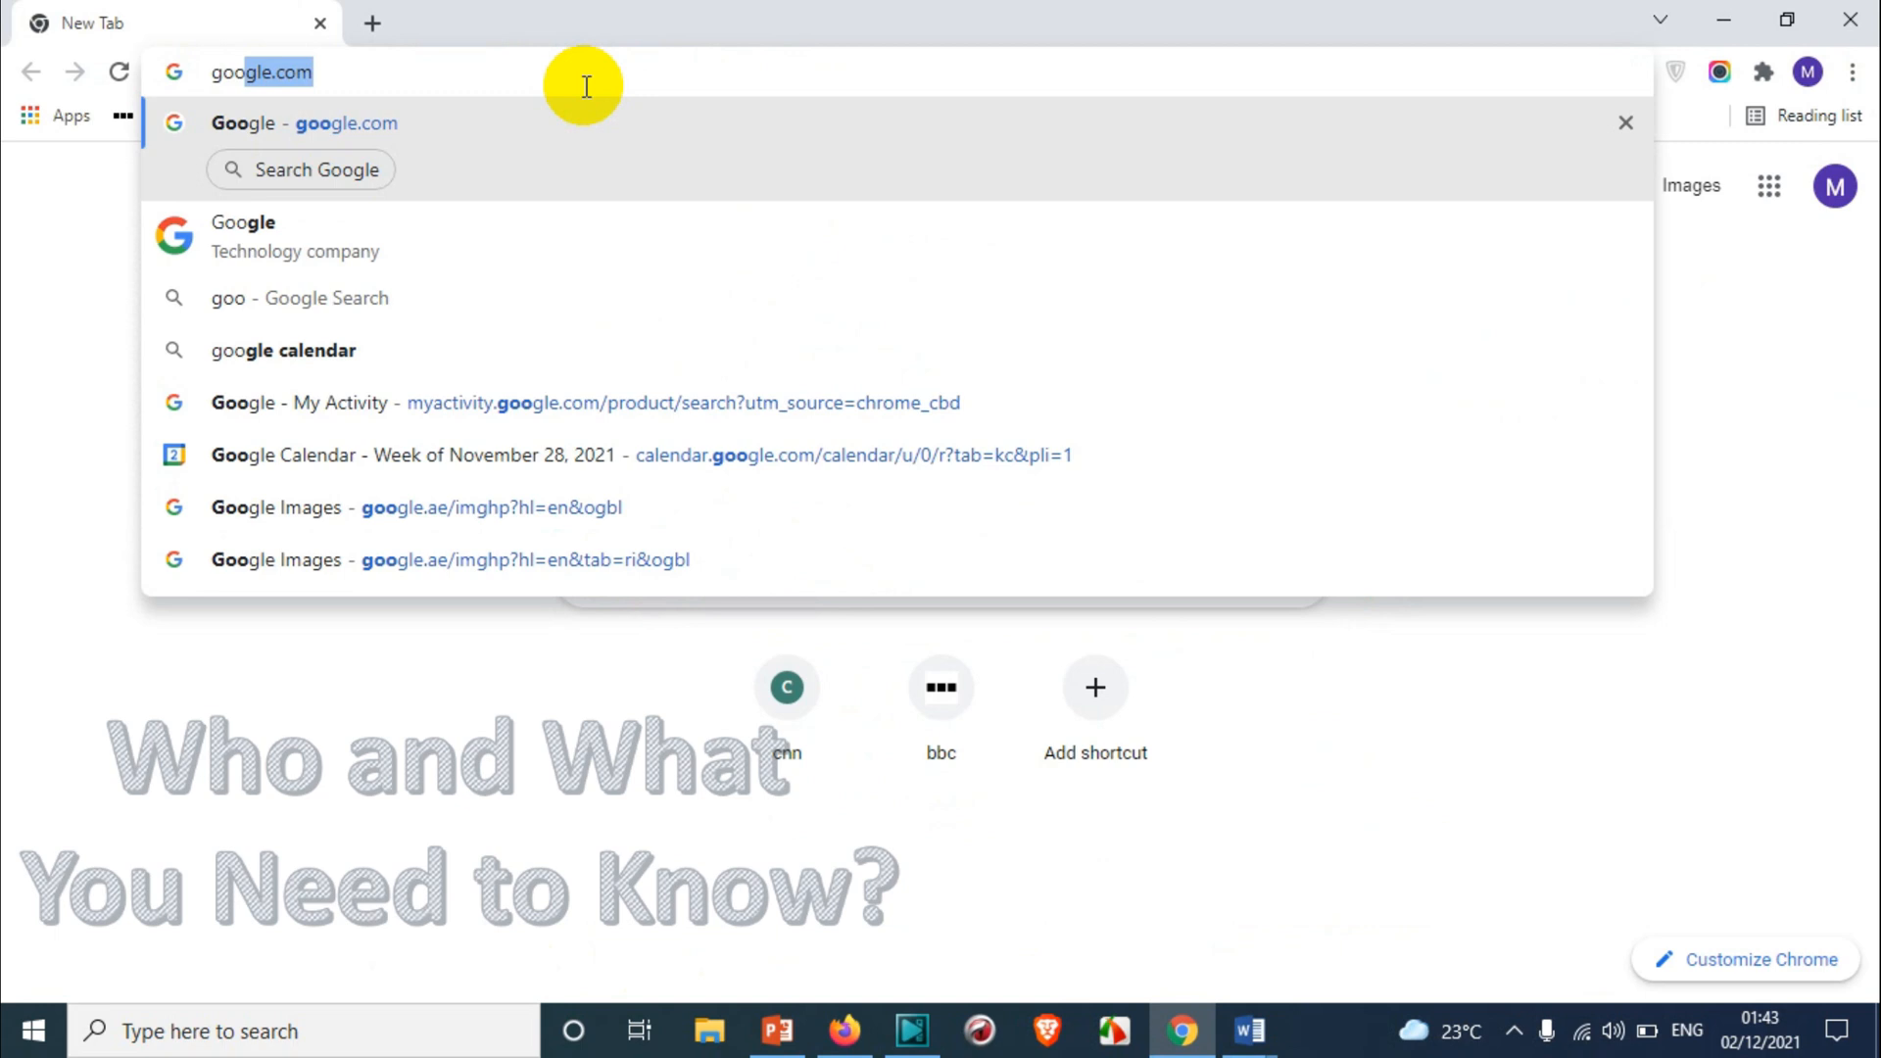
{"action": "left_click", "coordinate": [283, 349]}
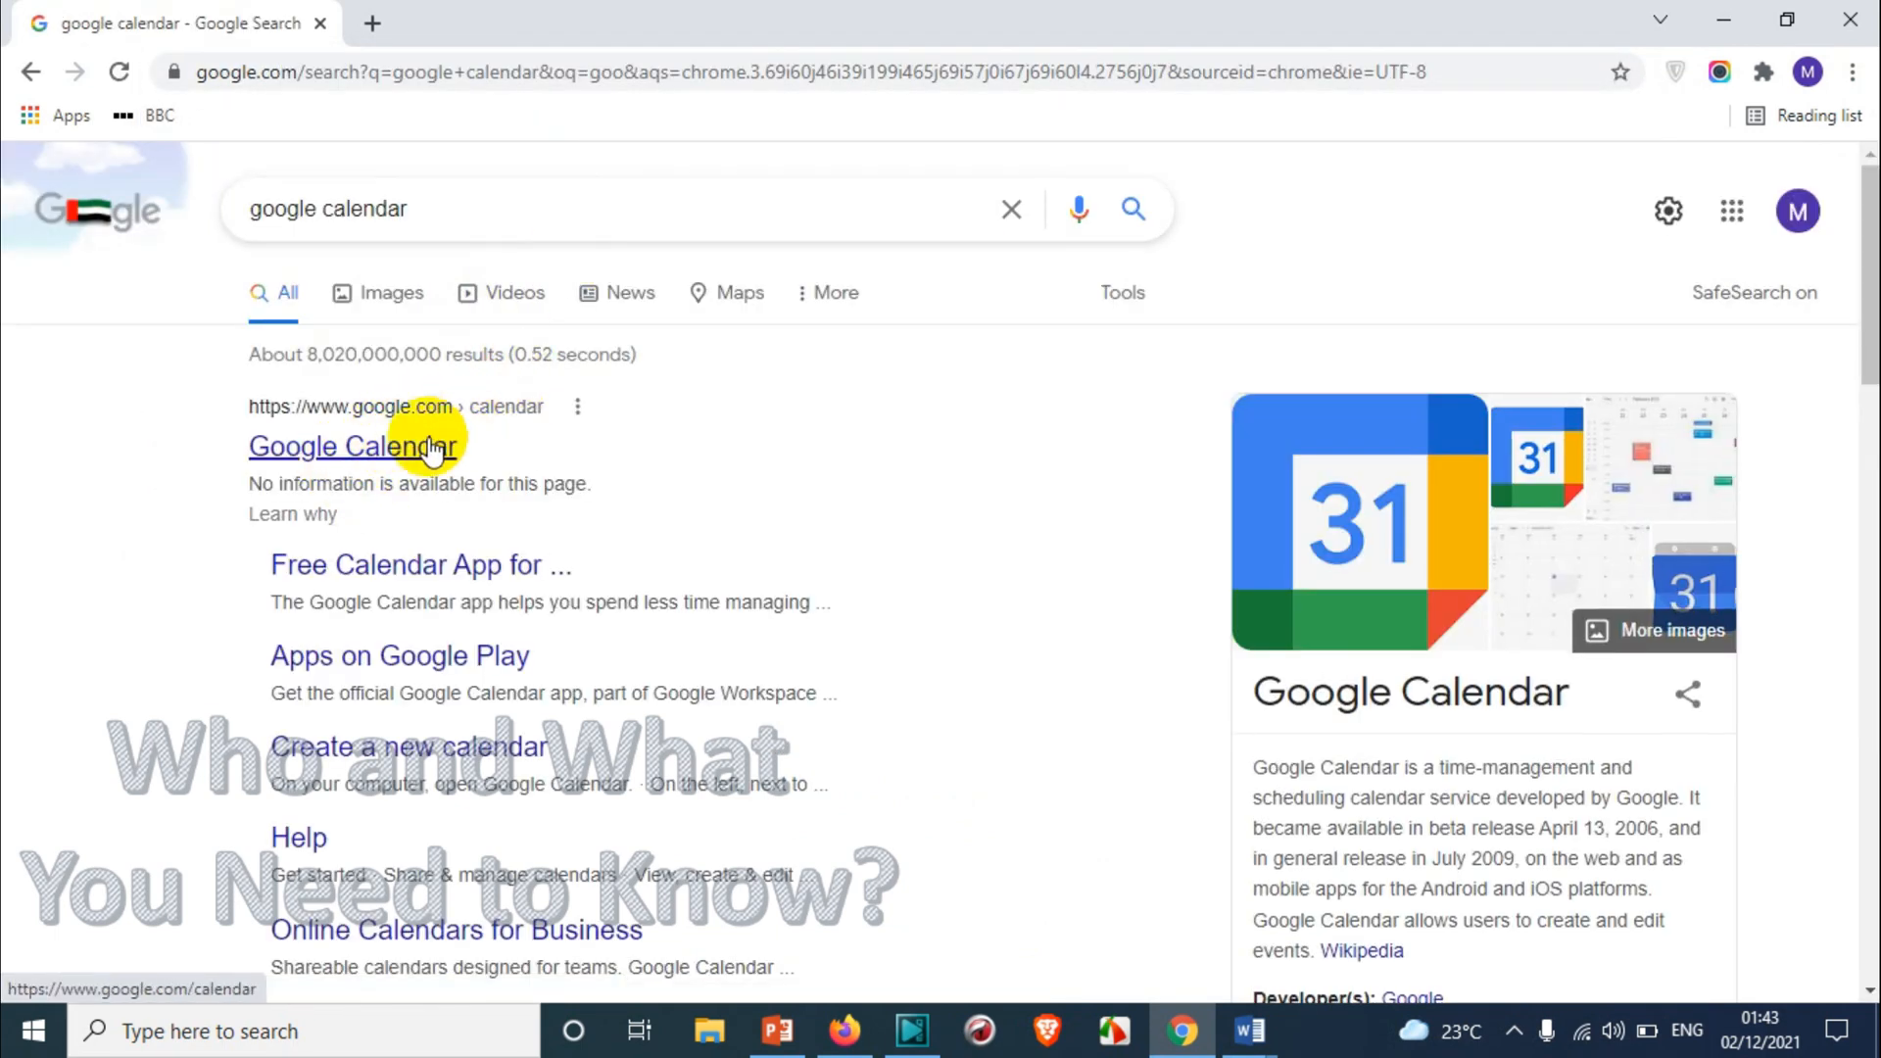
{"action": "left_click", "coordinate": [1731, 209]}
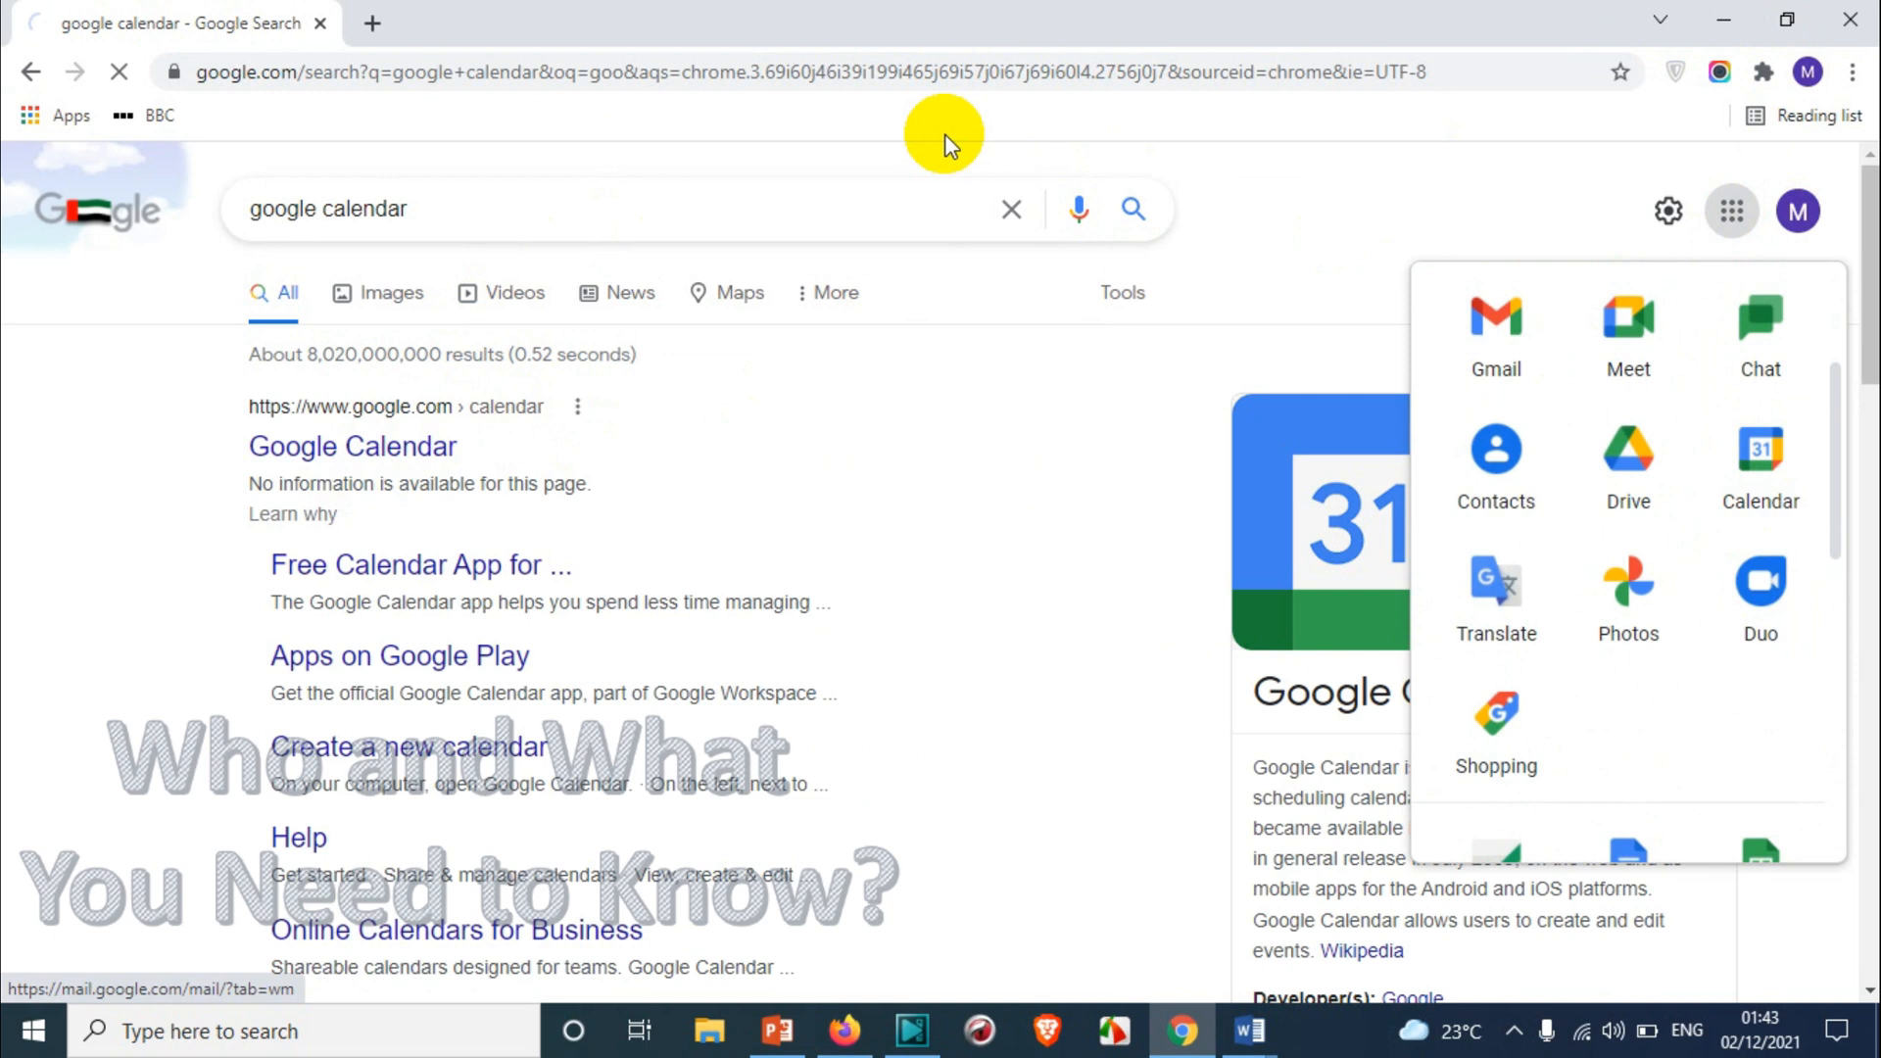
{"action": "left_click", "coordinate": [1759, 461]}
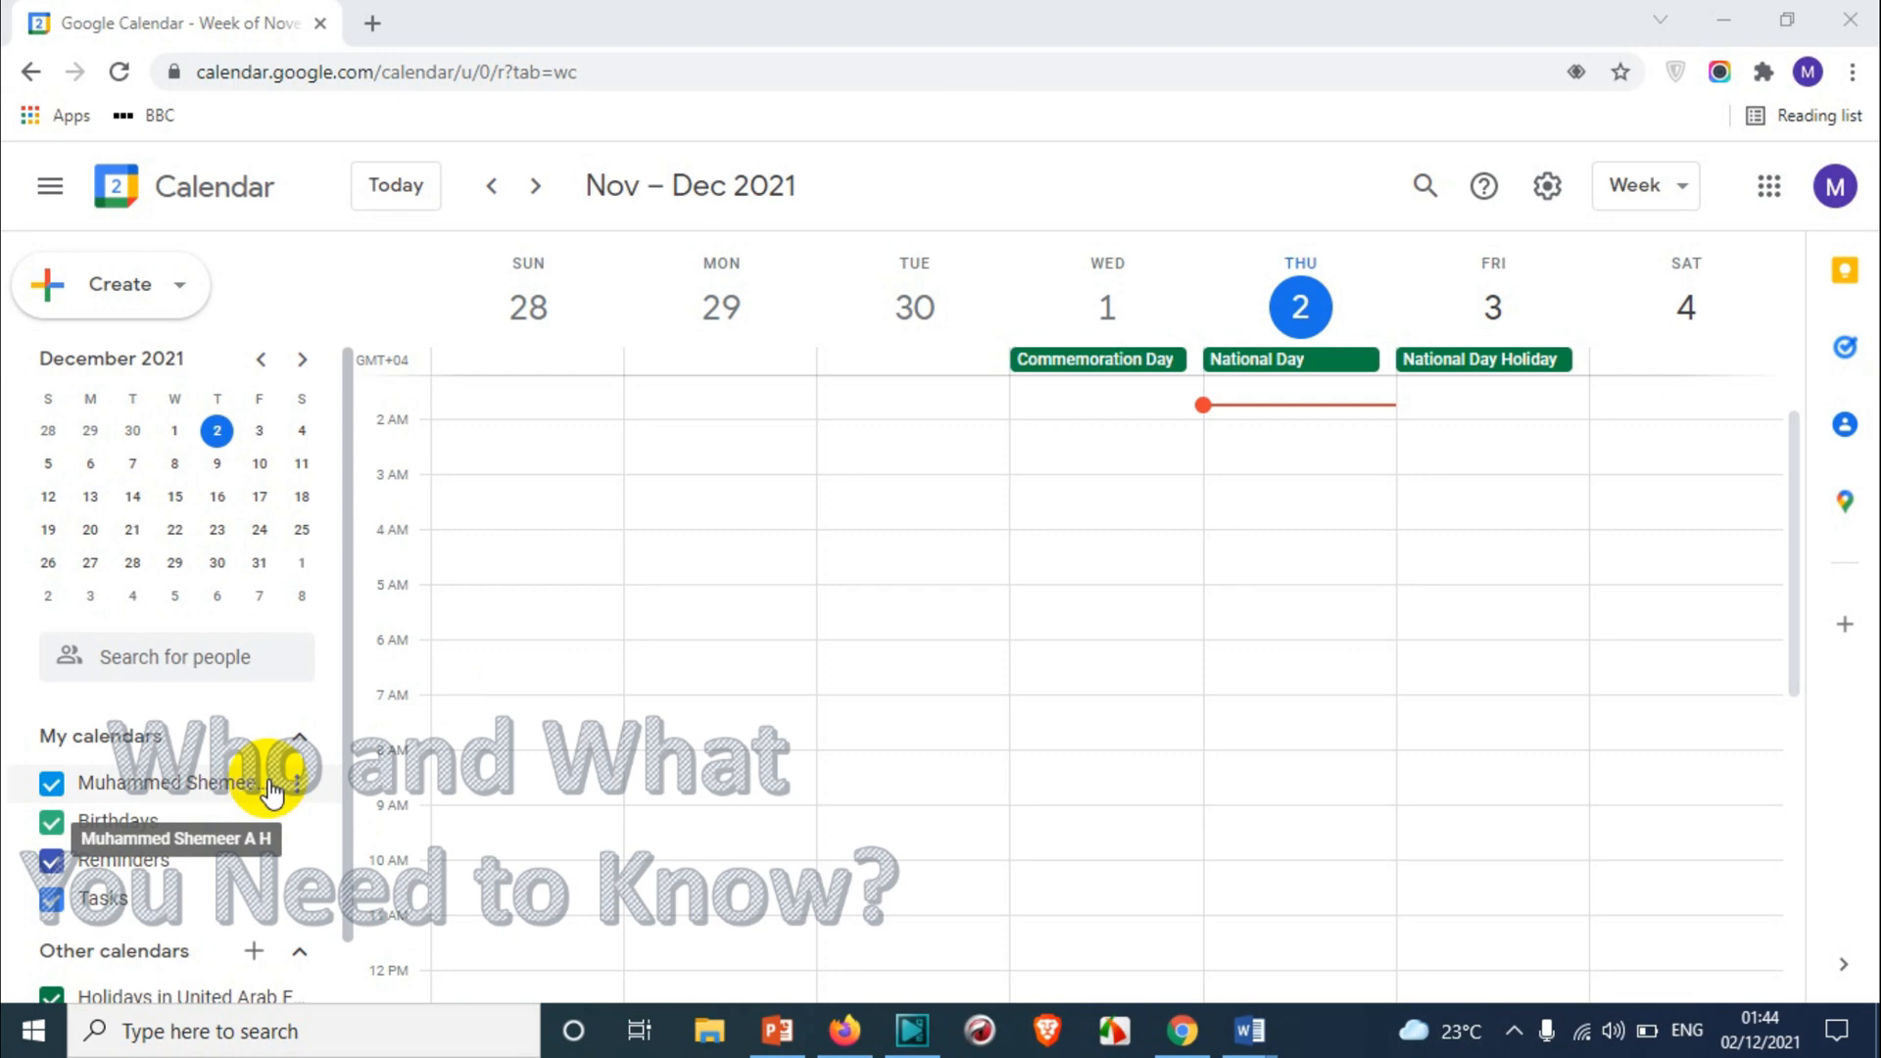
Toggle the personal calendar's events off and on, then open its Settings and sharing options.
{"action": "left_click", "coordinate": [294, 782]}
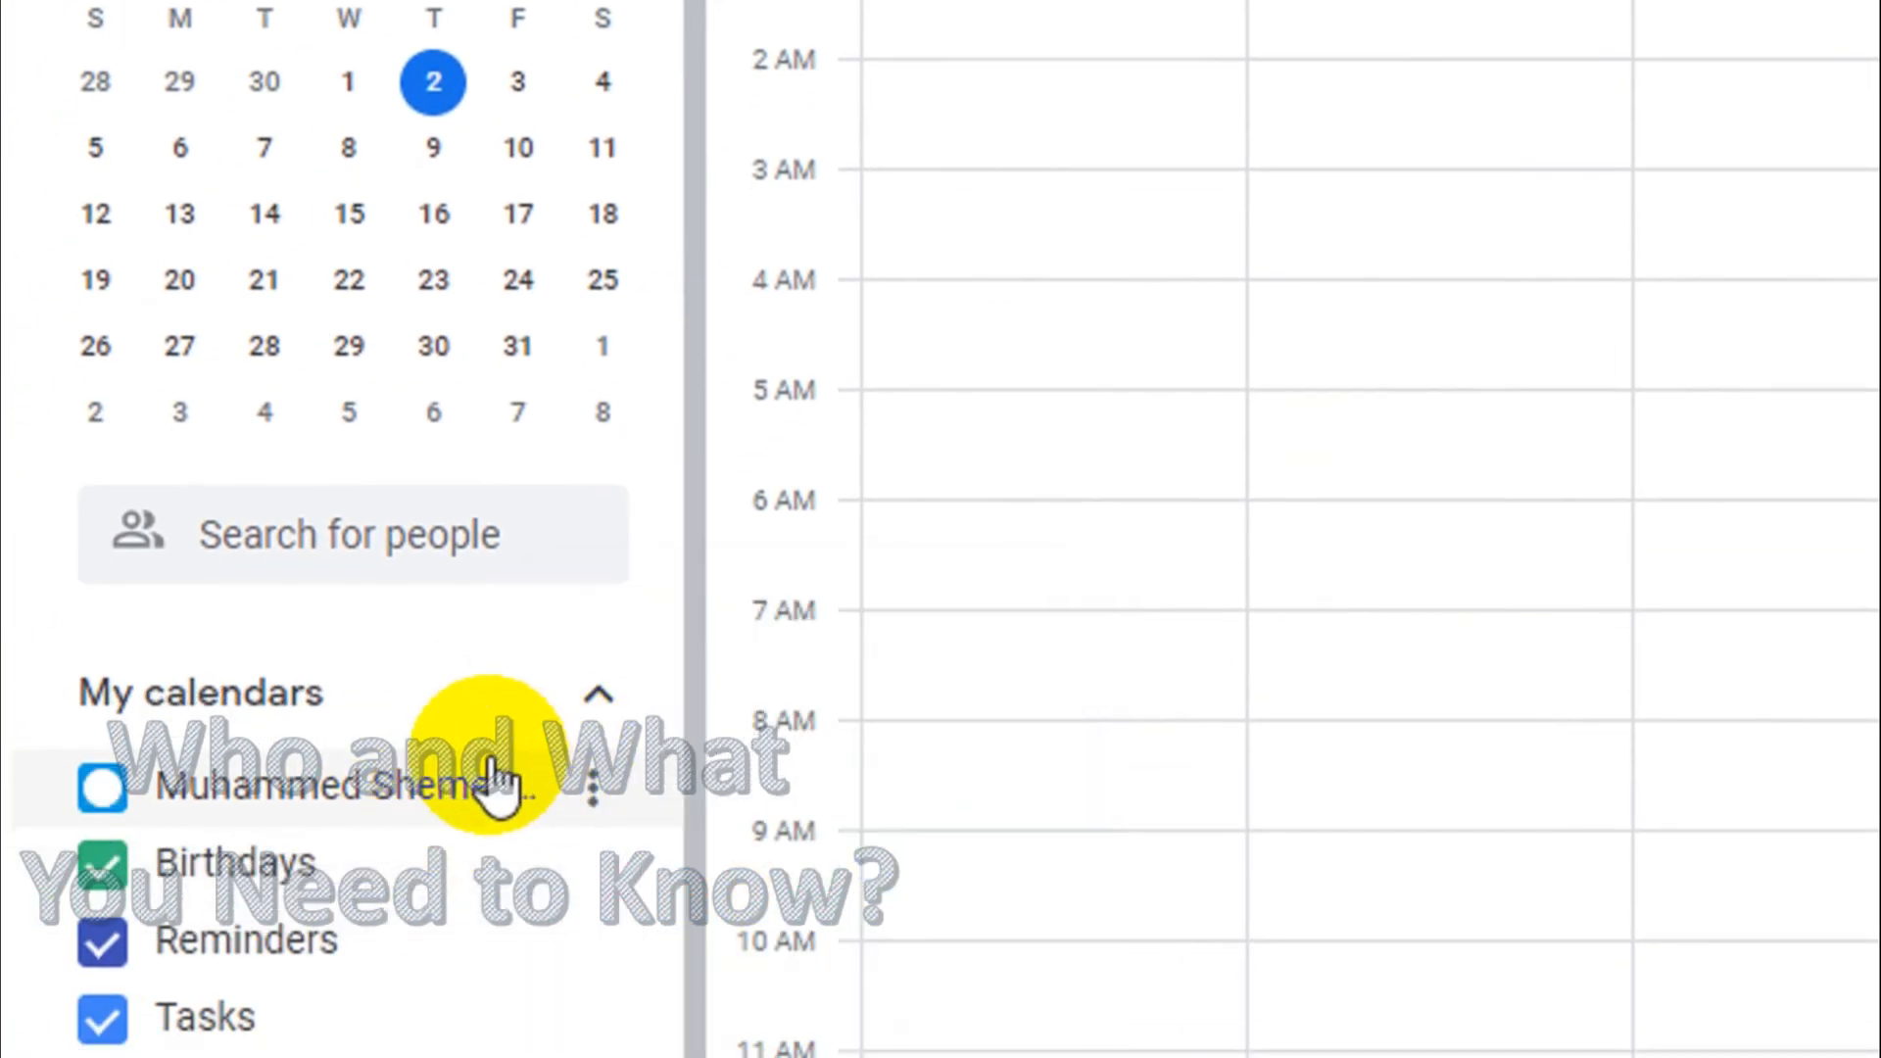
{"action": "left_click", "coordinate": [103, 788]}
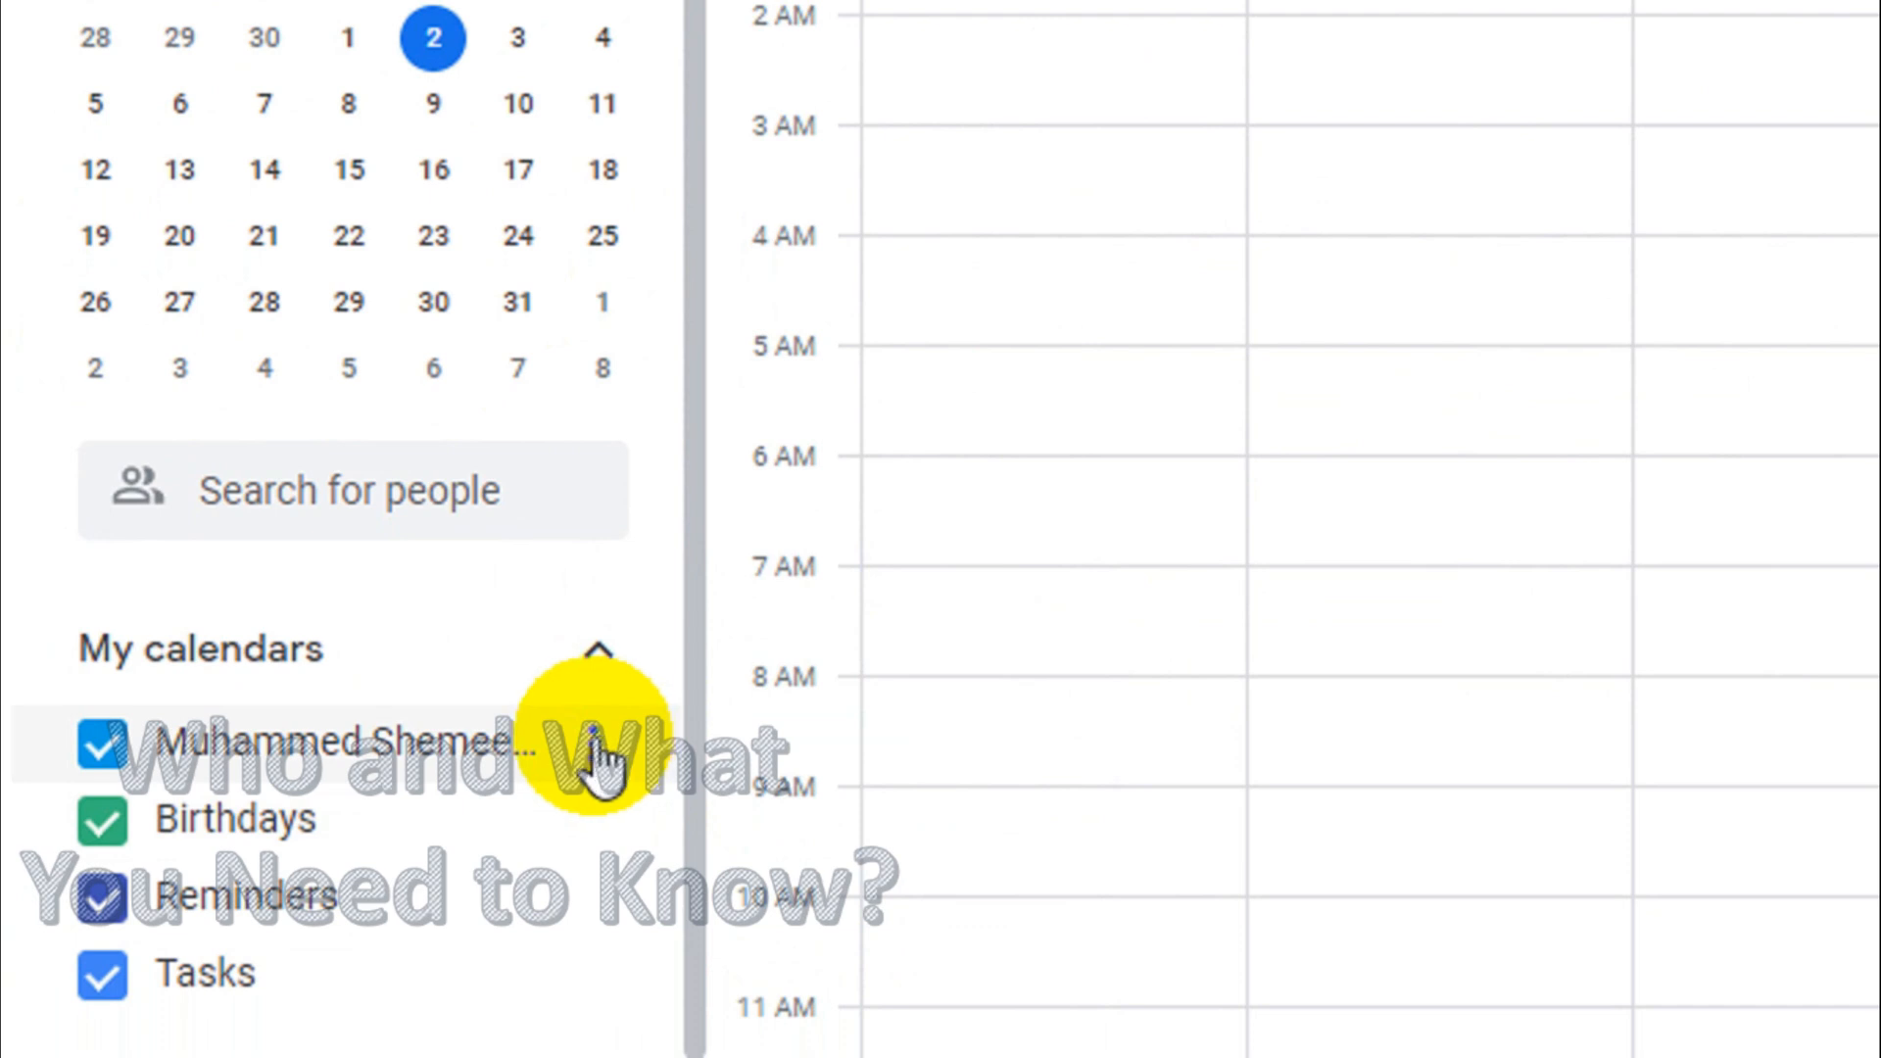
{"action": "left_click", "coordinate": [600, 744]}
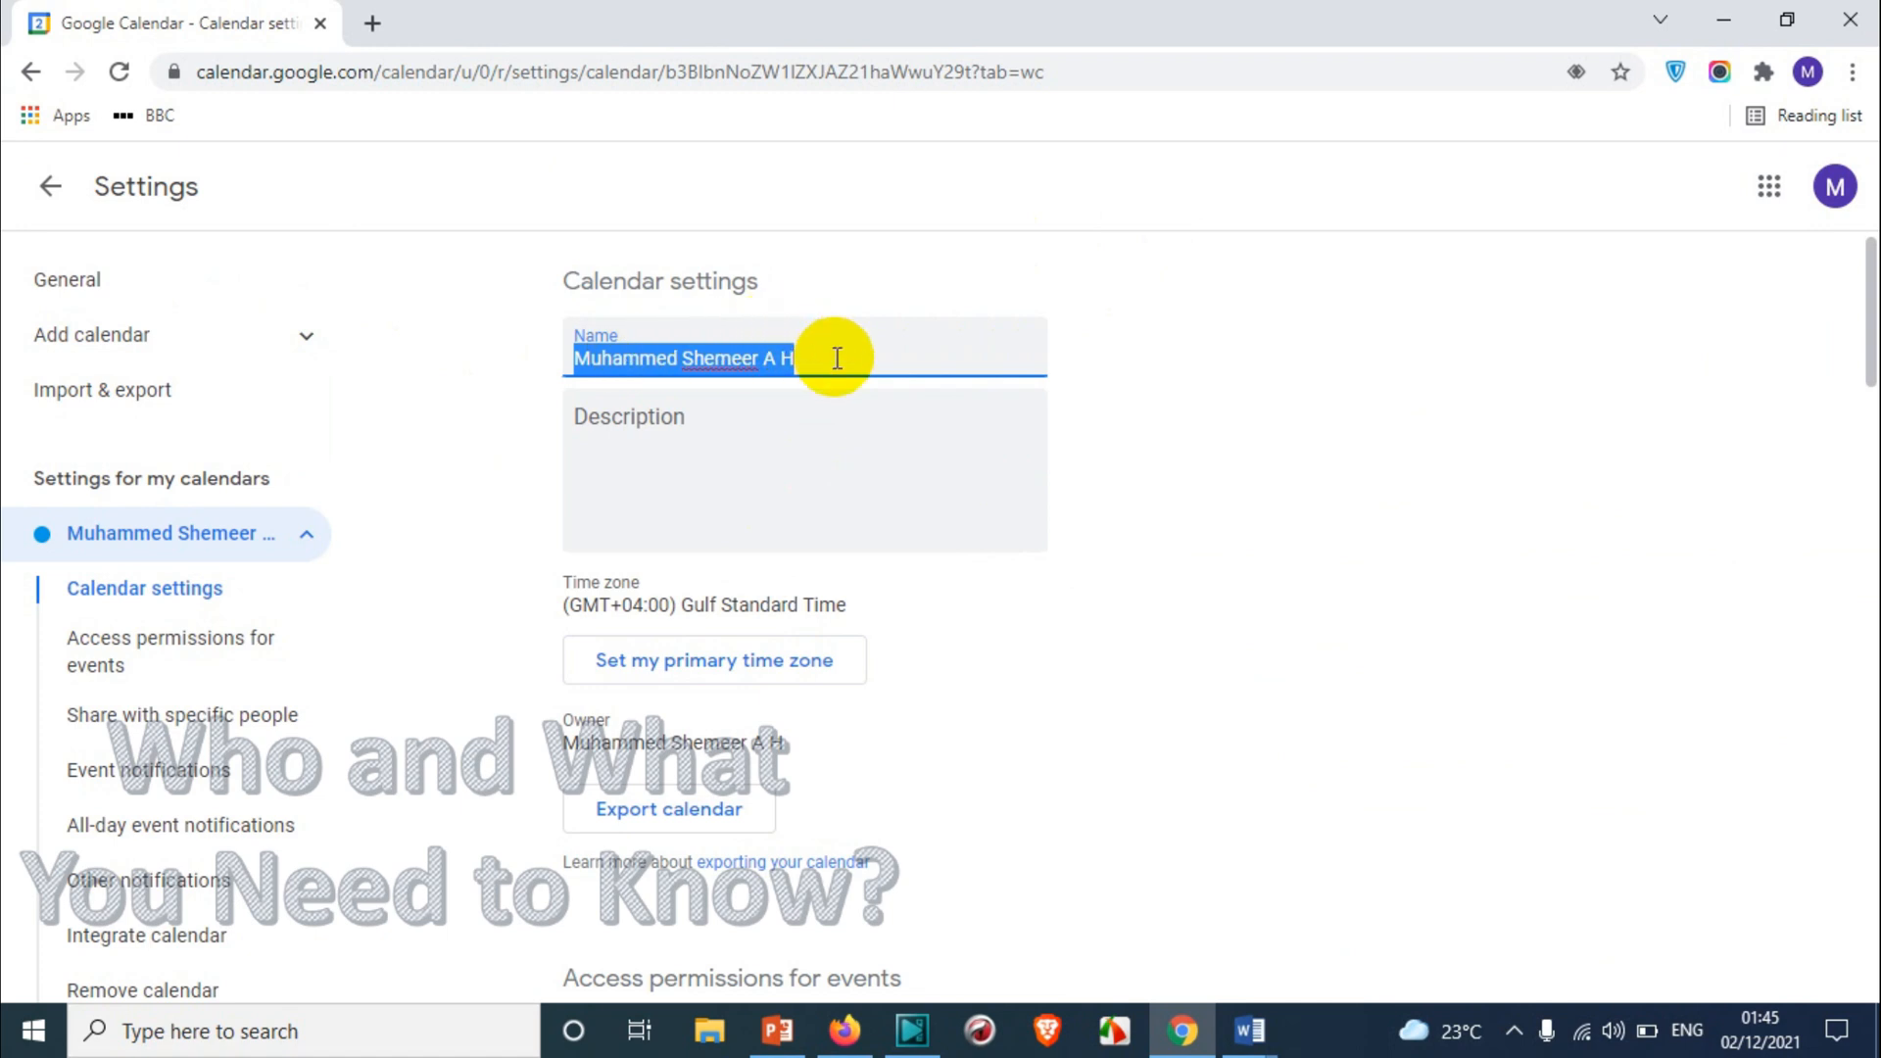
Toggle public availability on then off, and get the calendar's shareable link.
{"action": "scroll", "scroll_direction": "down", "scroll_amount": 3}
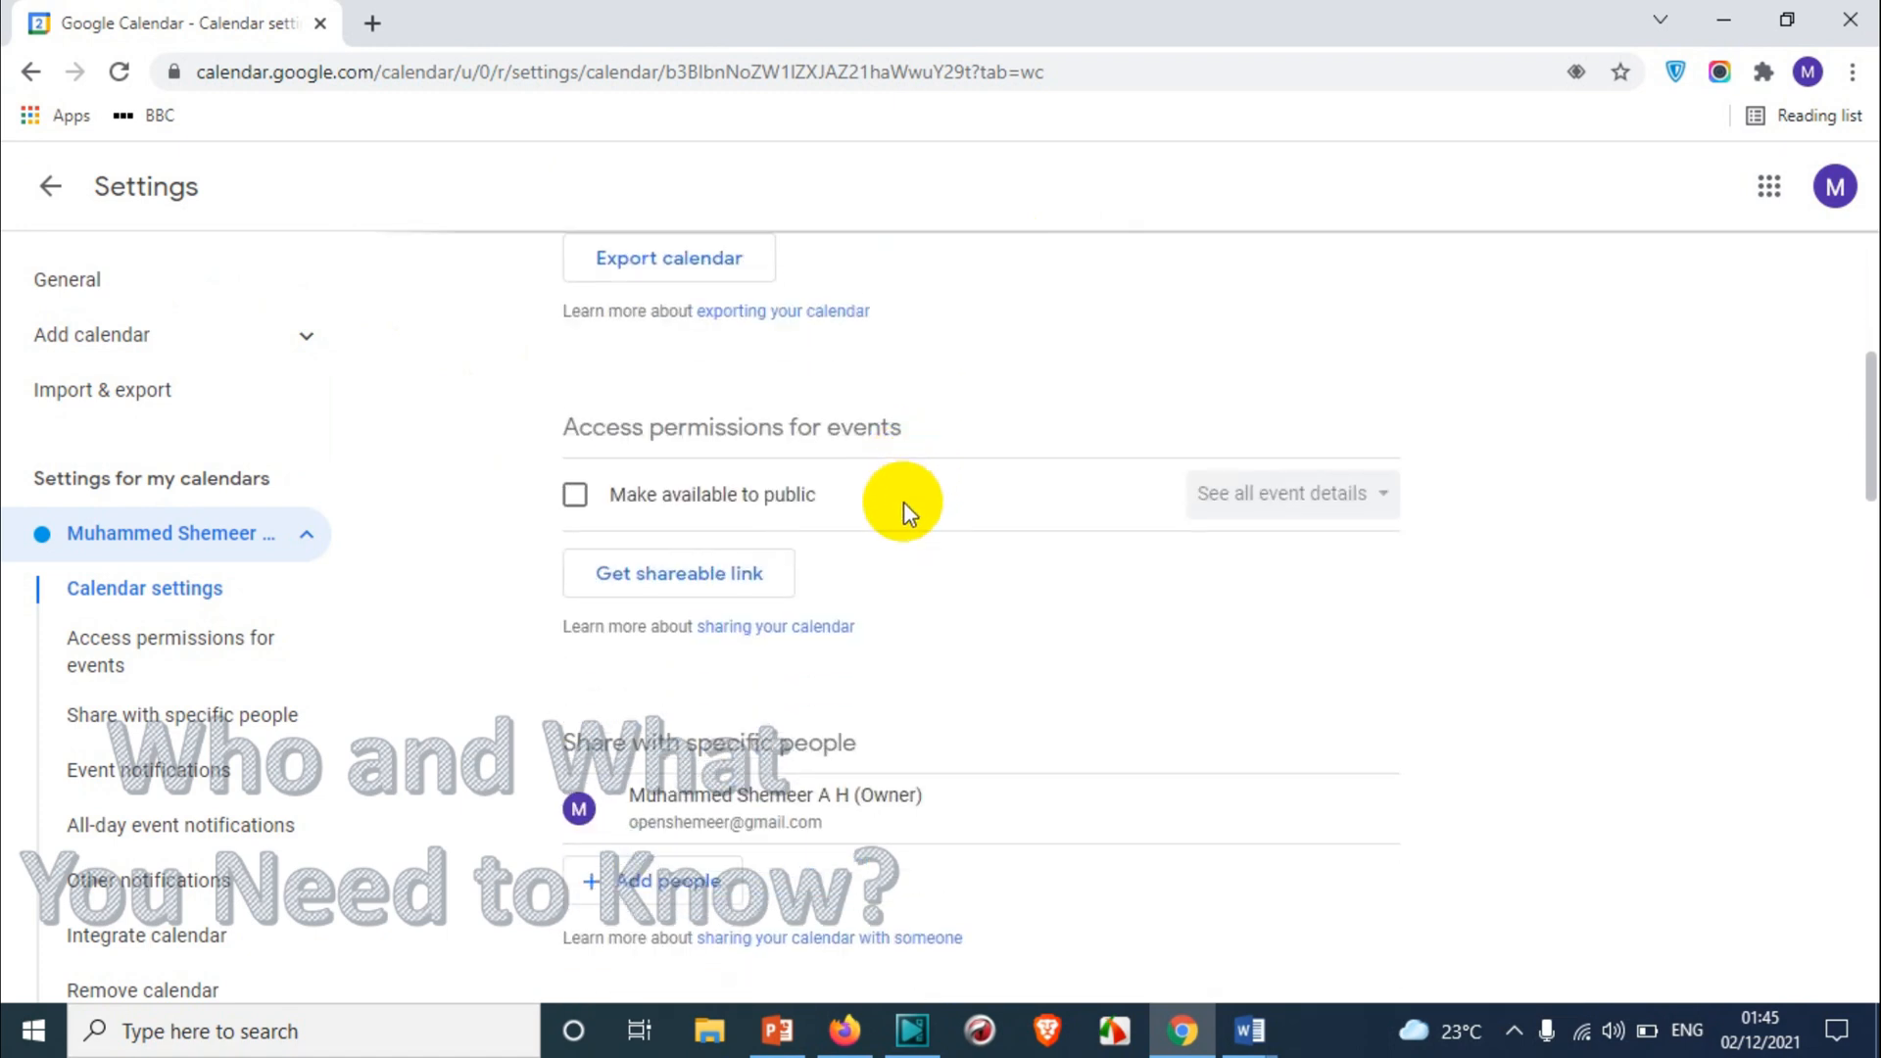
{"action": "left_click", "coordinate": [575, 494]}
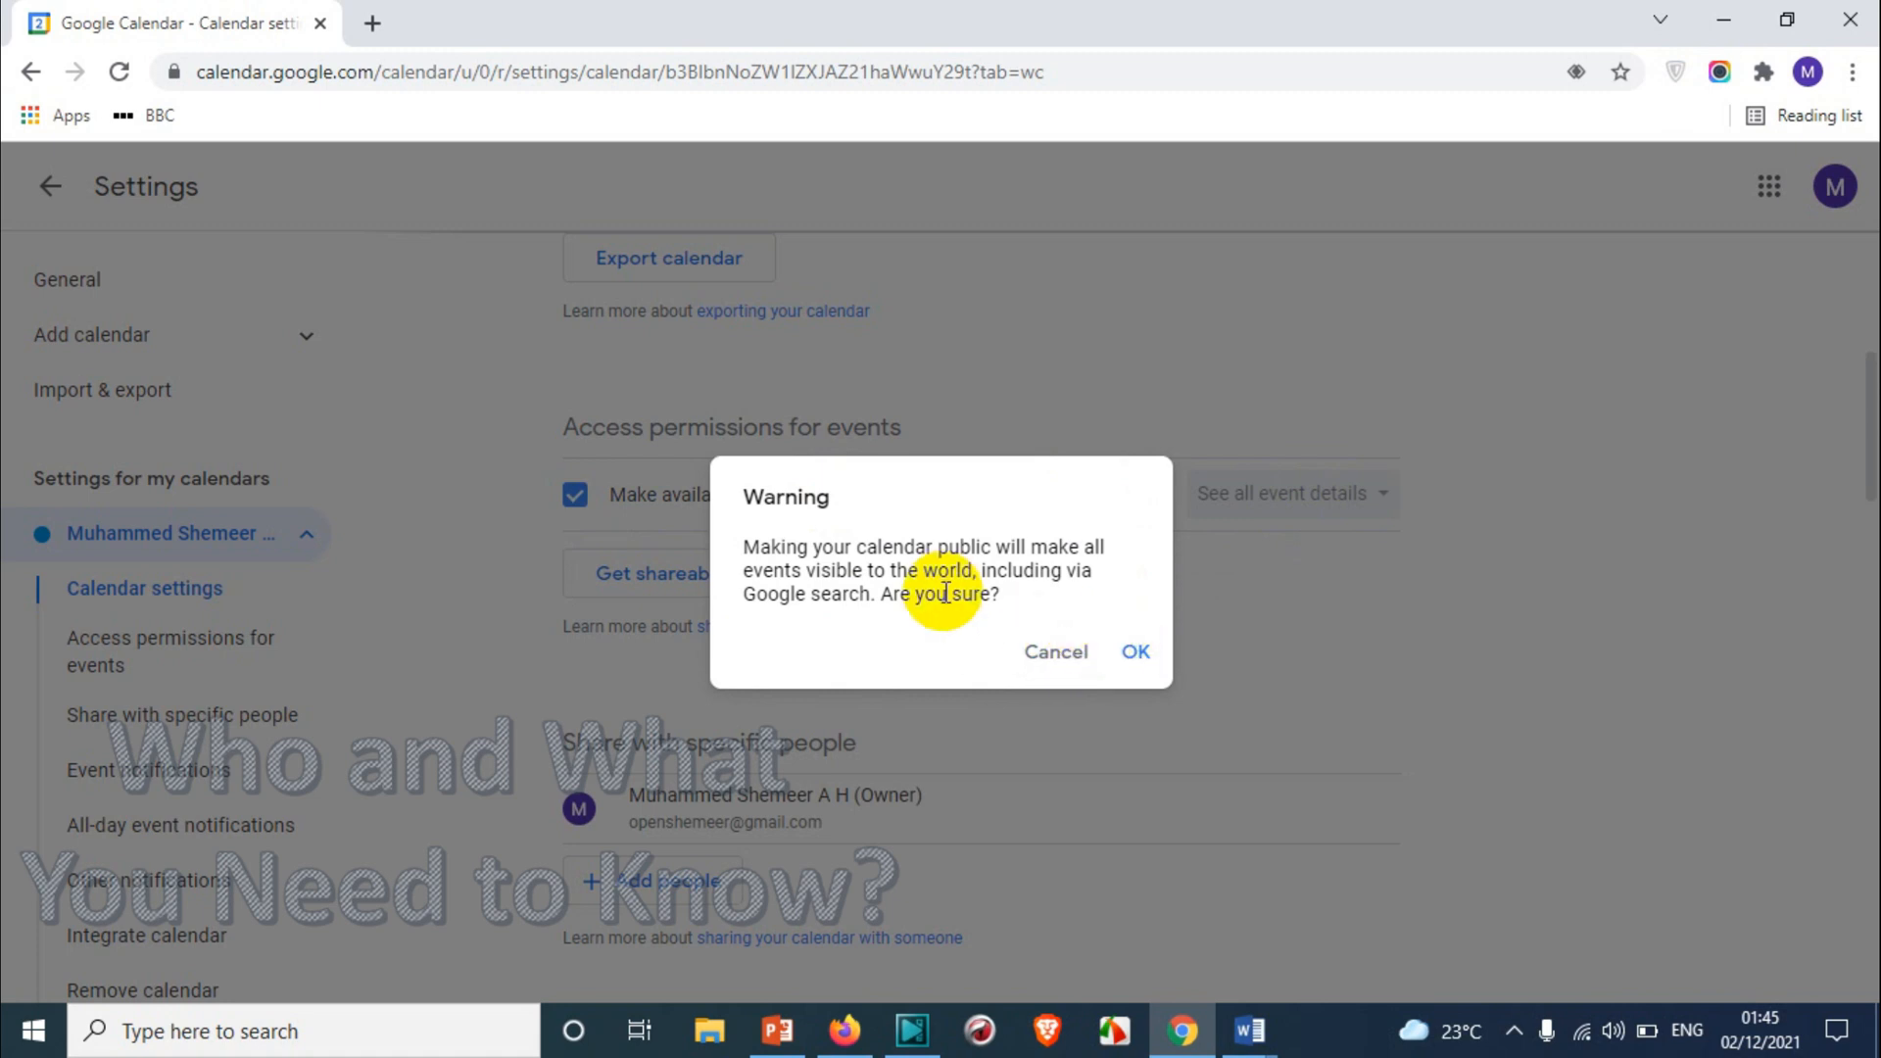
{"action": "mouse_move", "coordinate": [1104, 651]}
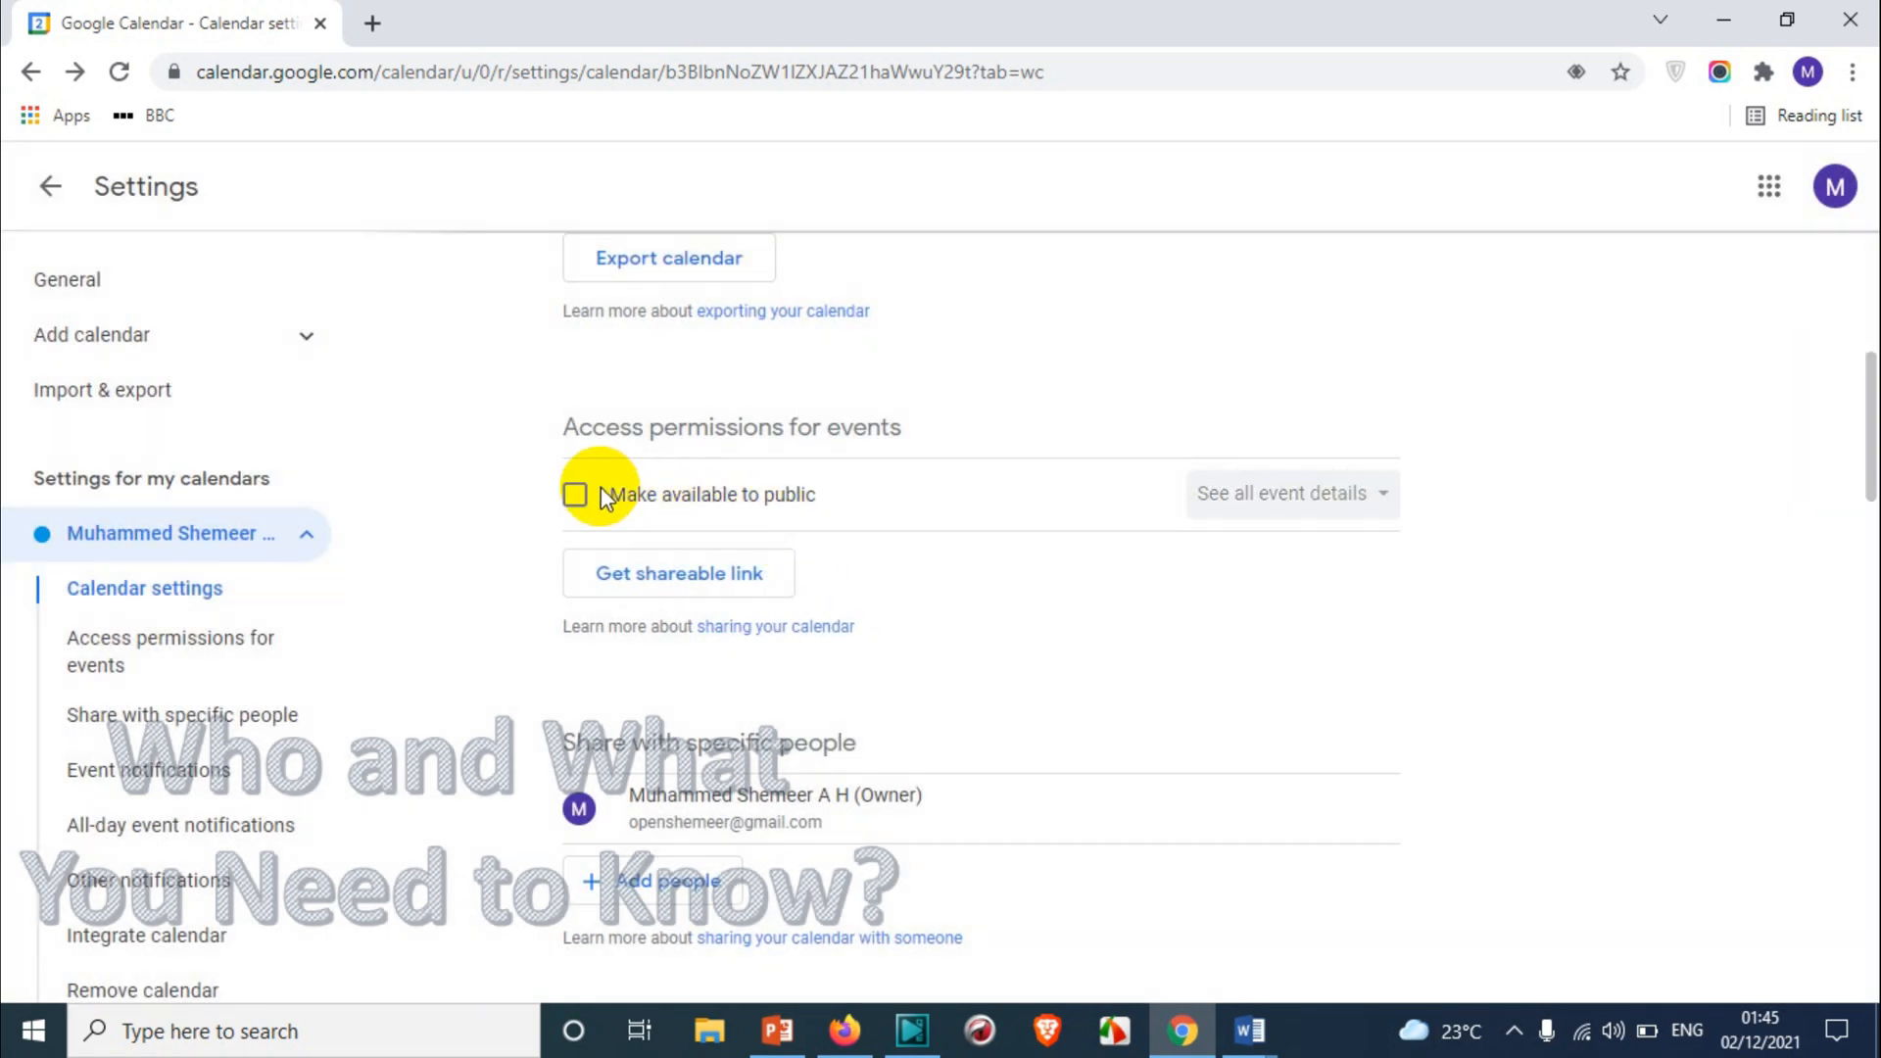
{"action": "left_click", "coordinate": [575, 493]}
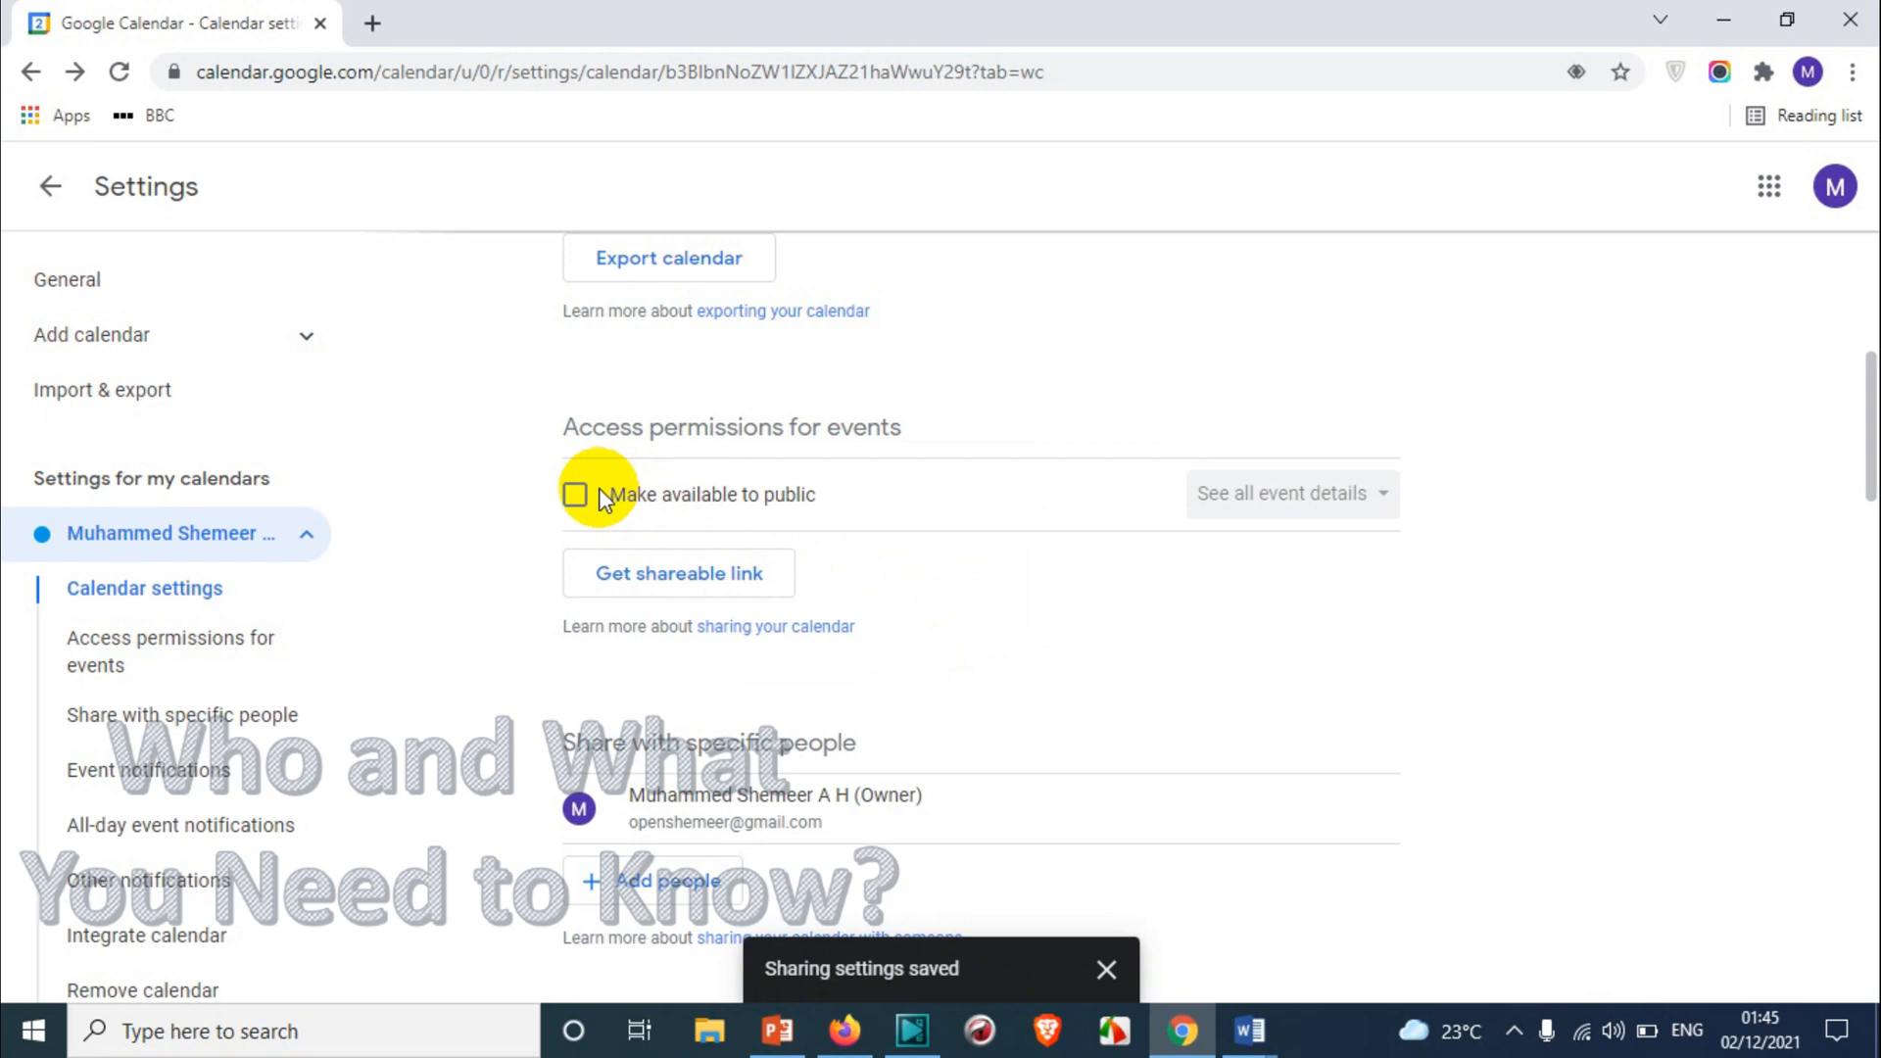
{"action": "left_click", "coordinate": [677, 572]}
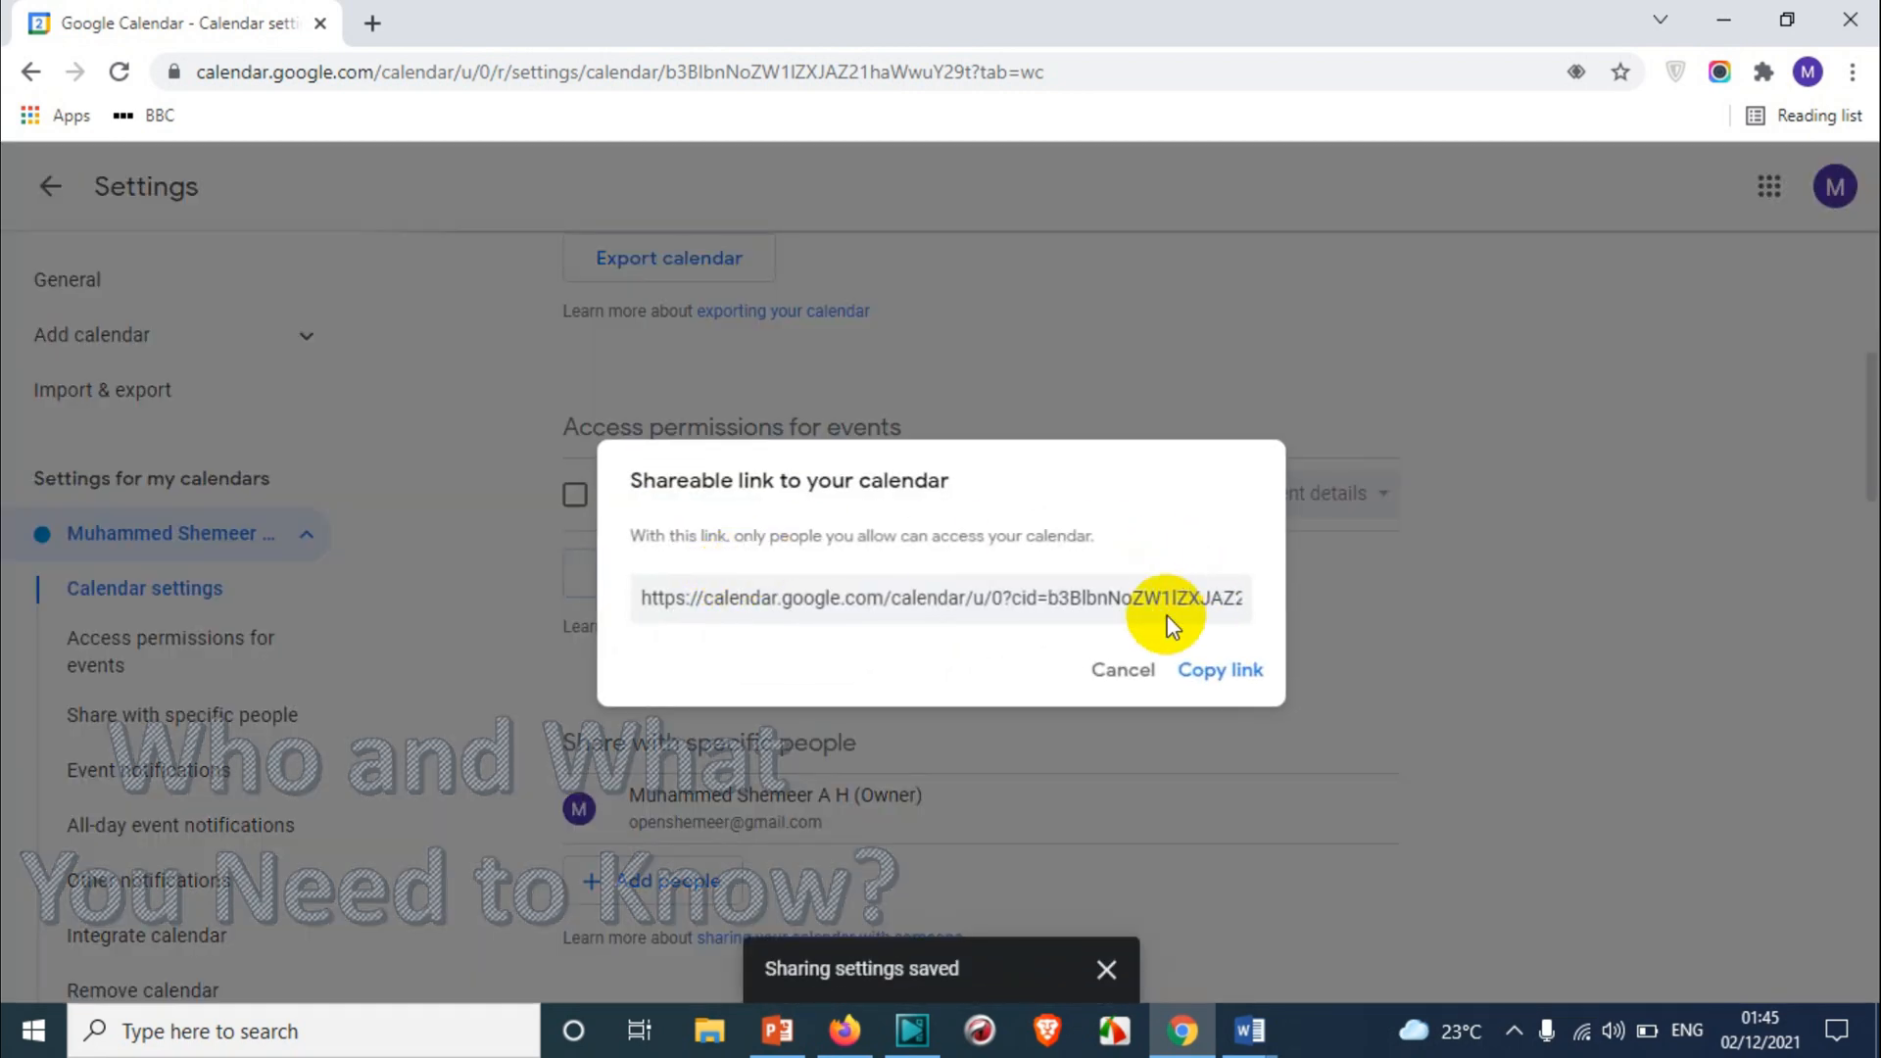
{"action": "left_click", "coordinate": [1121, 669]}
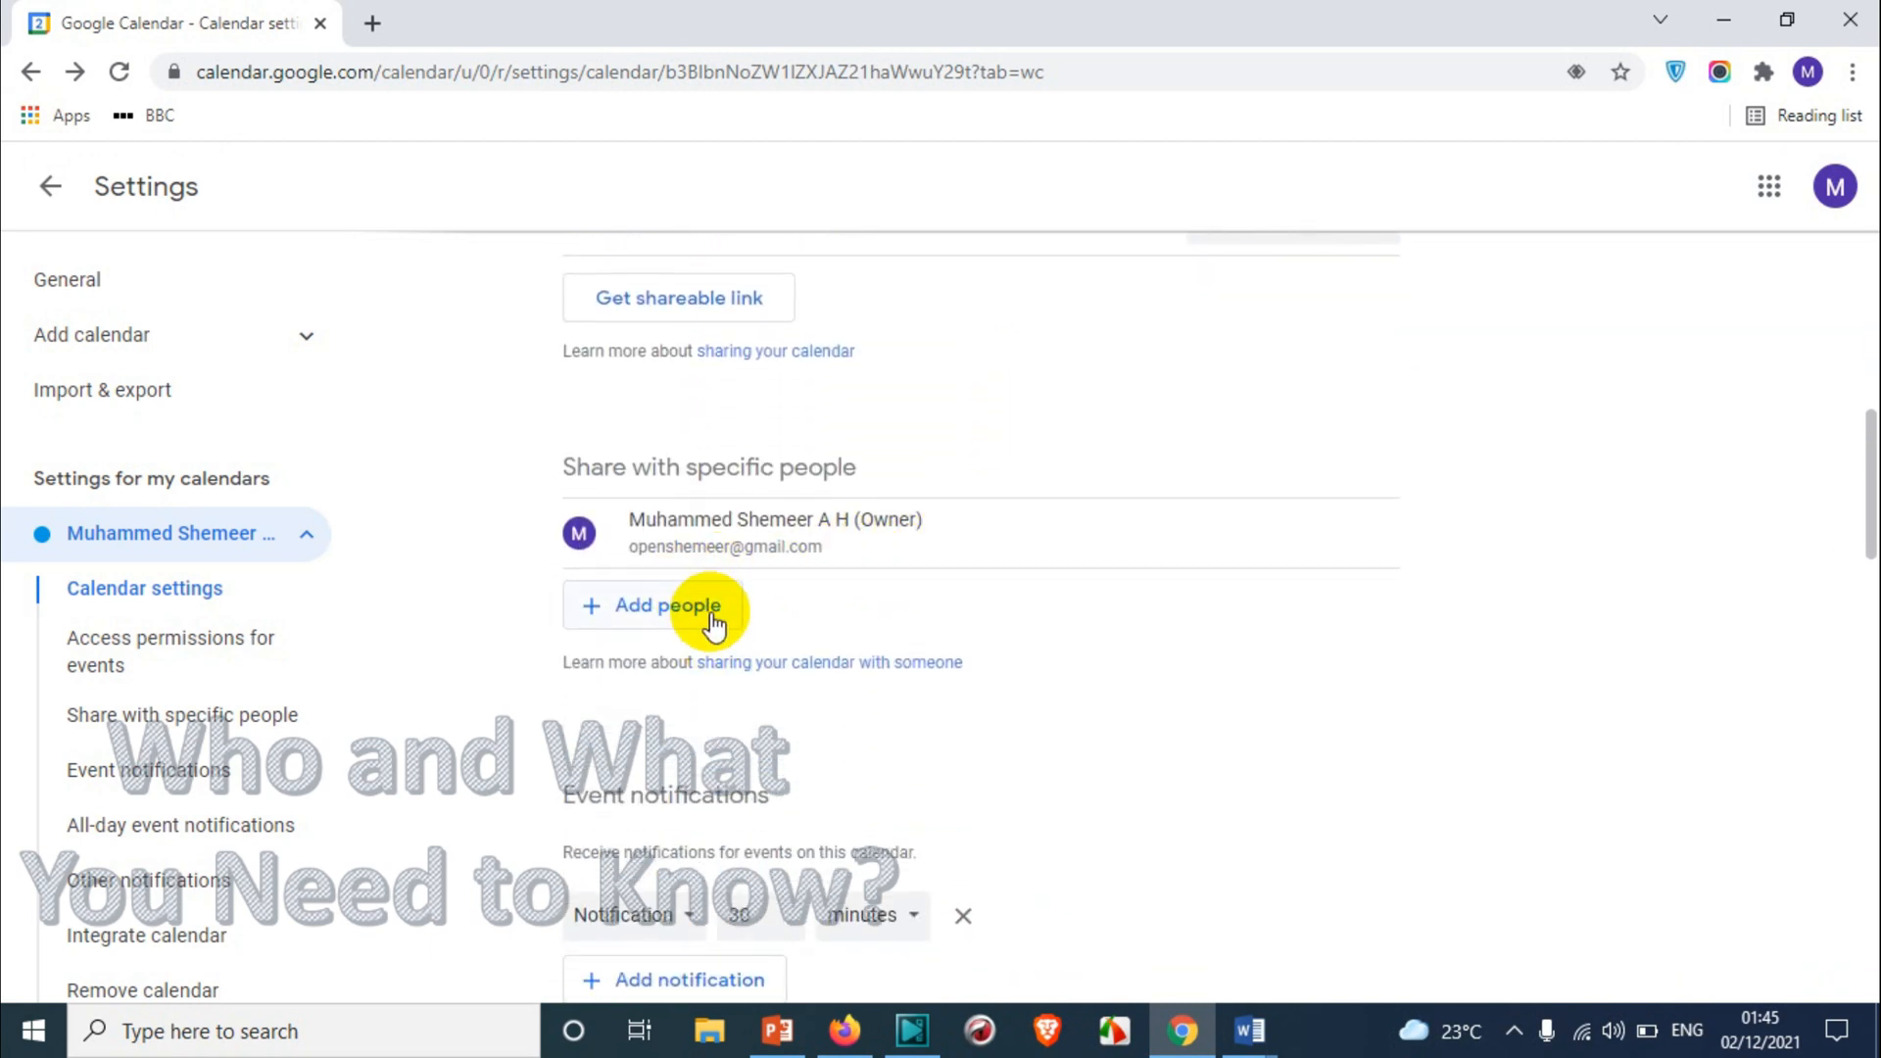
Add a contact found by typing 'ds' and open its permission levels list.
{"action": "left_click", "coordinate": [666, 604]}
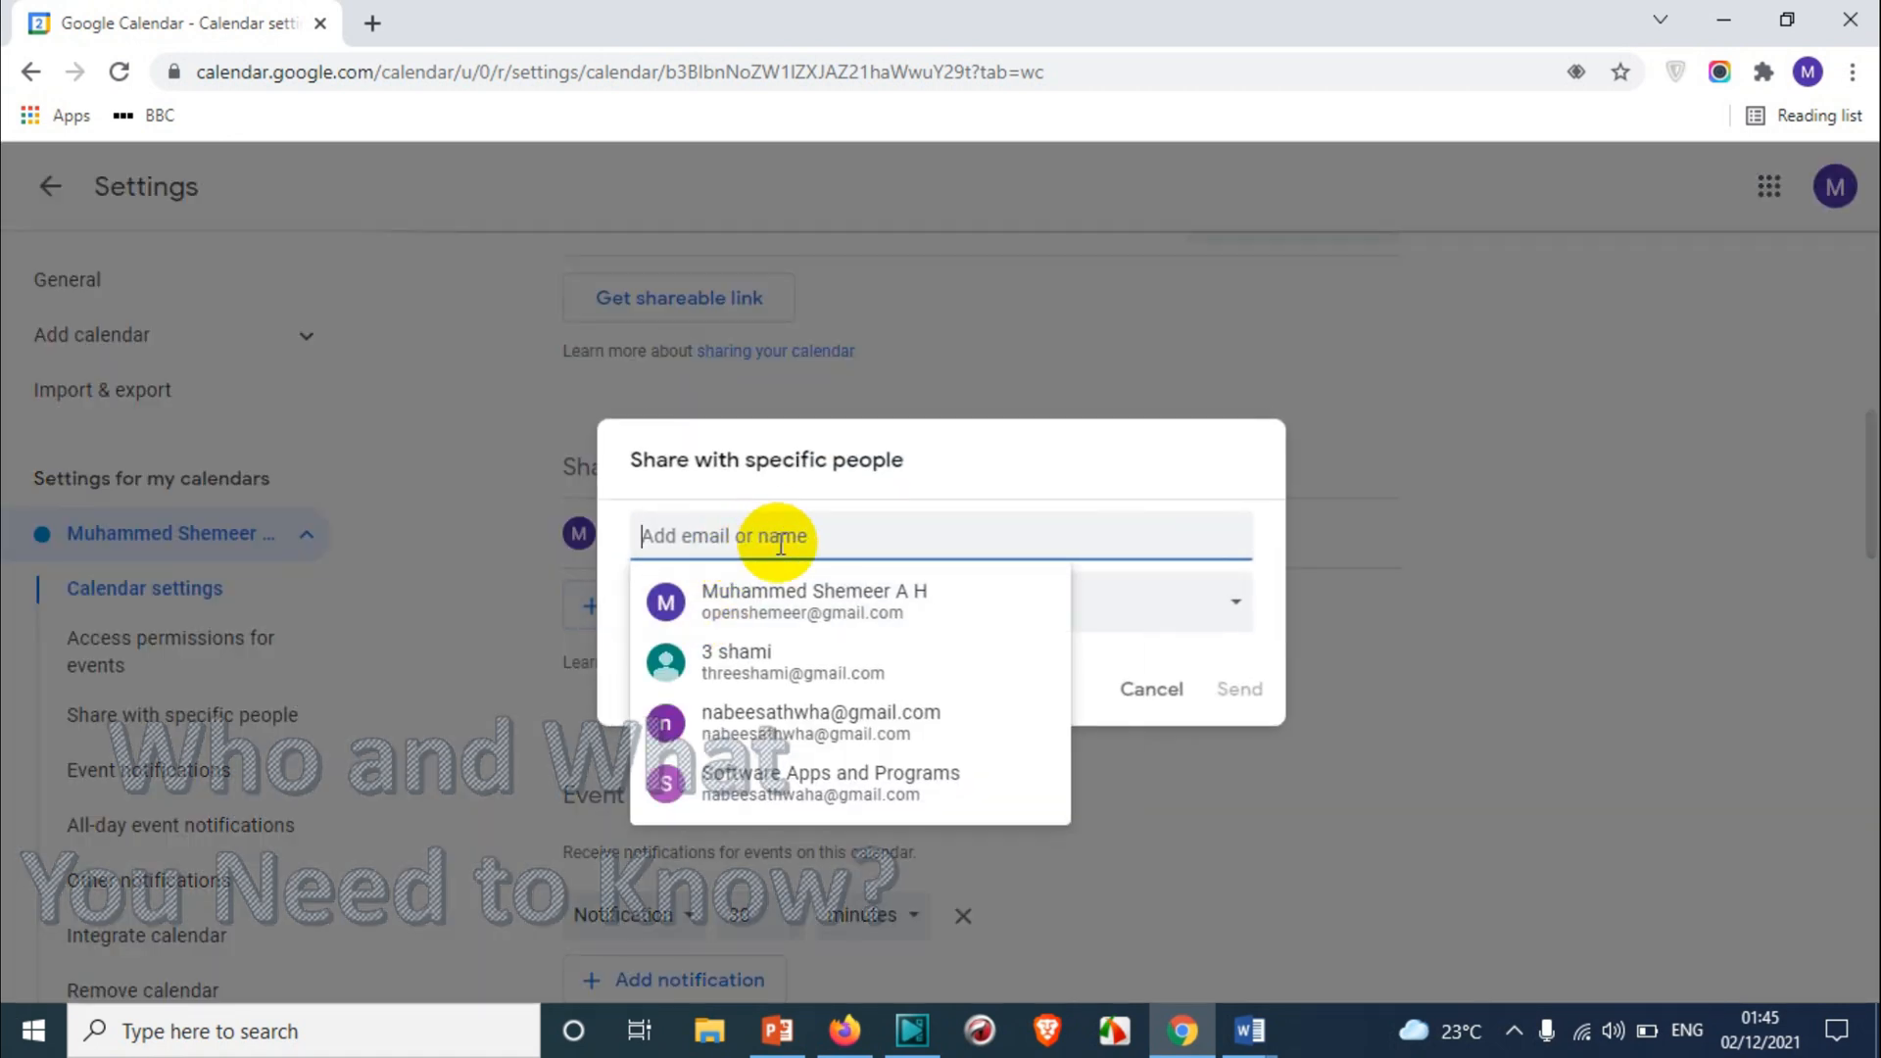
{"action": "left_click", "coordinate": [735, 661]}
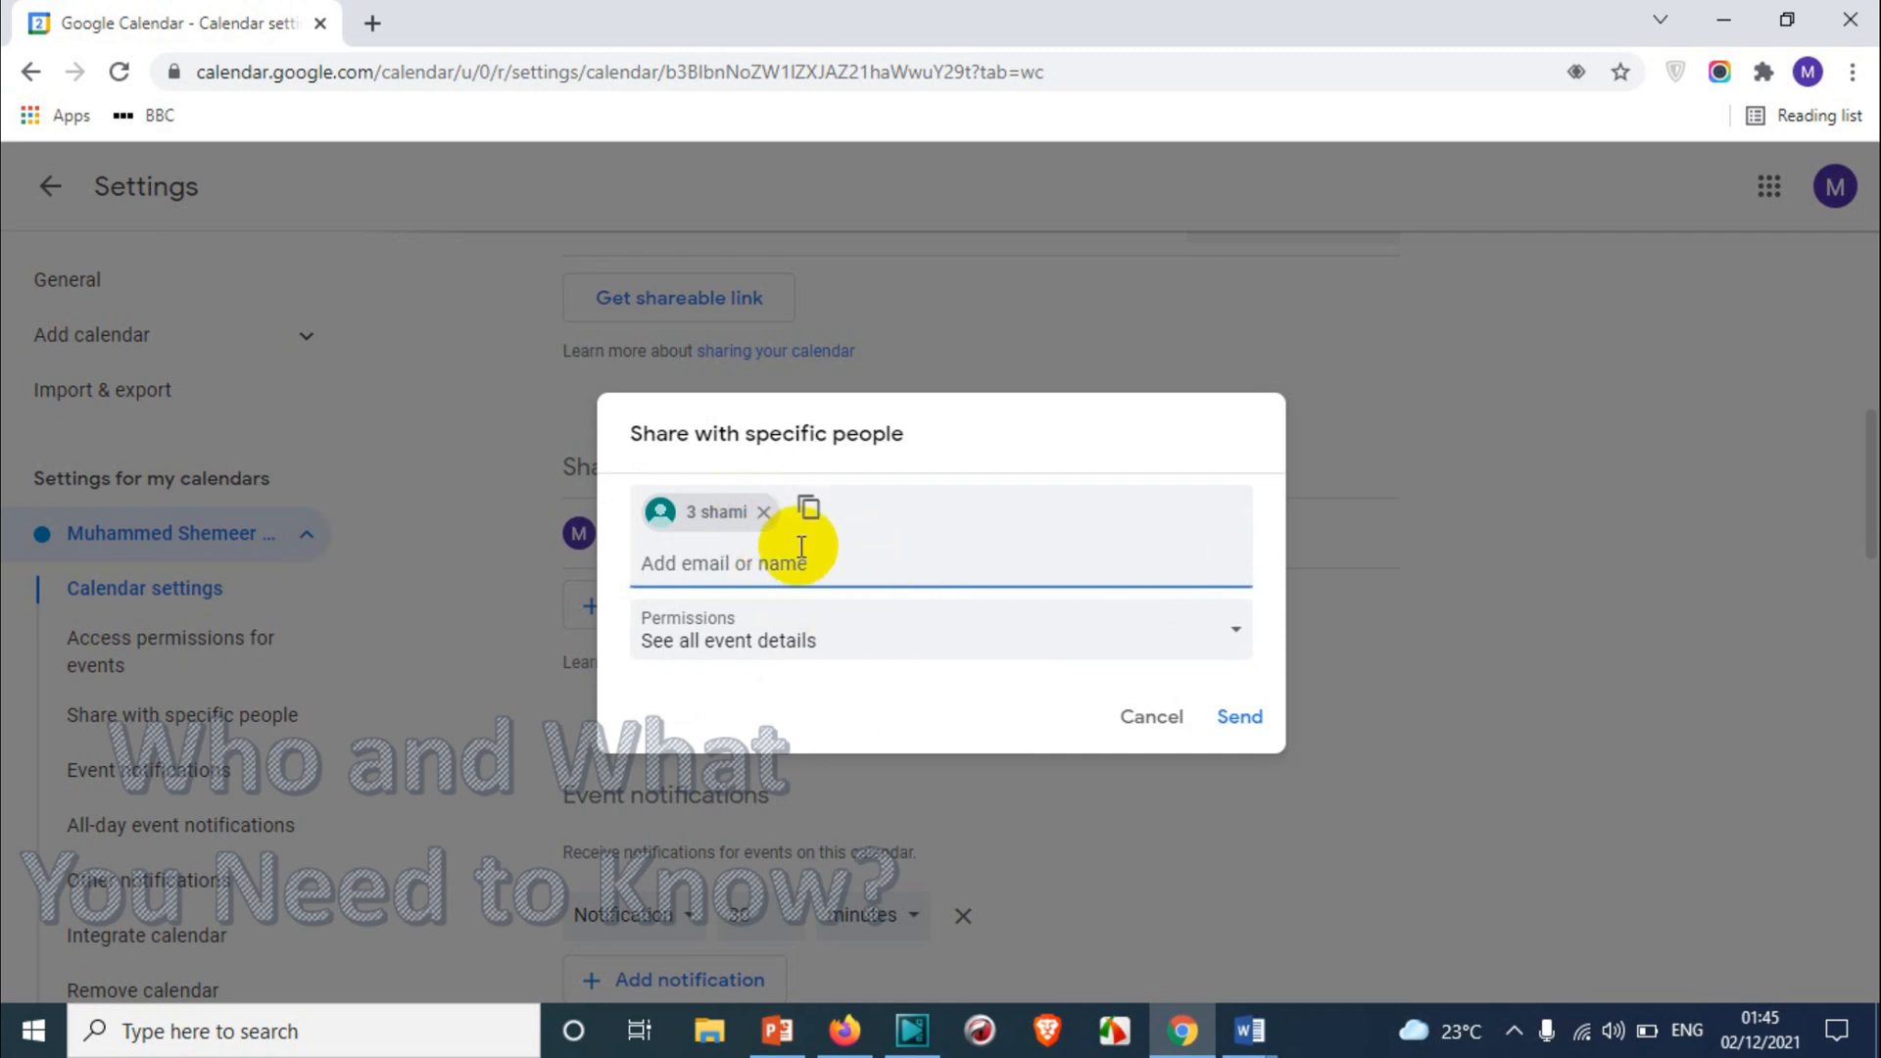
{"action": "mouse_move", "coordinate": [780, 516]}
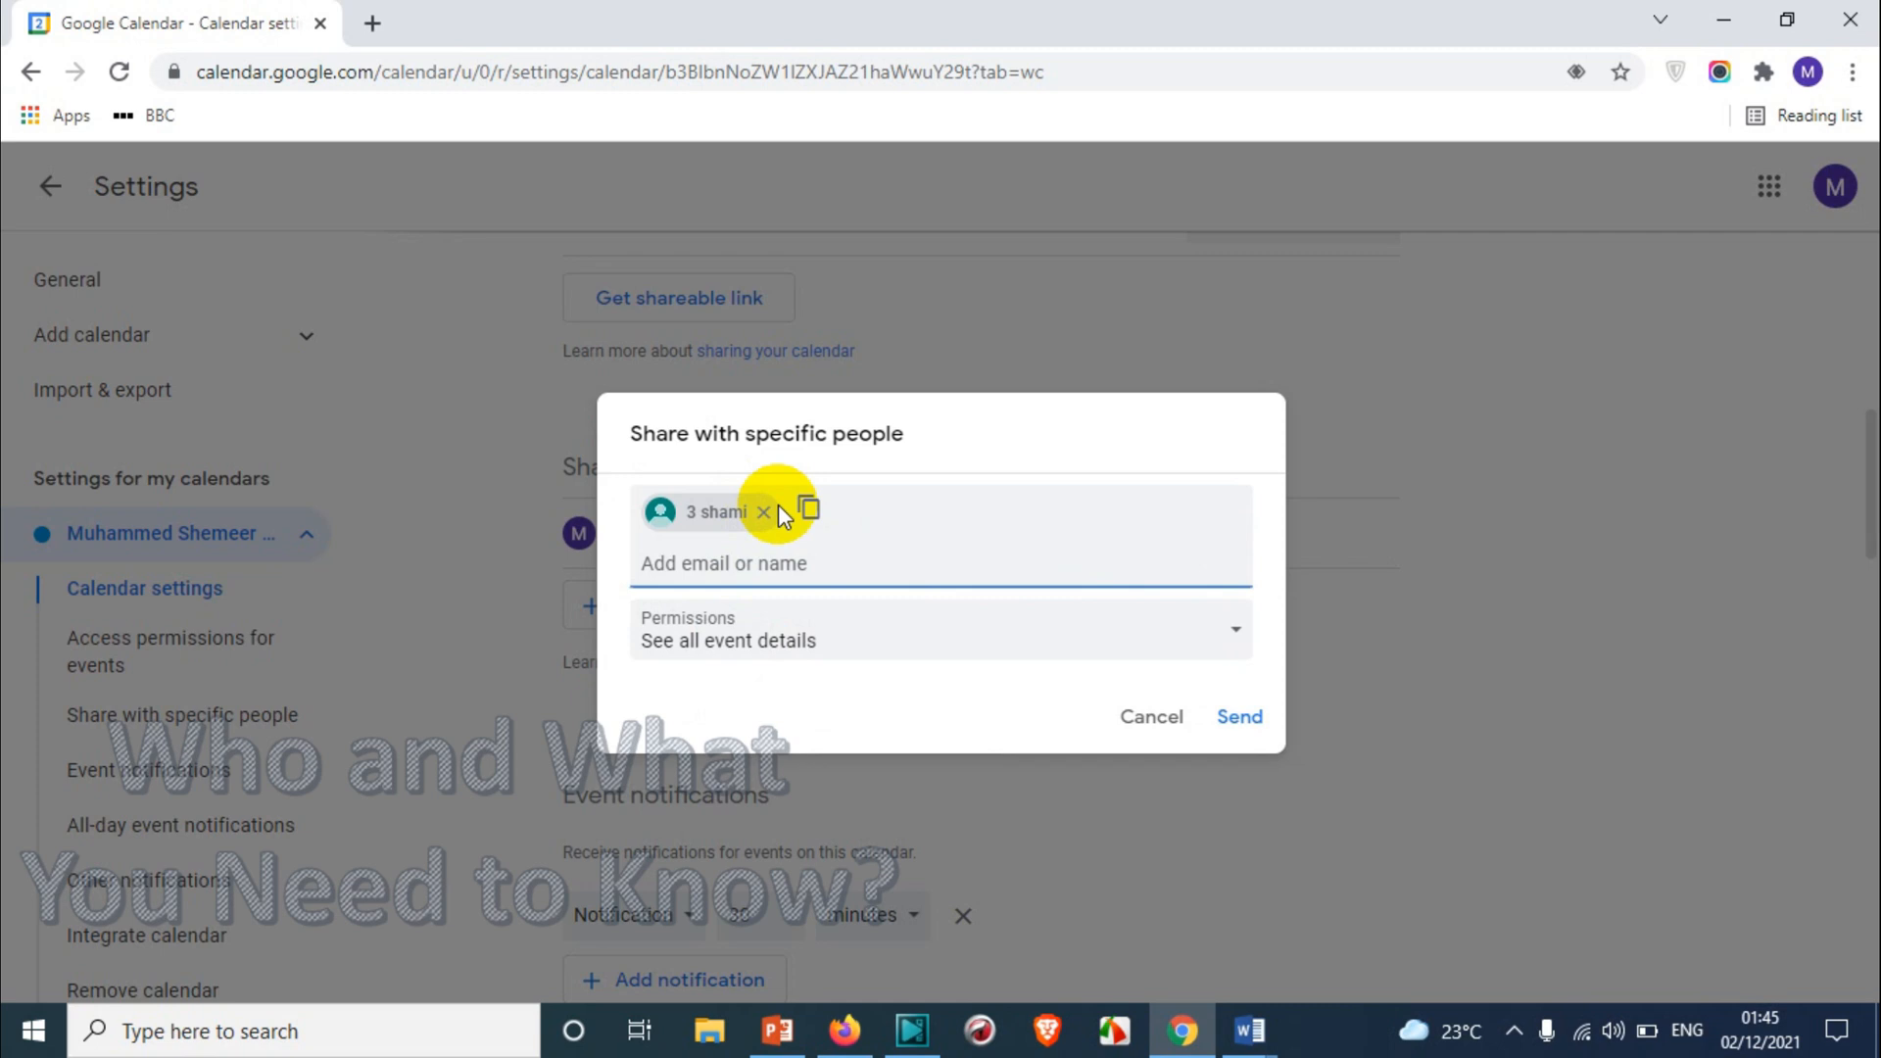
{"action": "left_click", "coordinate": [724, 562]}
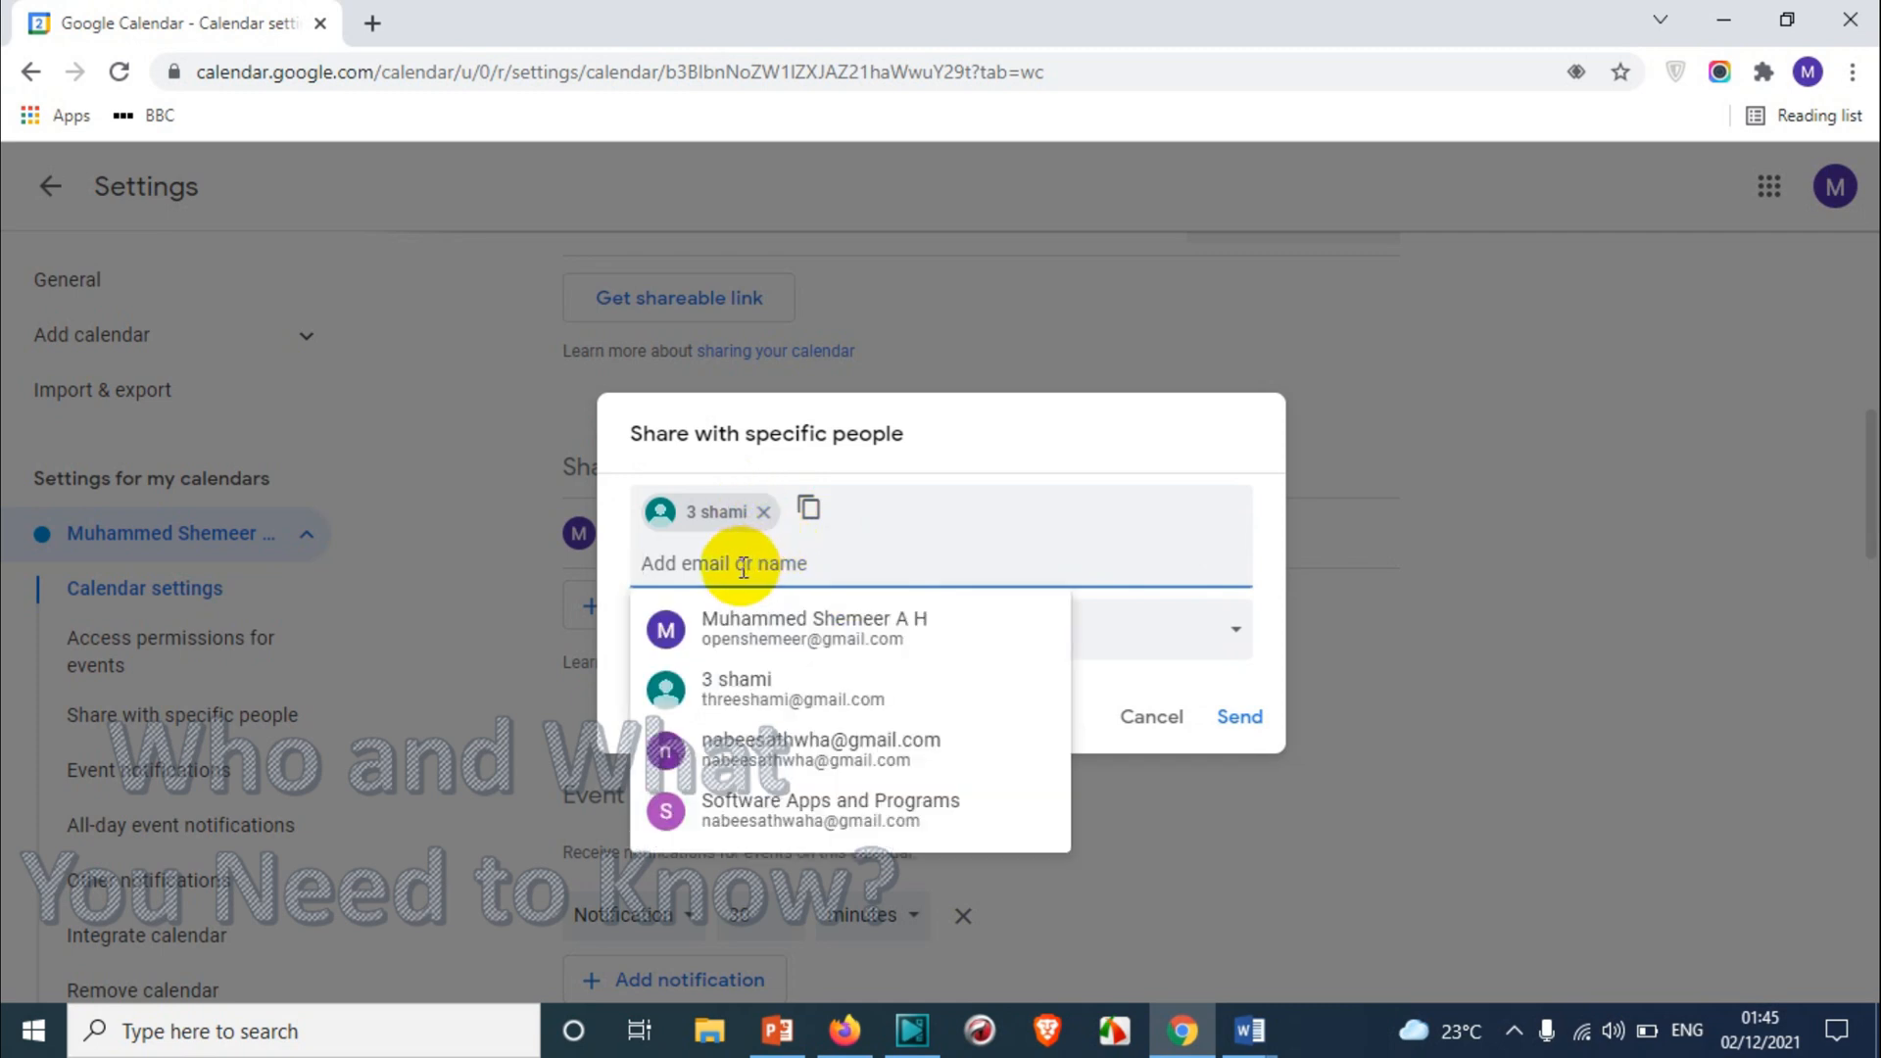
{"action": "type", "text": "ds"}
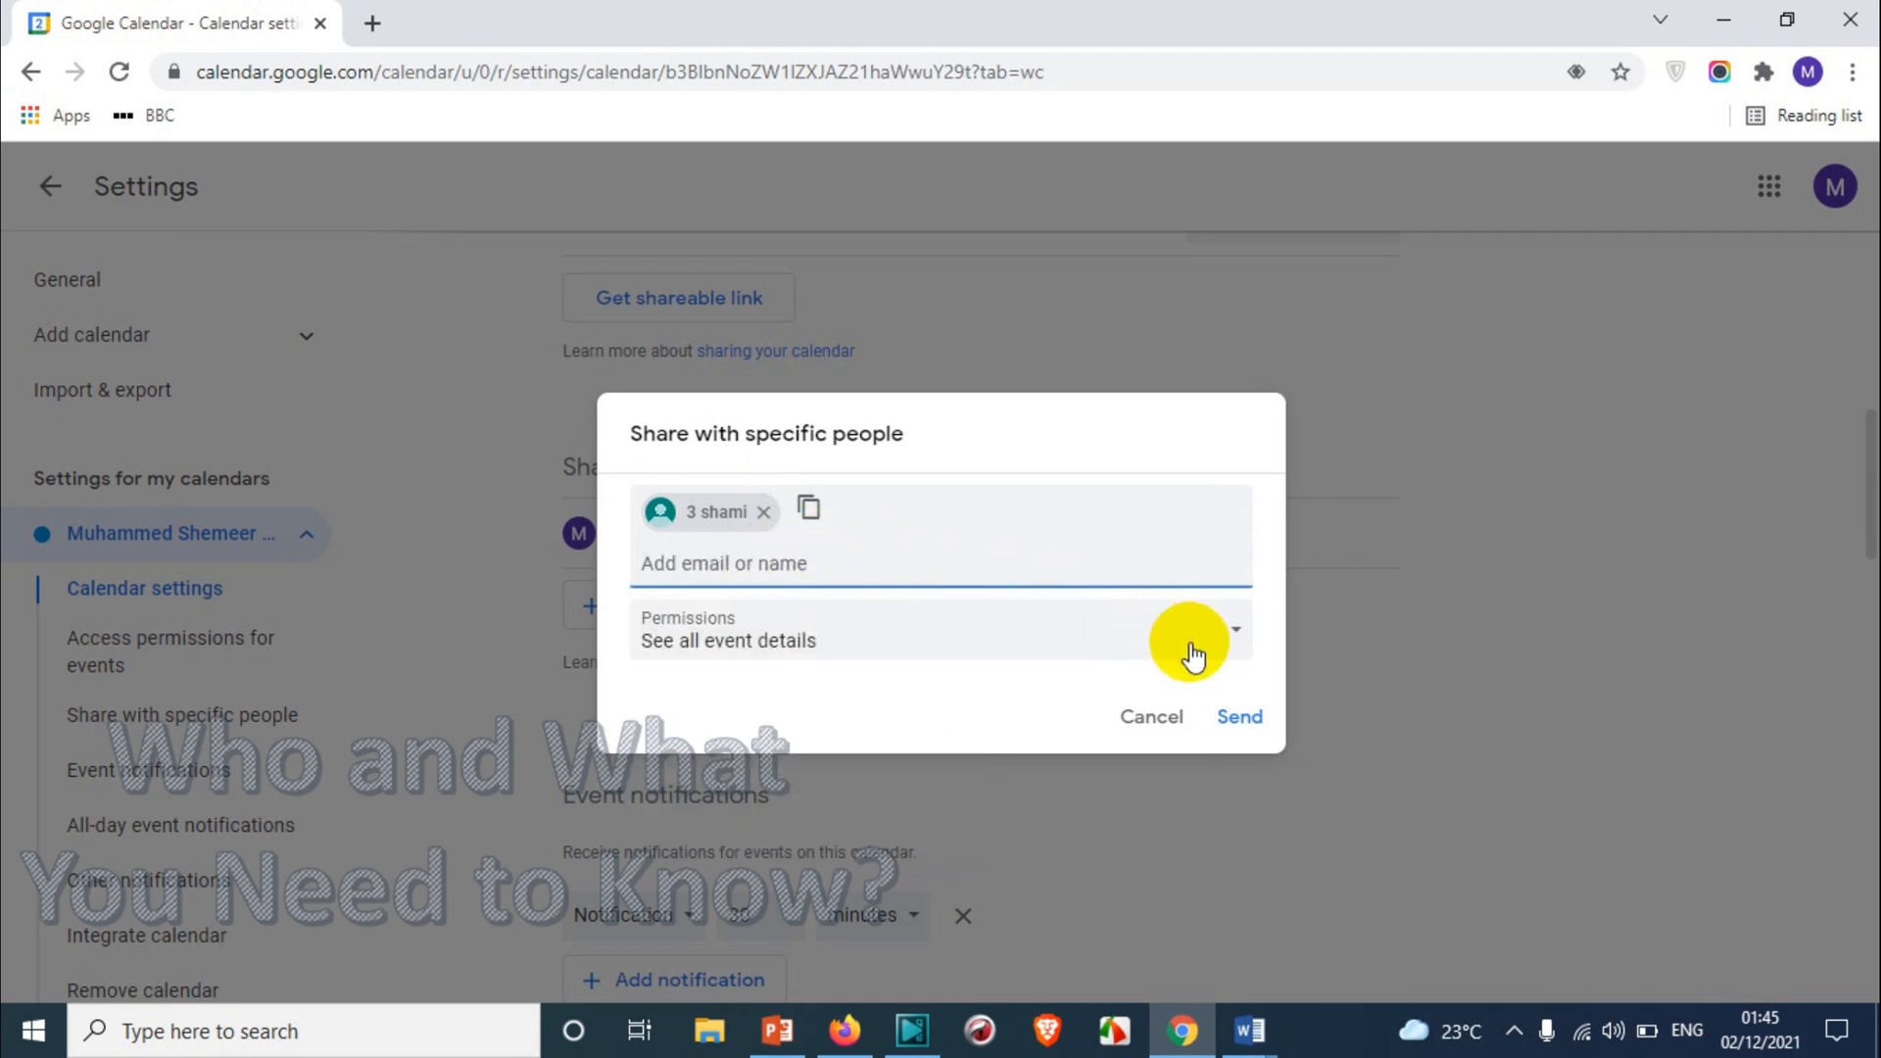
{"action": "mouse_move", "coordinate": [881, 615]}
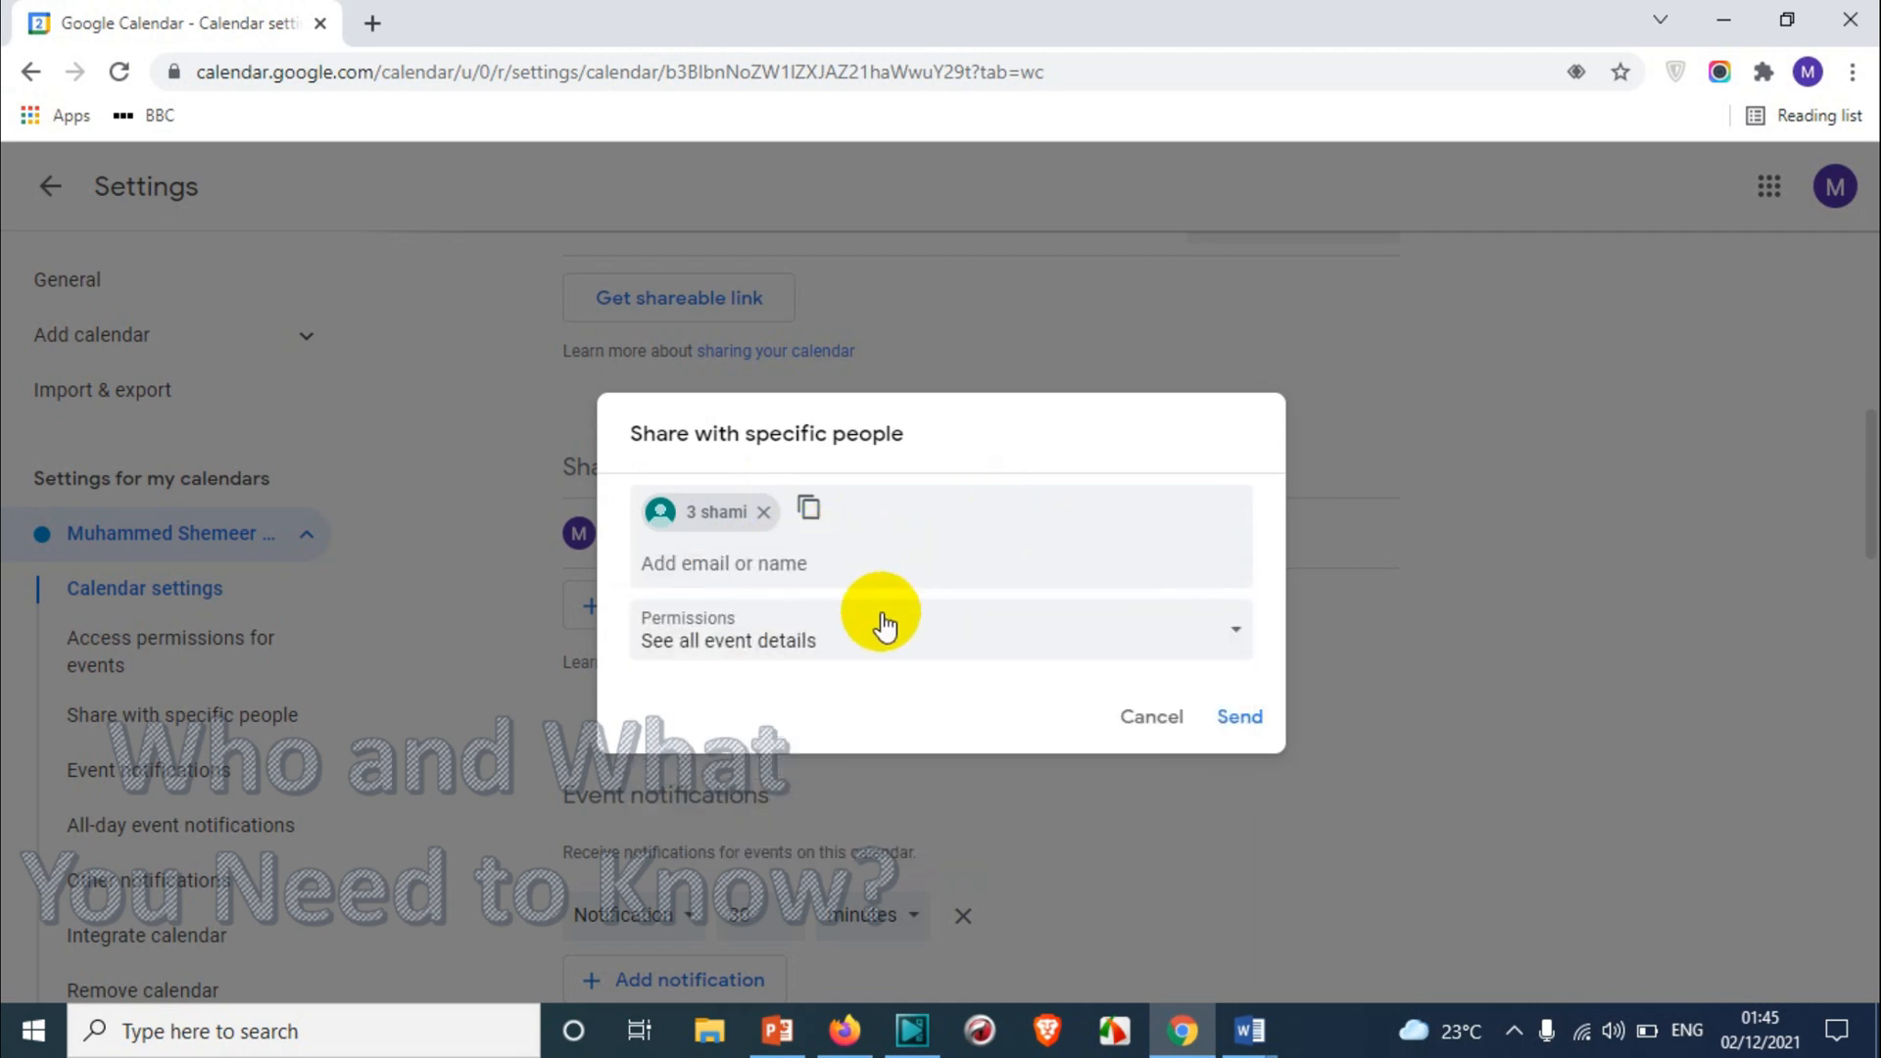
{"action": "left_click", "coordinate": [940, 629]}
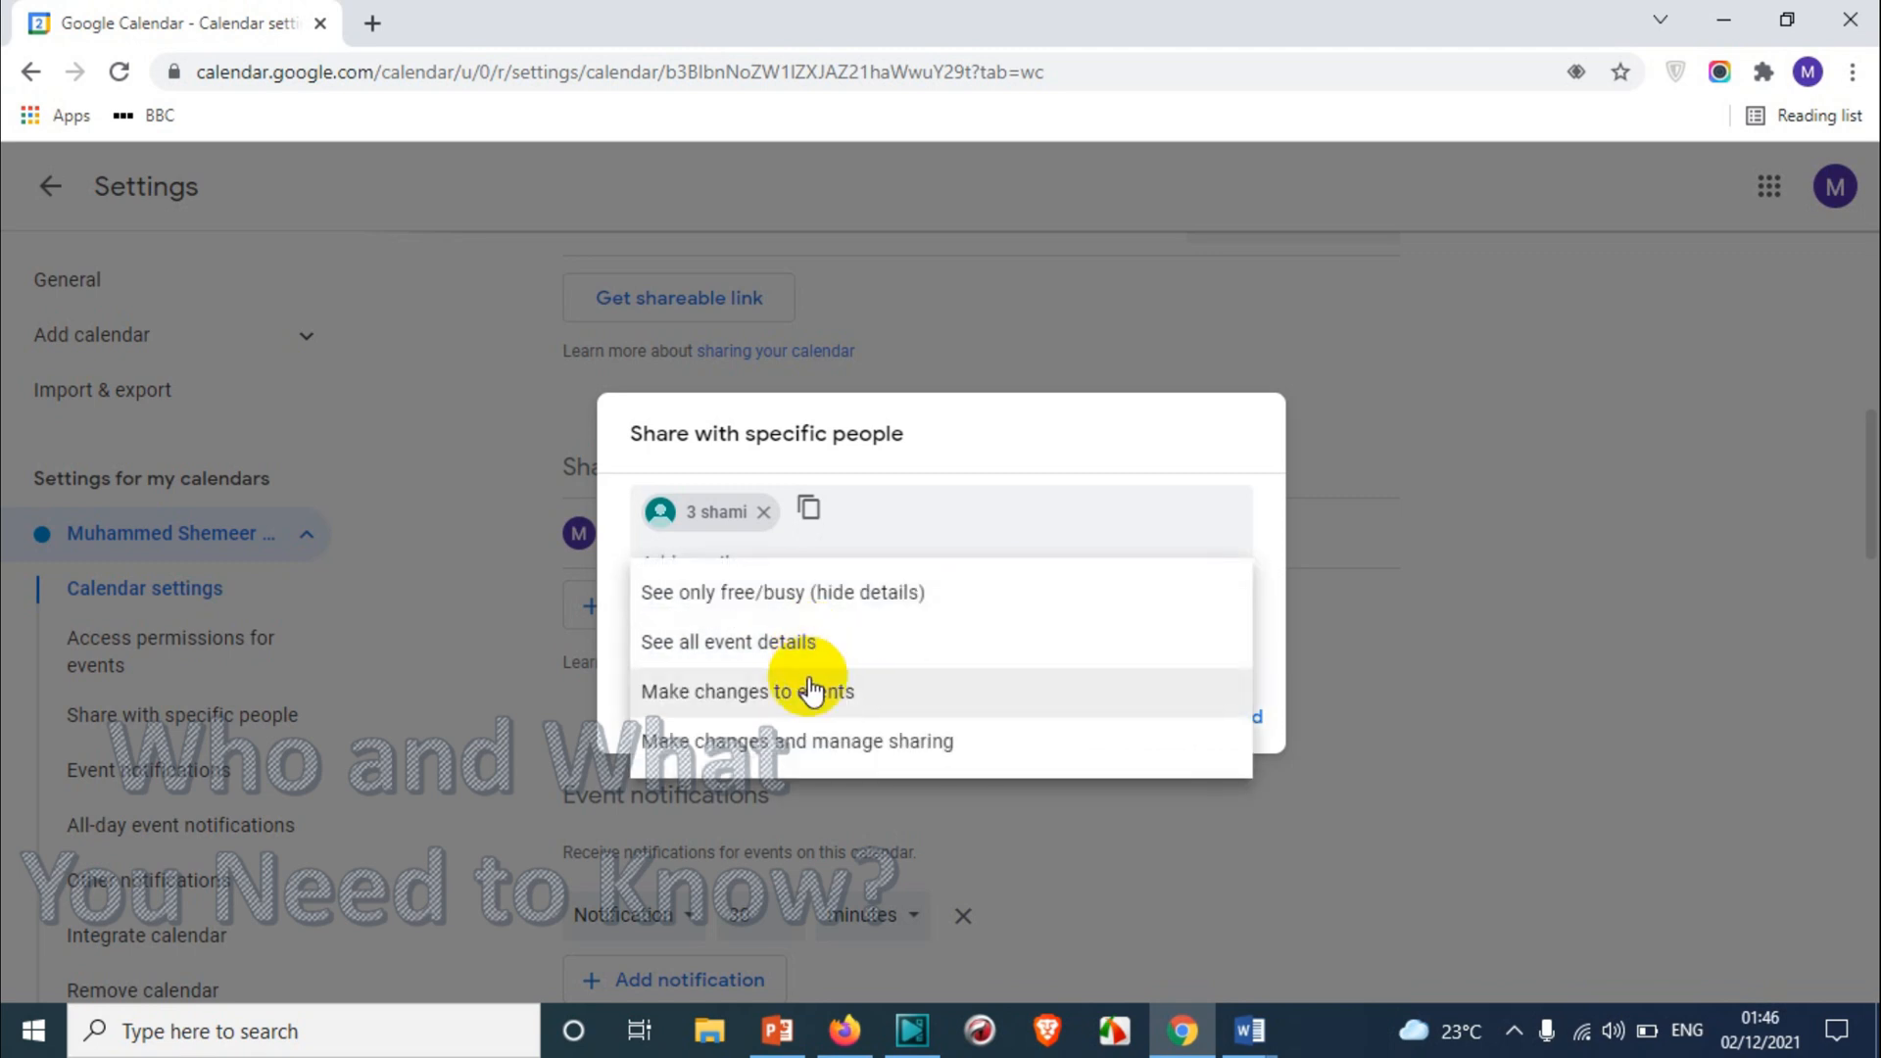
Choose 'Make changes to events' for the added contact.
{"action": "left_click", "coordinate": [746, 691]}
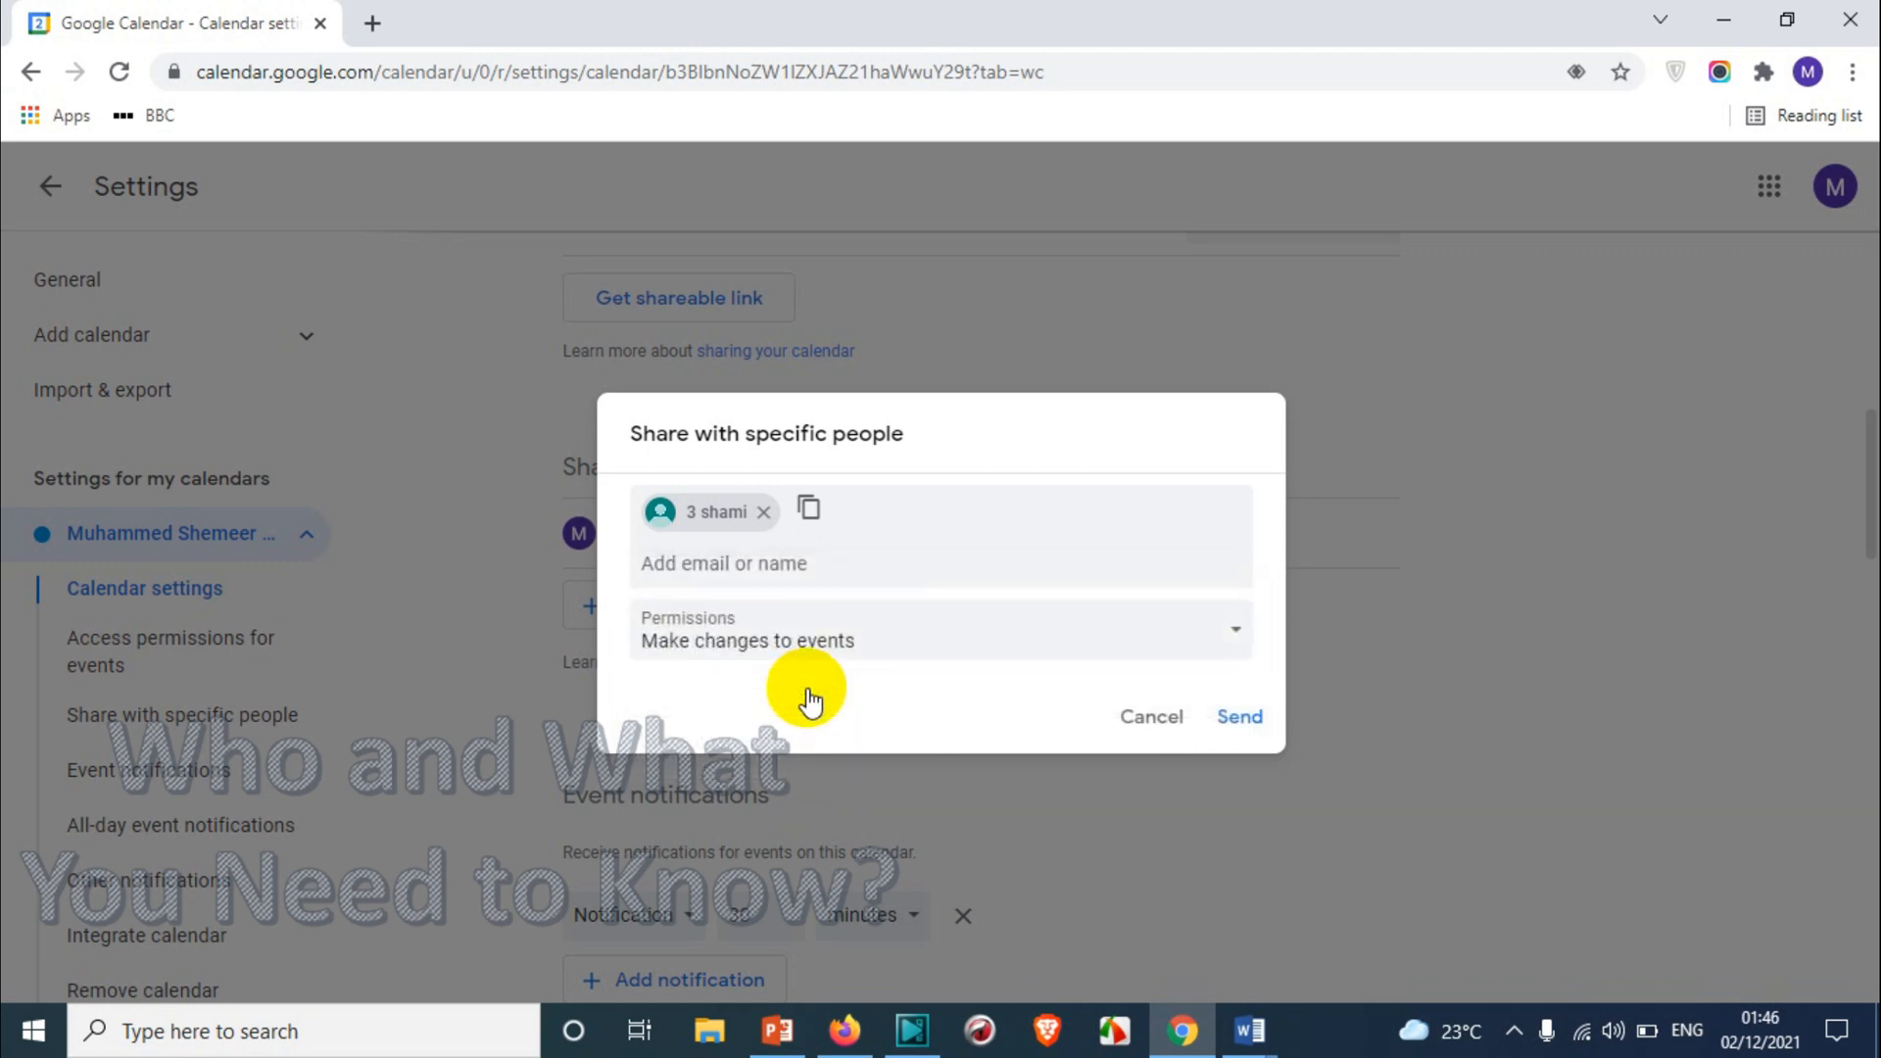
{"action": "mouse_move", "coordinate": [795, 653]}
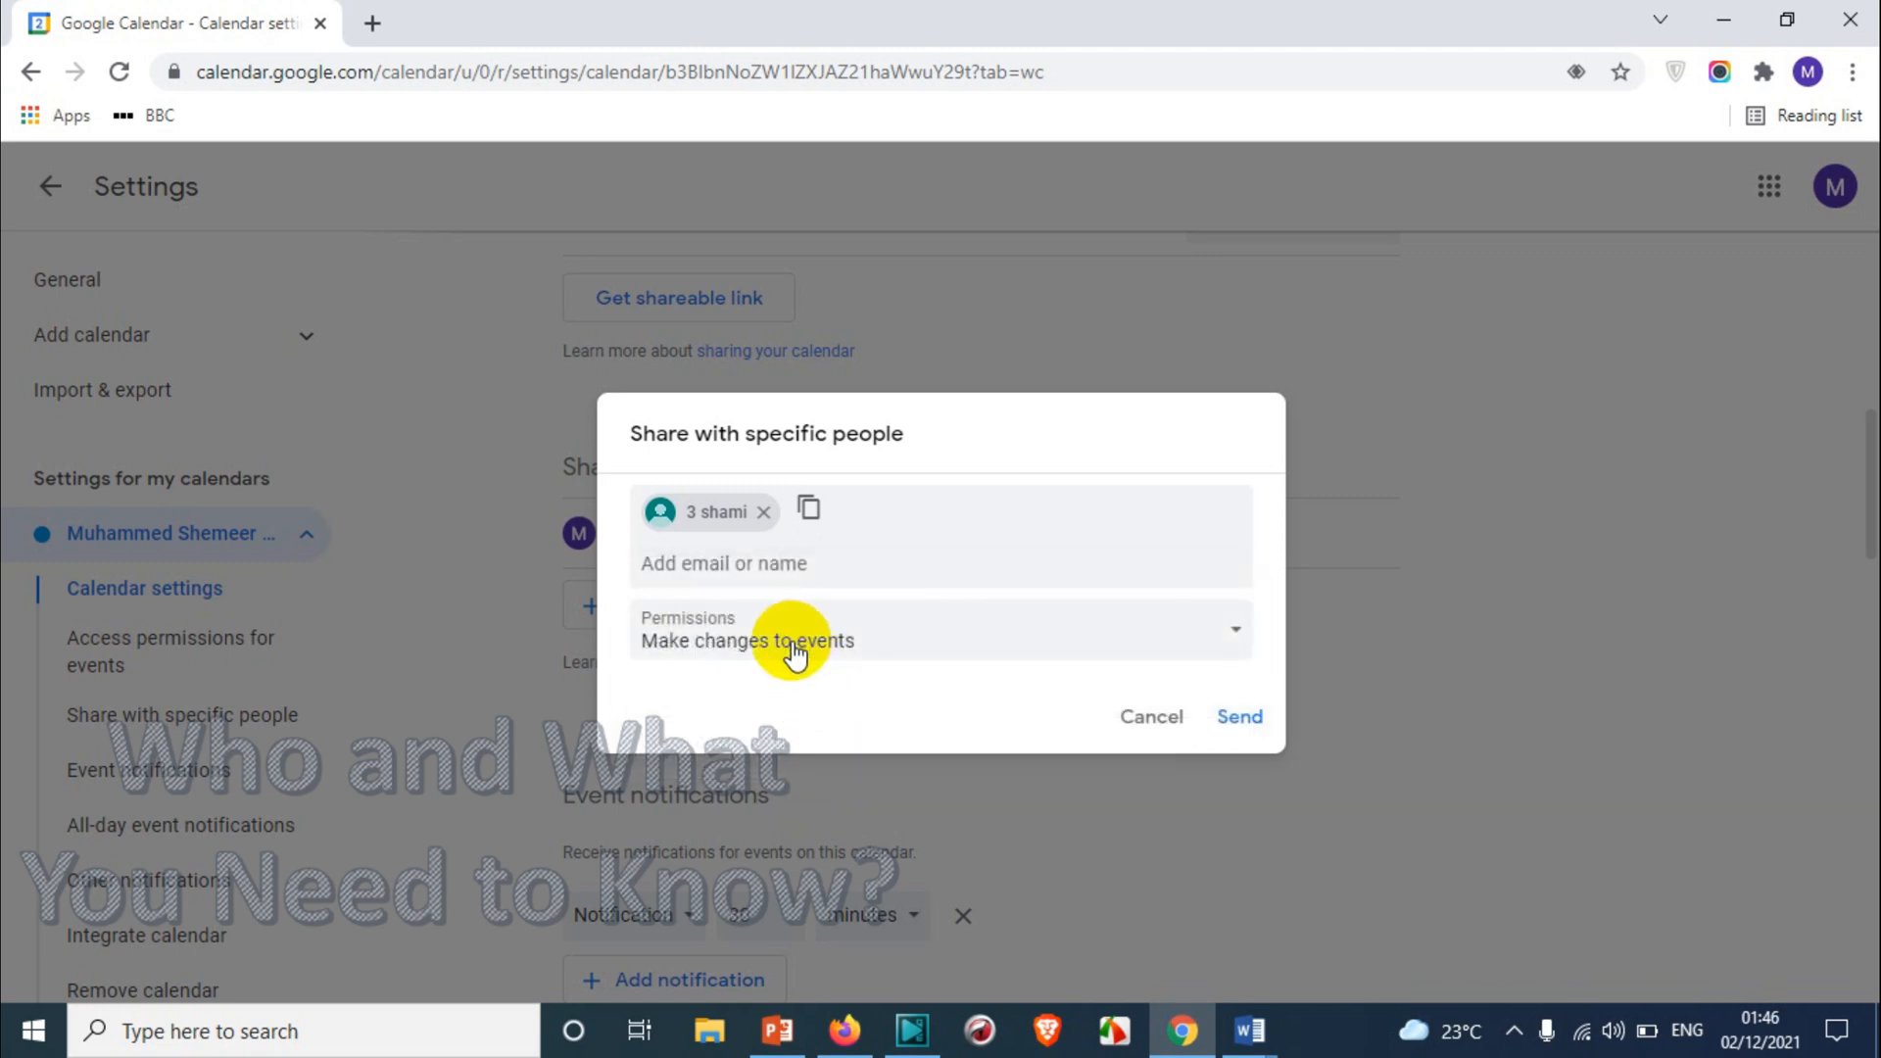
{"action": "mouse_move", "coordinate": [773, 658]}
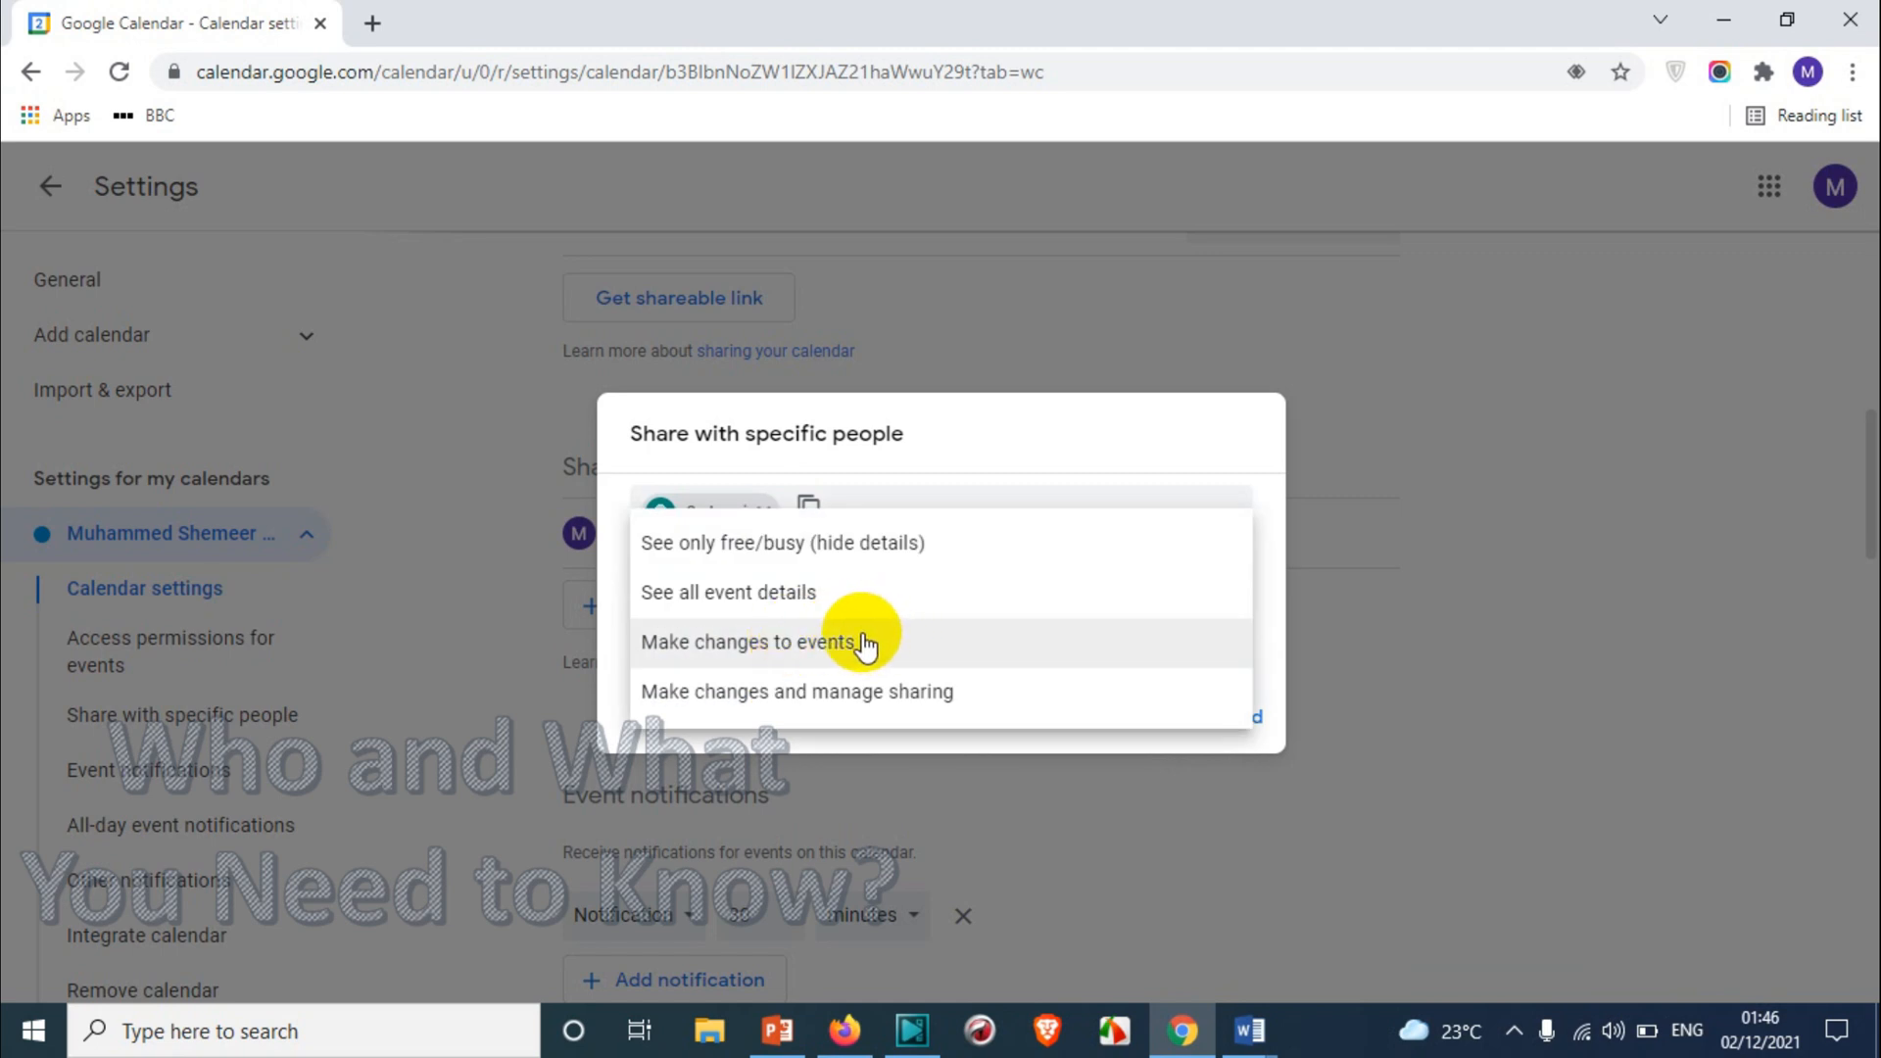
{"action": "mouse_move", "coordinate": [852, 652]}
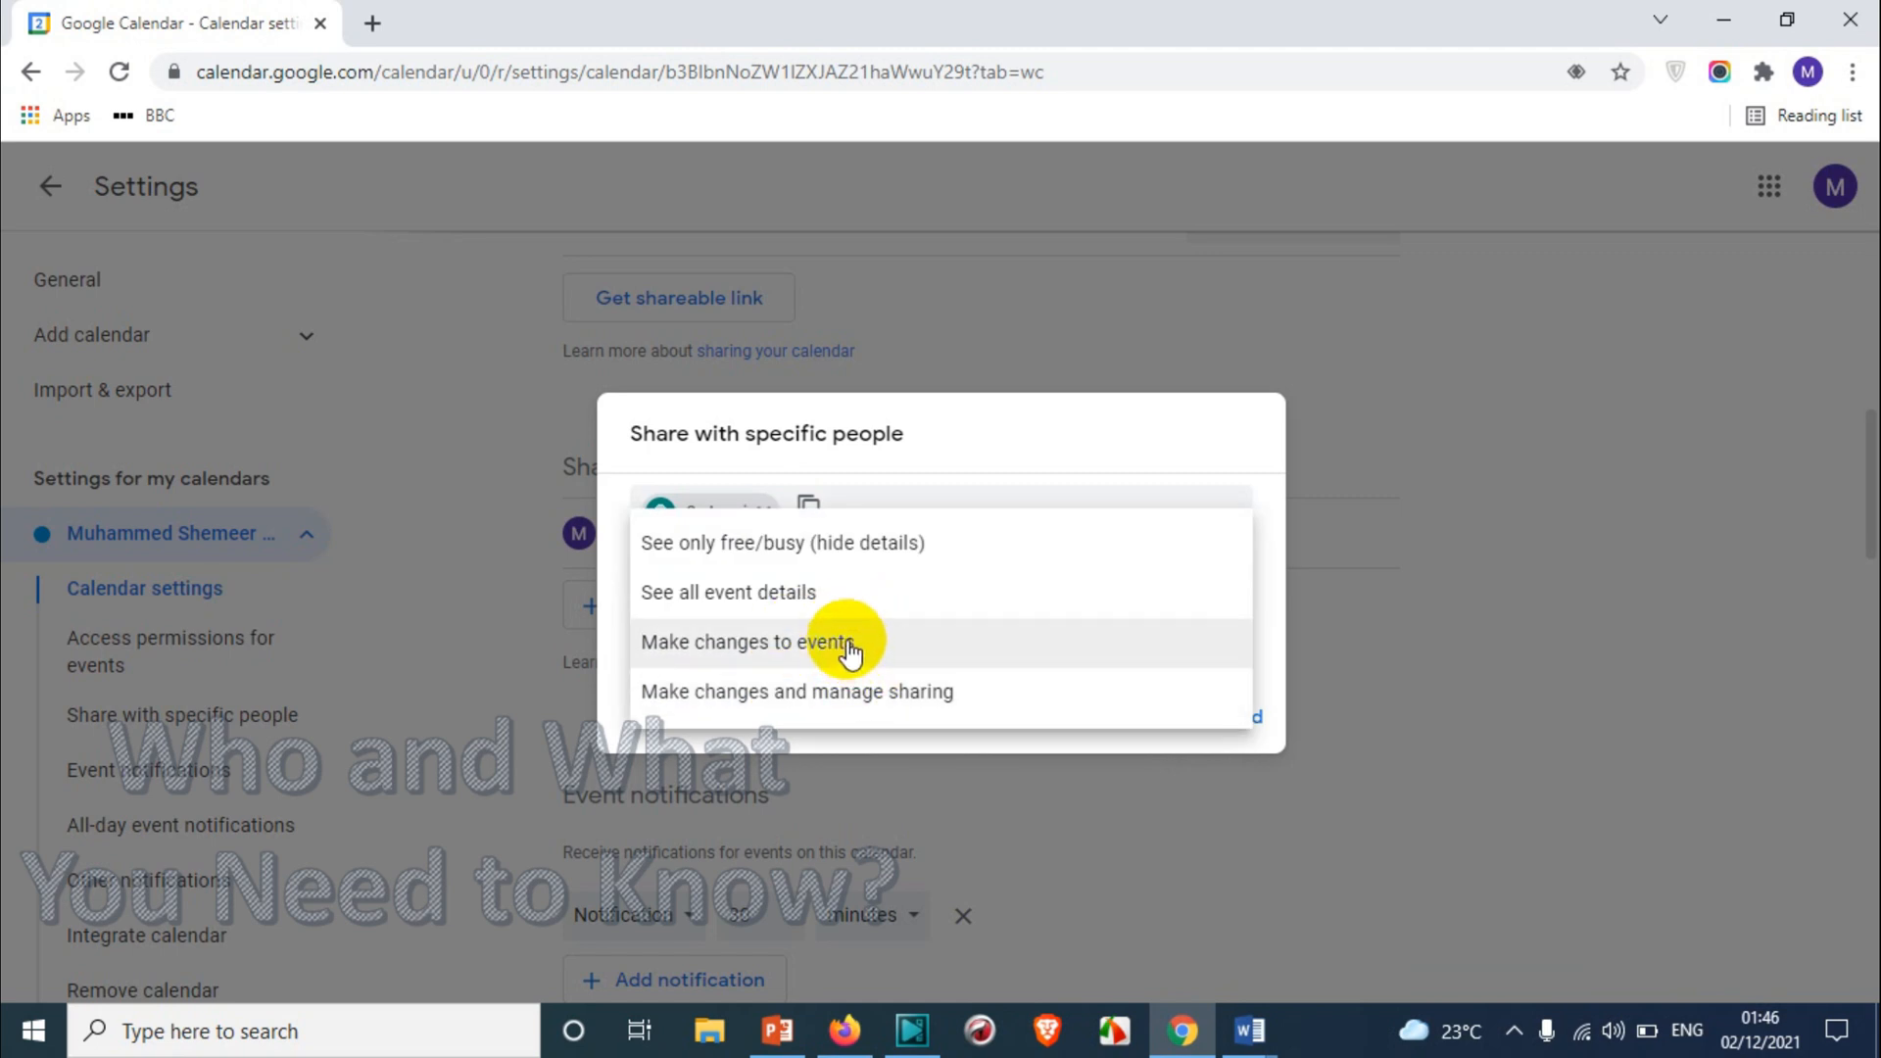
{"action": "mouse_move", "coordinate": [893, 700]}
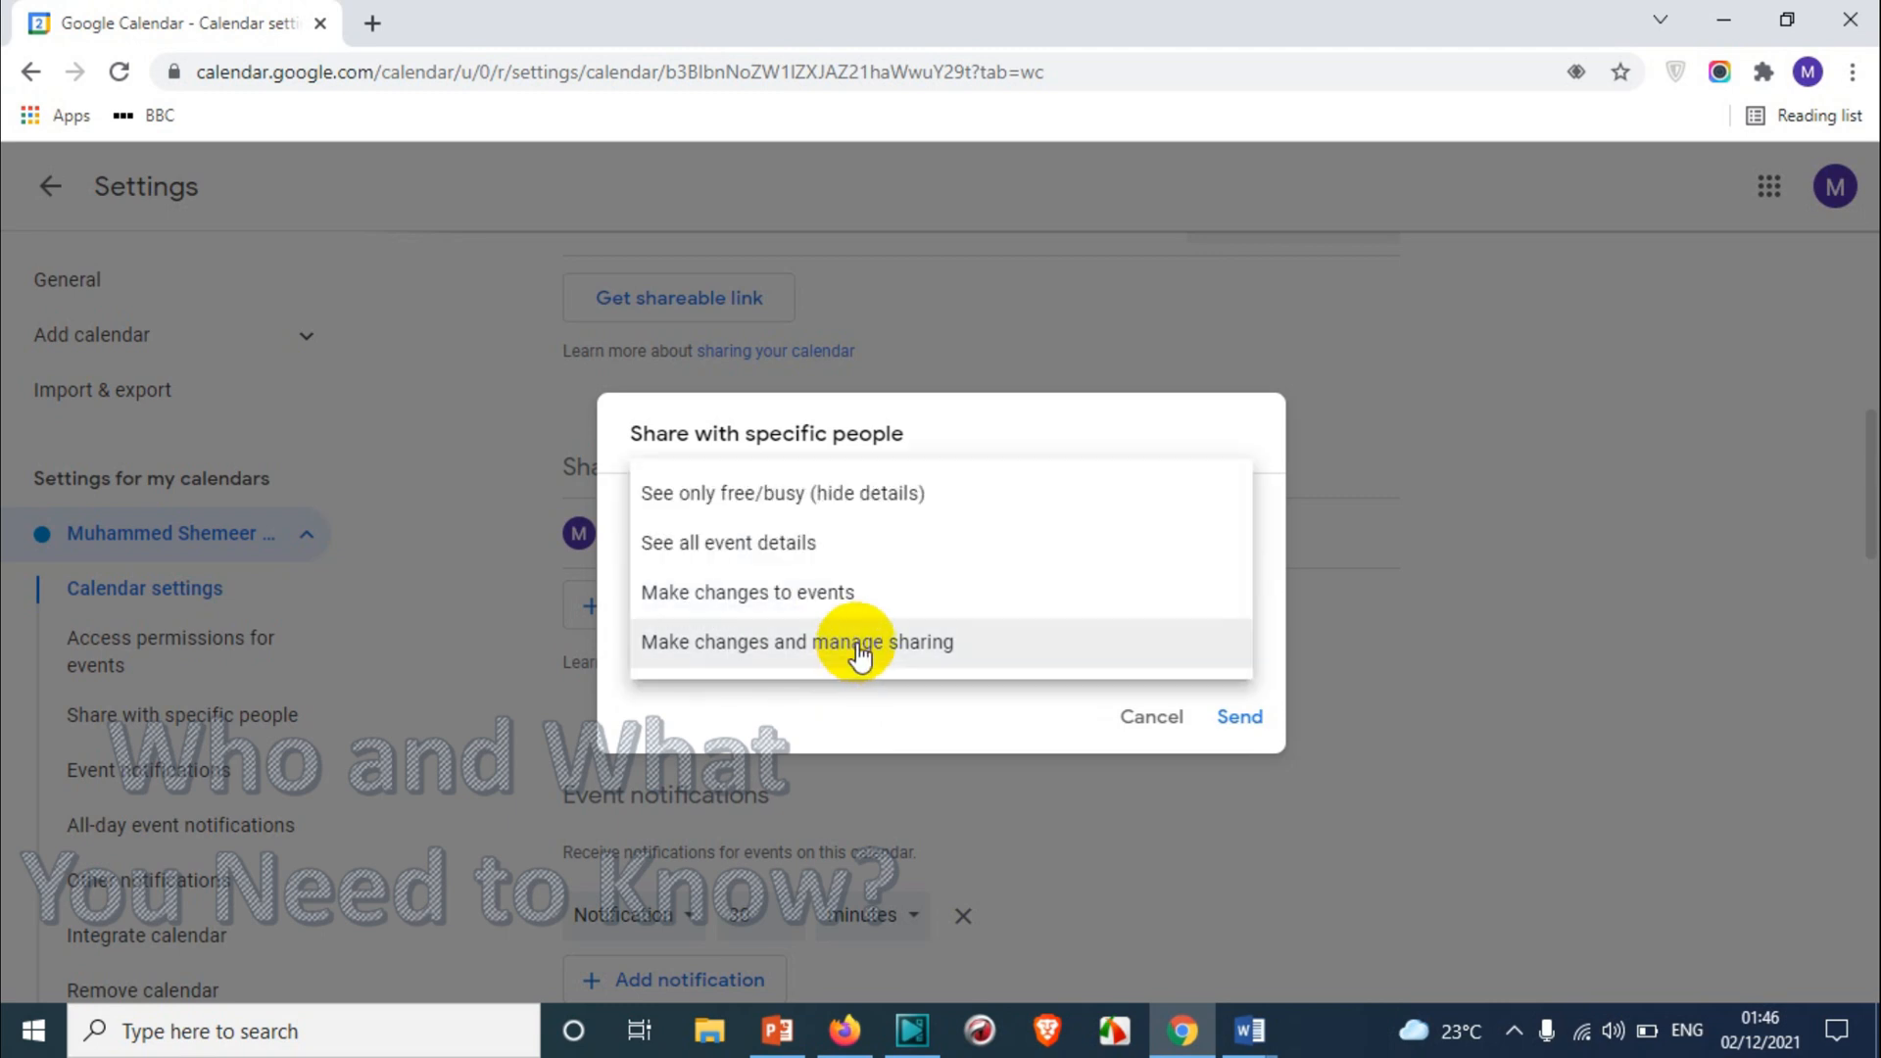
{"action": "mouse_move", "coordinate": [905, 652]}
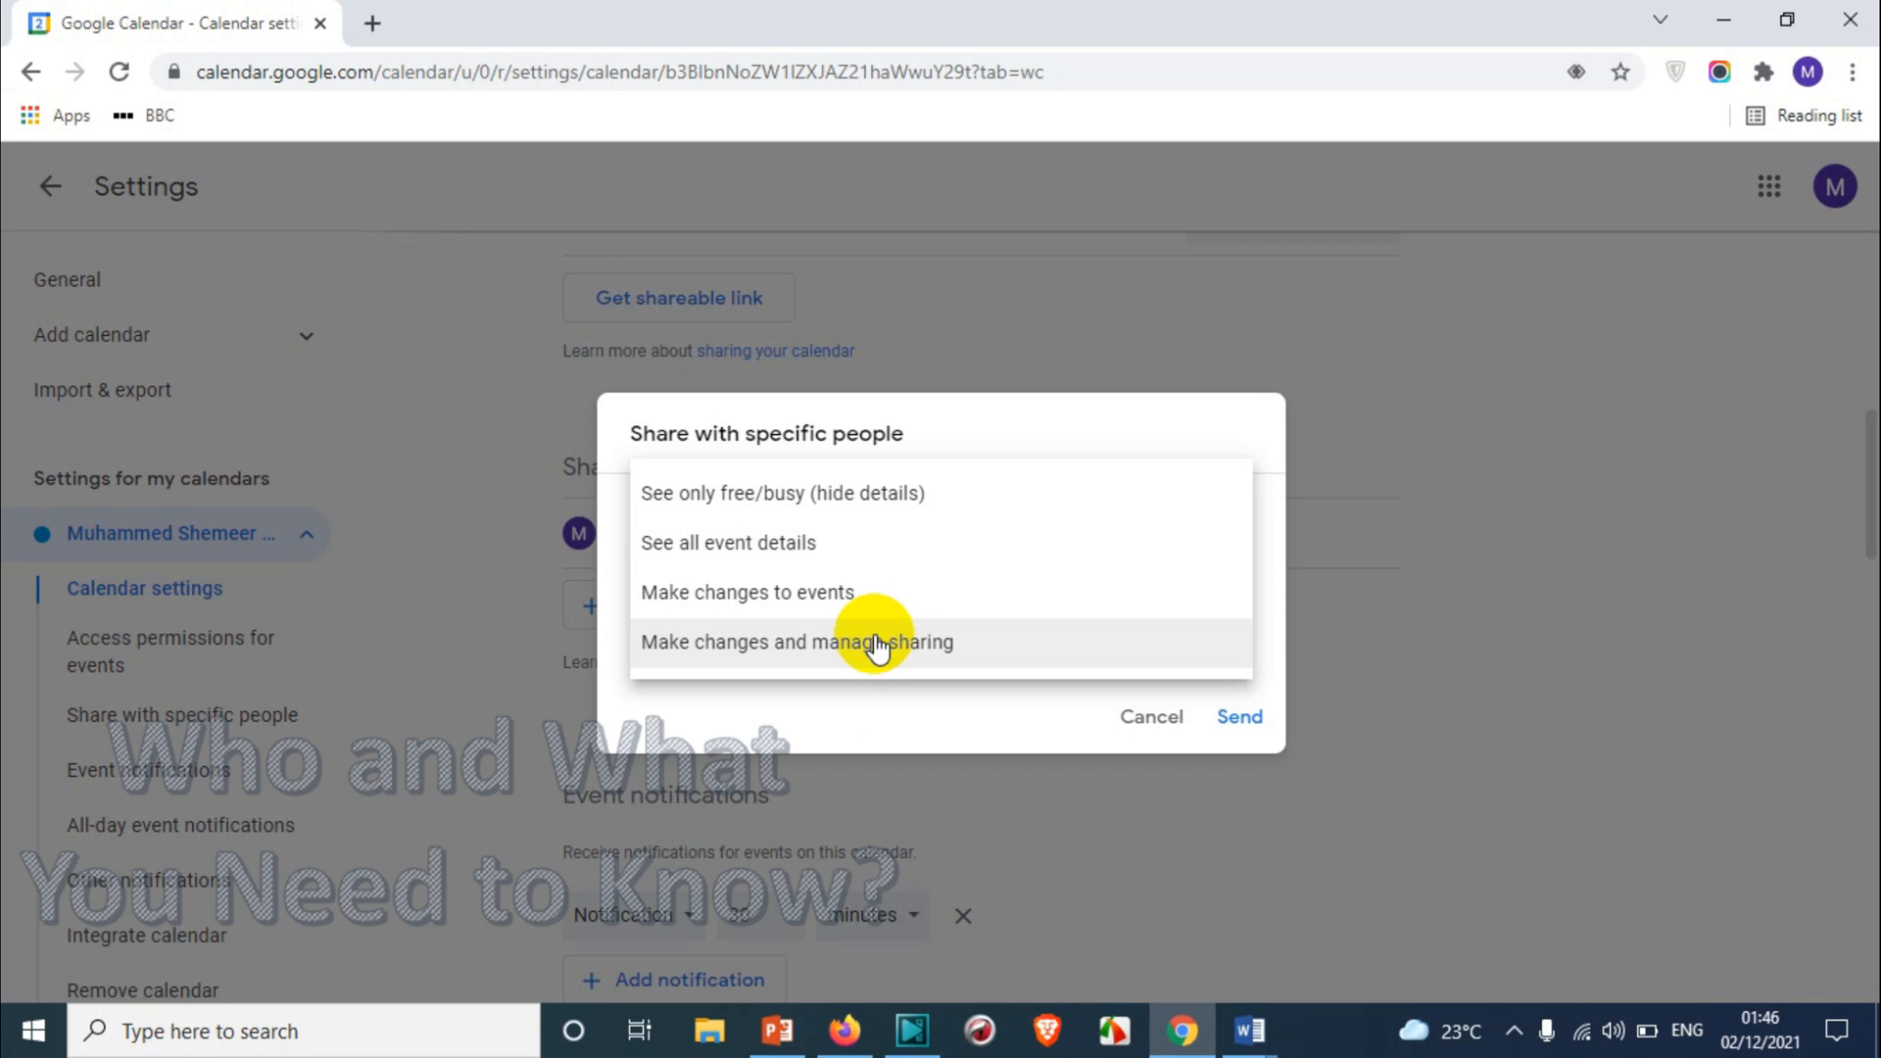
{"action": "mouse_move", "coordinate": [870, 642]}
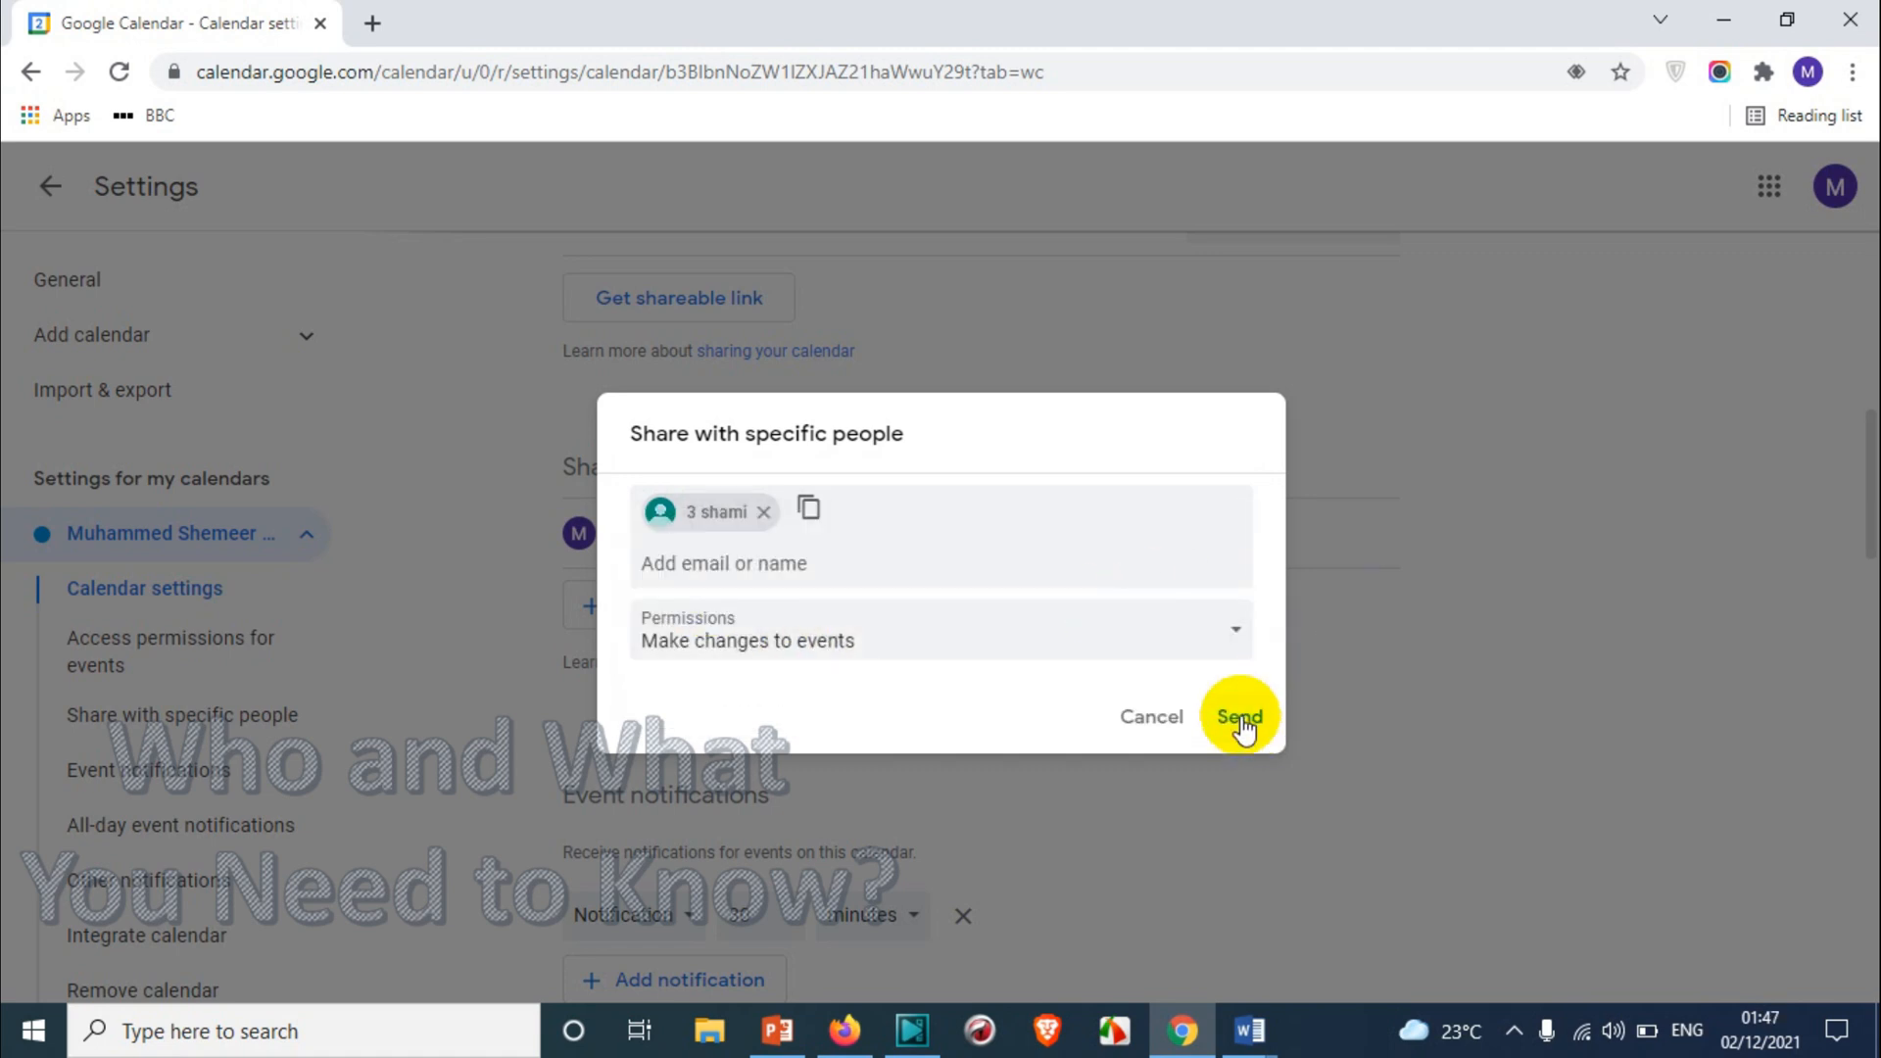
Send the sharing invitation and scroll to the shared people list.
{"action": "left_click", "coordinate": [1239, 716]}
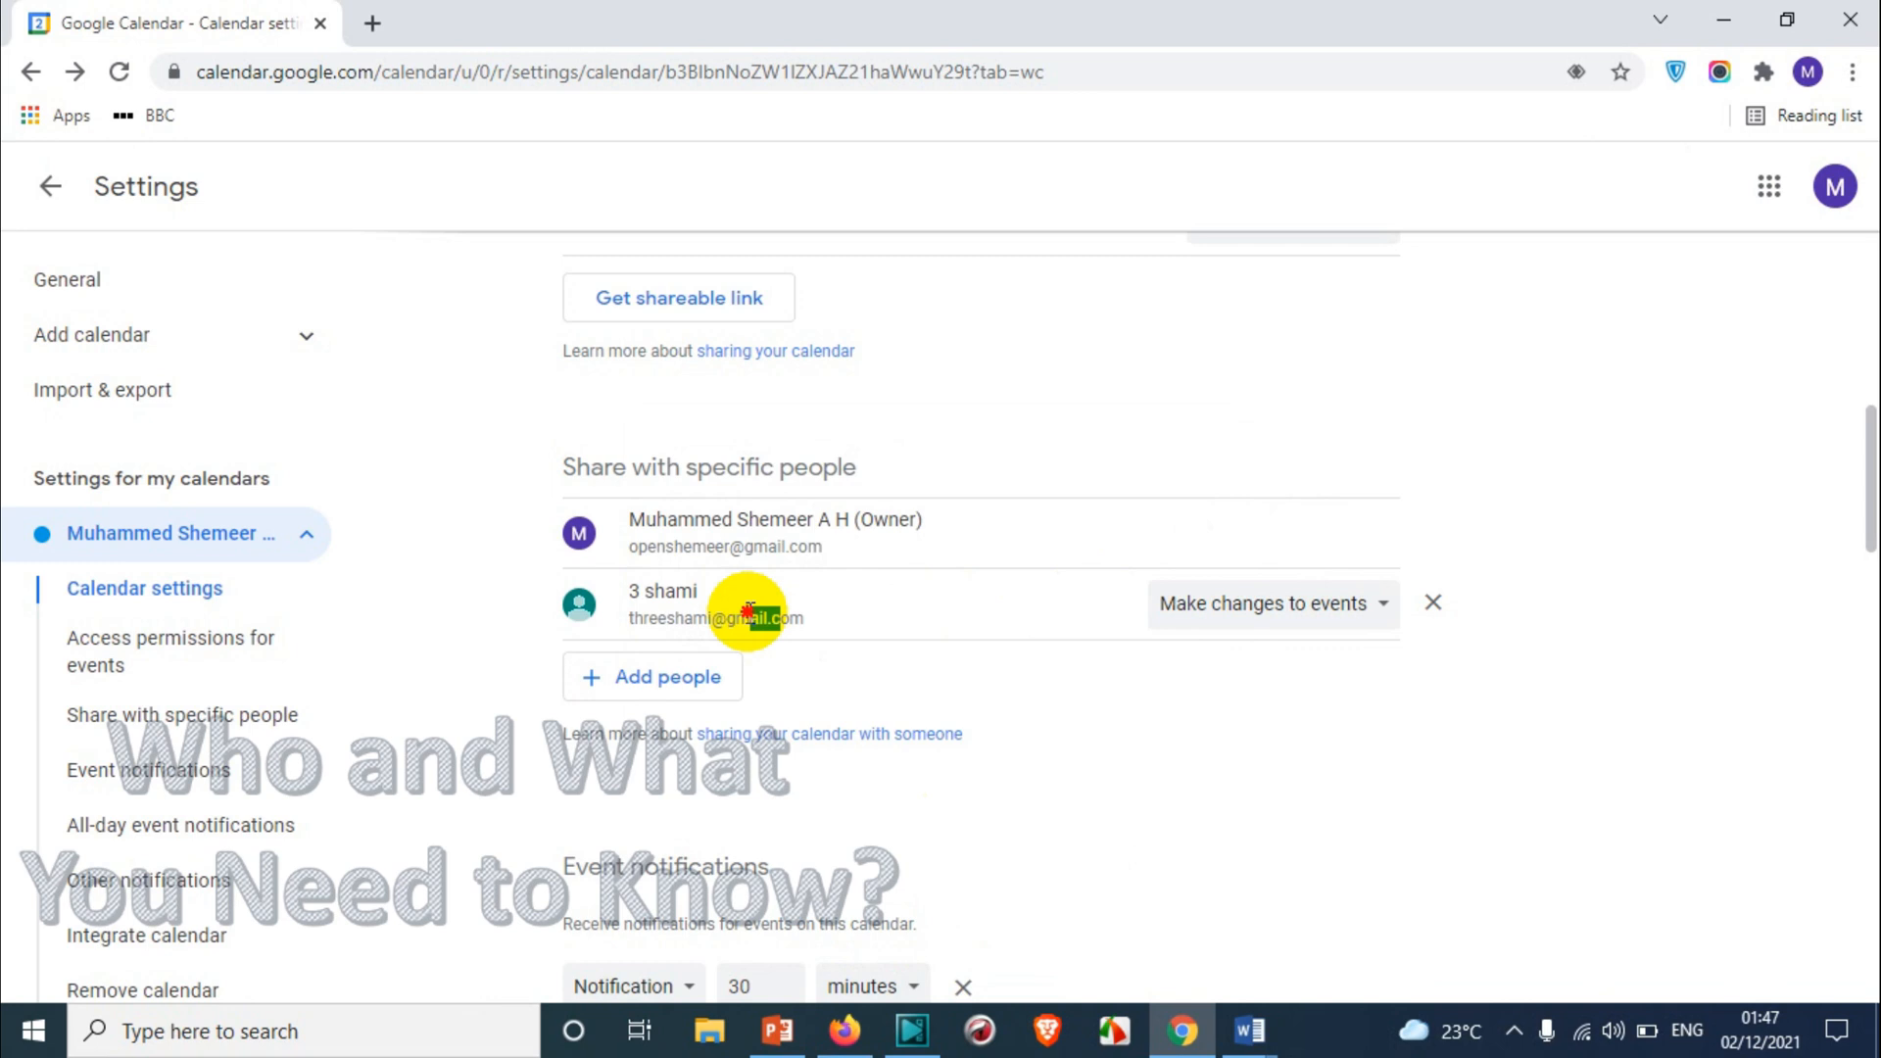
{"action": "scroll", "scroll_direction": "down", "scroll_amount": 3}
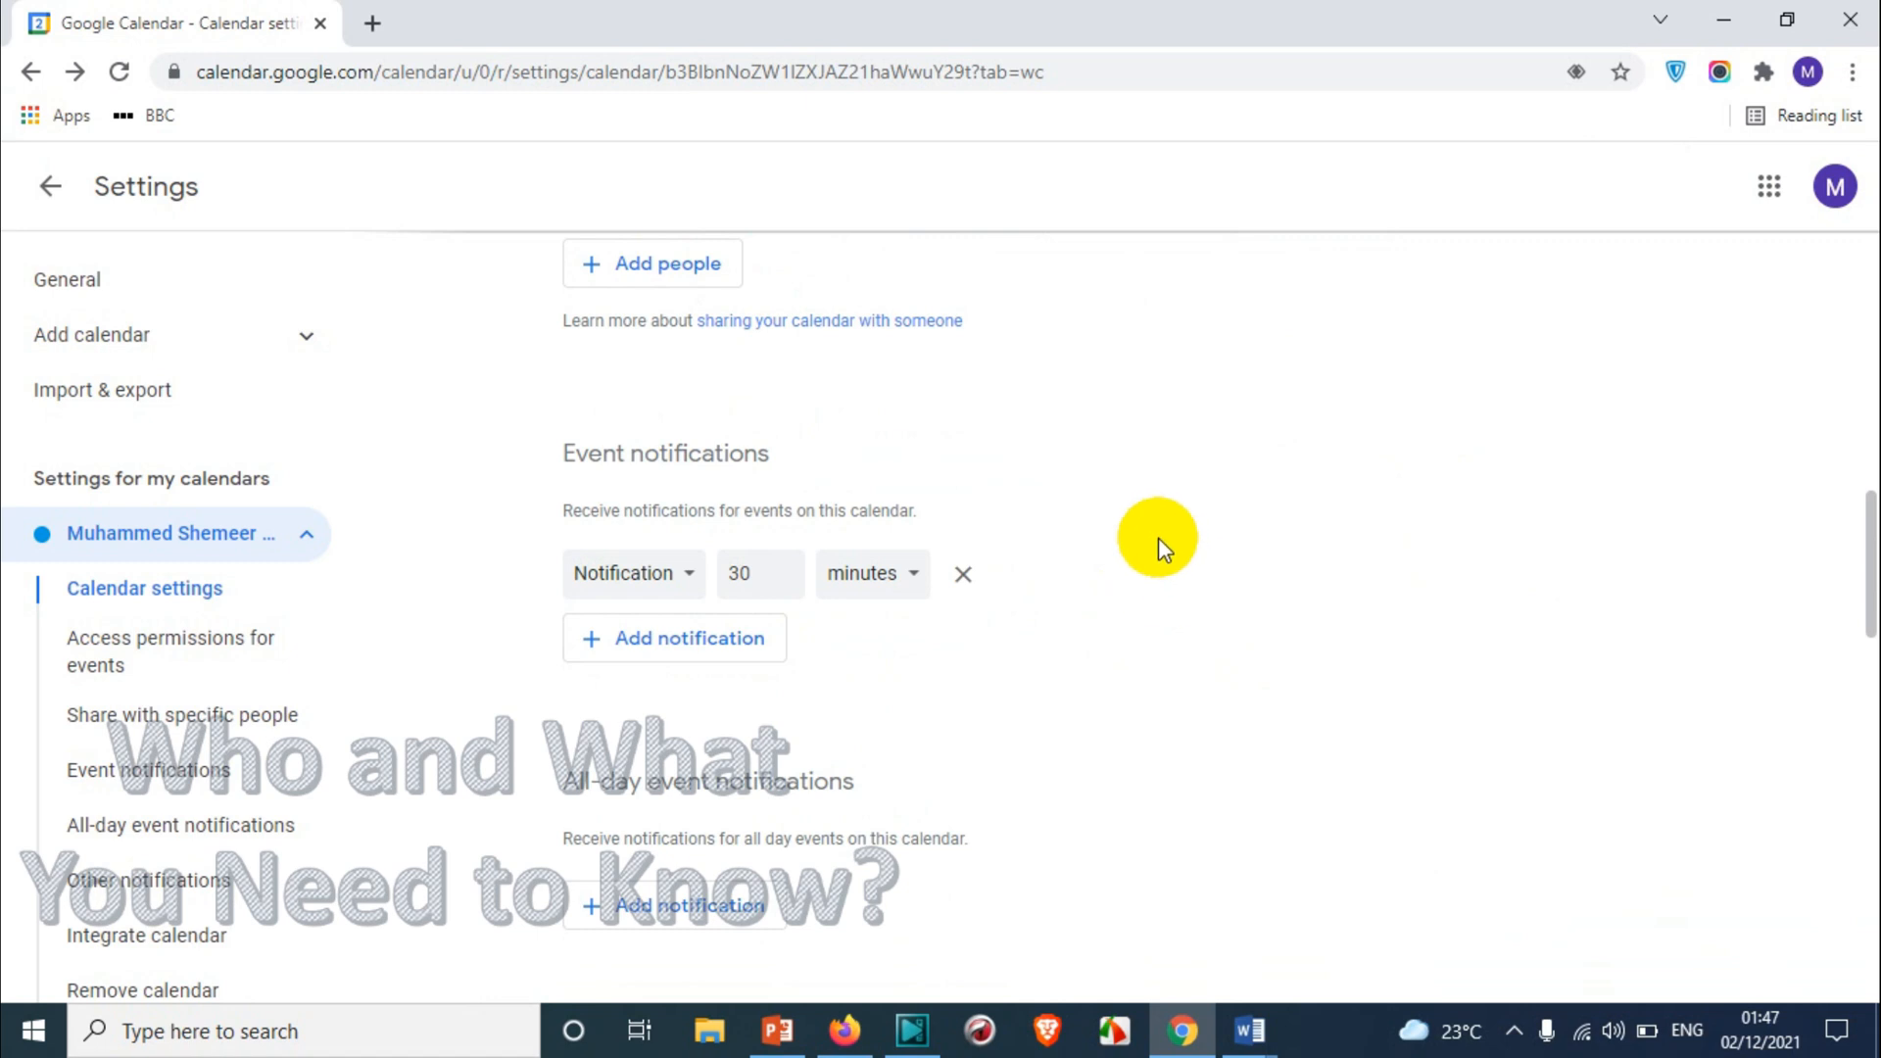
Switch the shared person from 'Make changes to events' to 'See only free/busy (hide details)'.
{"action": "scroll", "scroll_direction": "up", "scroll_amount": 3}
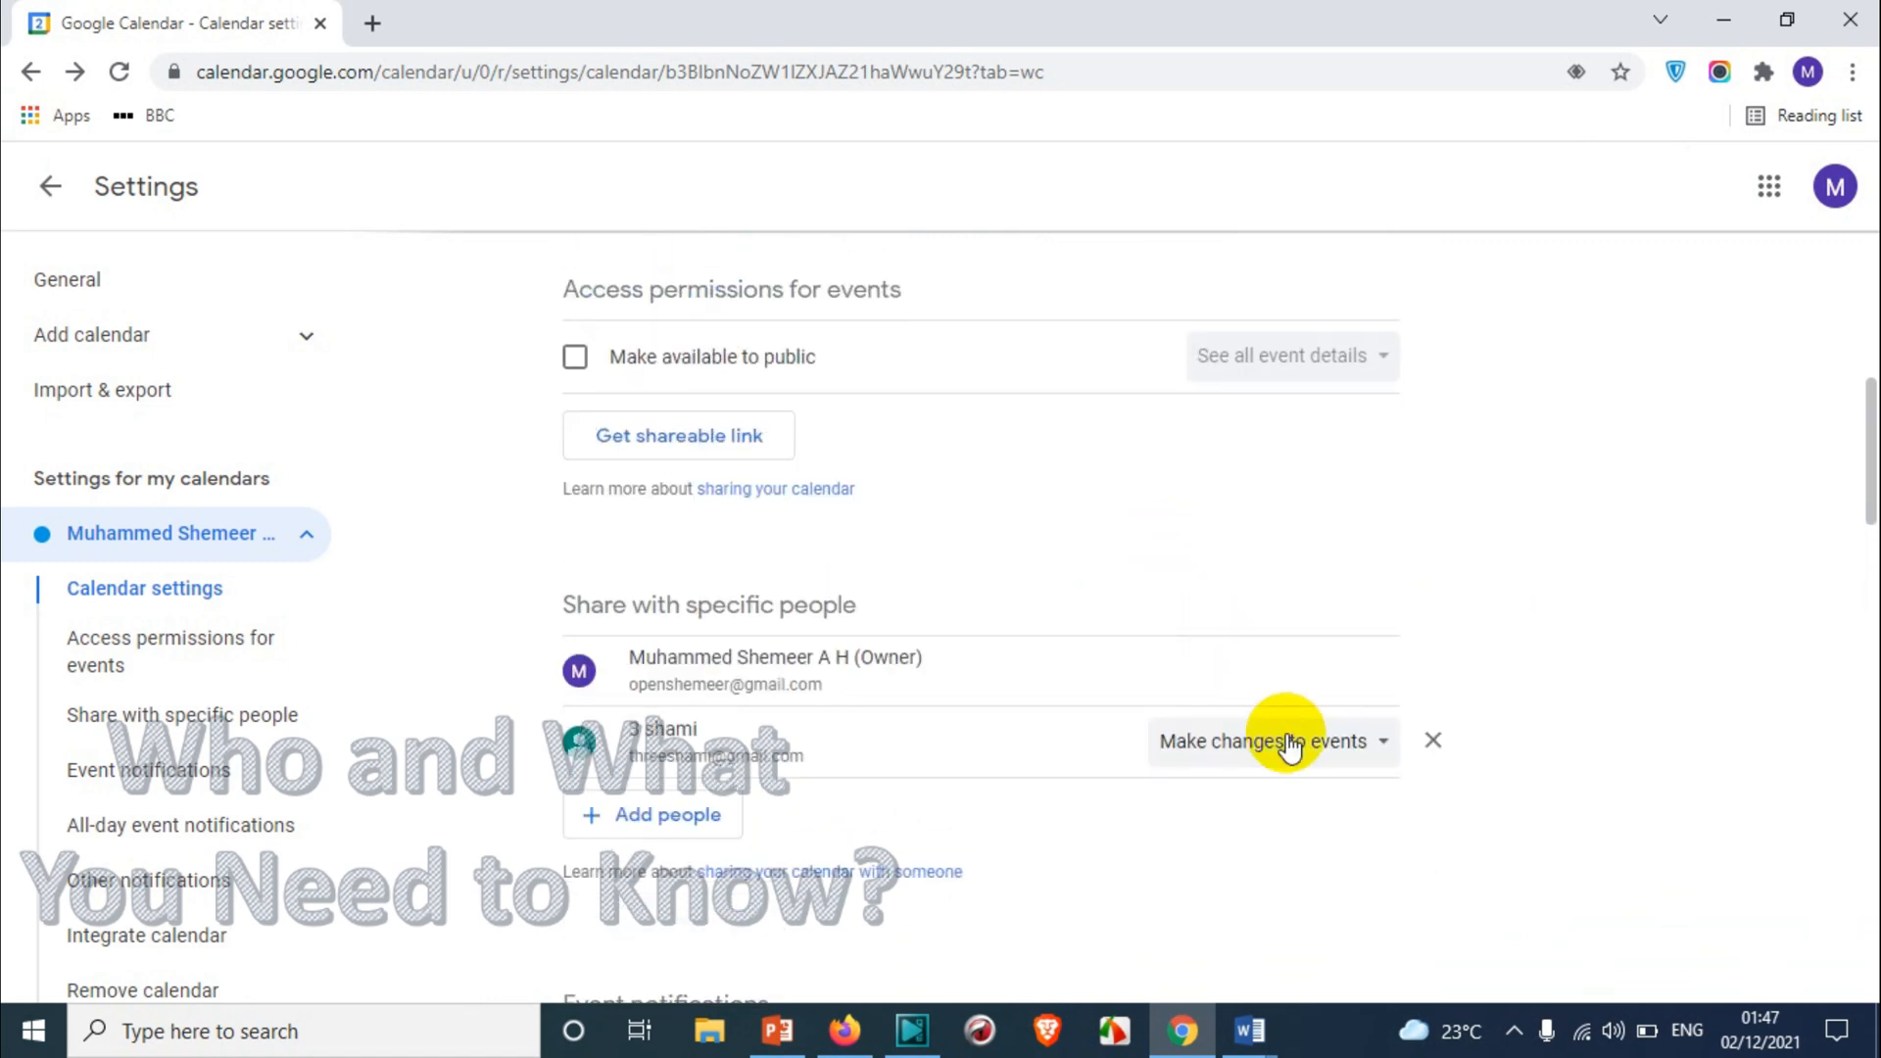
{"action": "mouse_move", "coordinate": [1432, 741]}
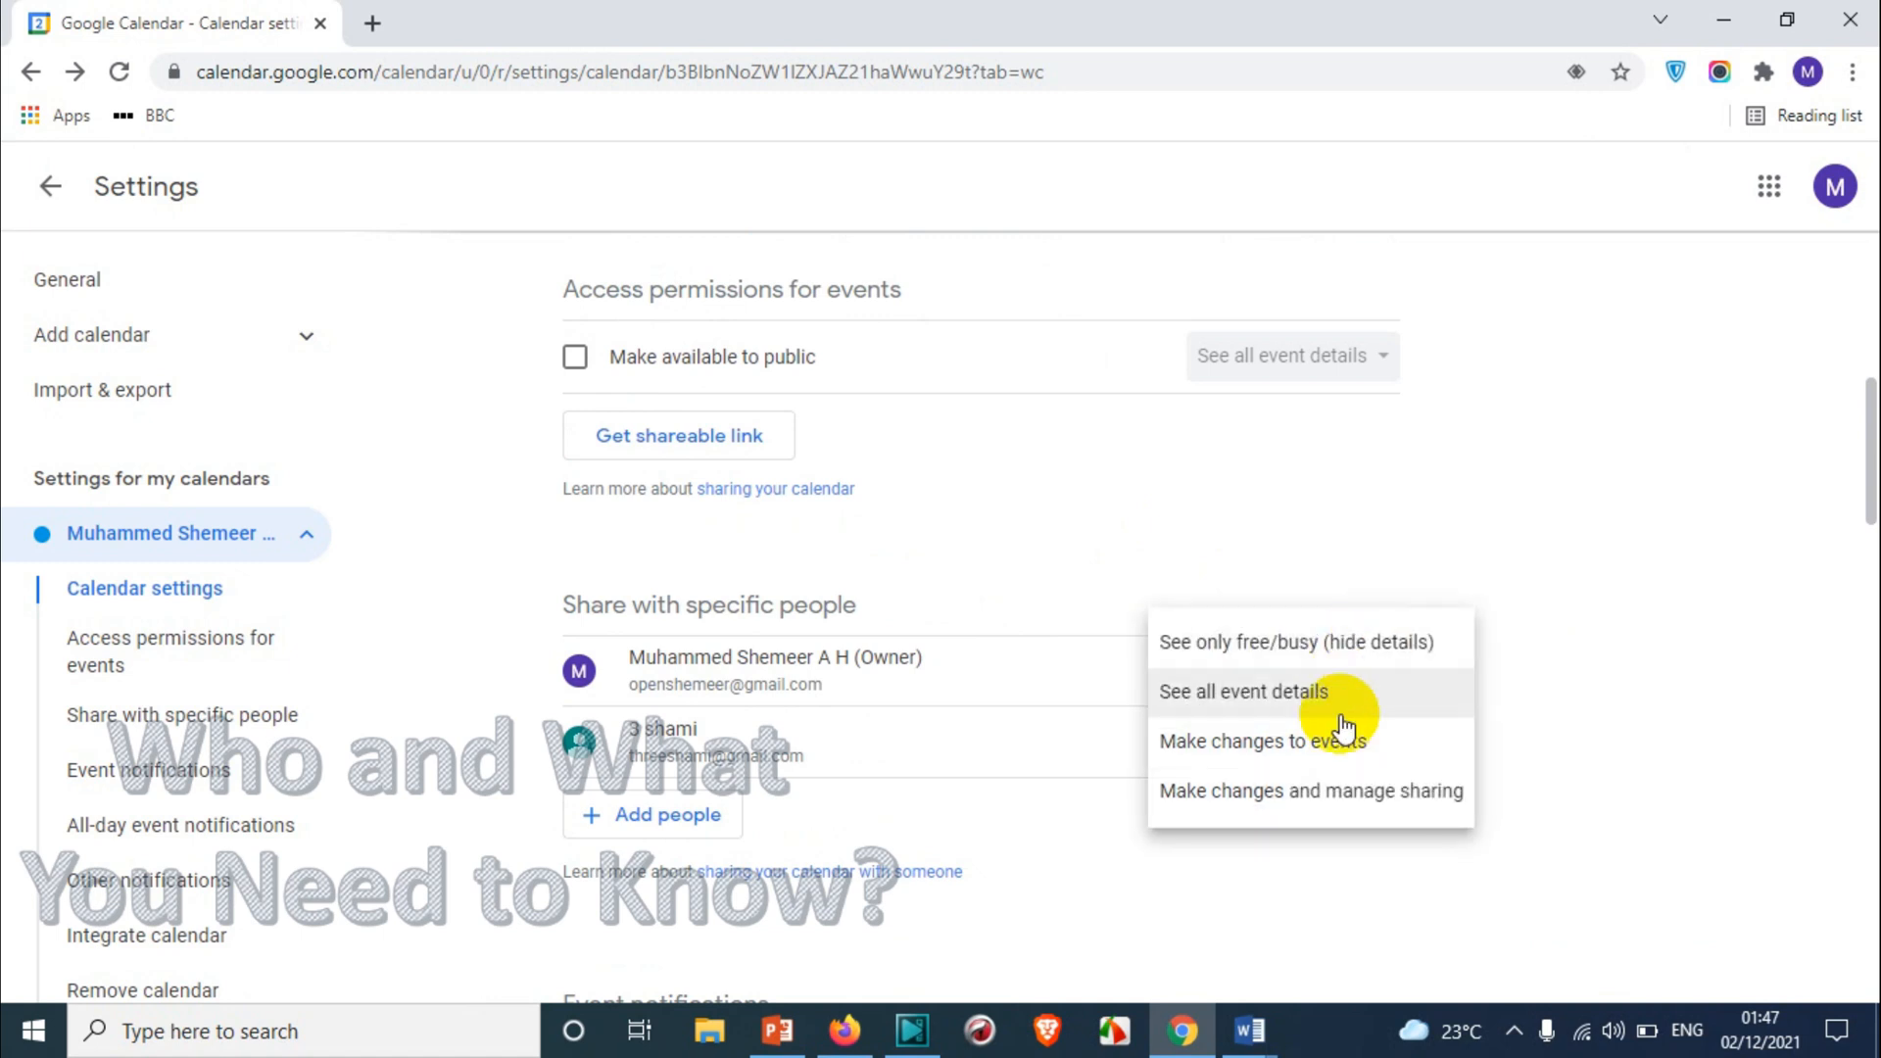
{"action": "left_click", "coordinate": [1260, 741]}
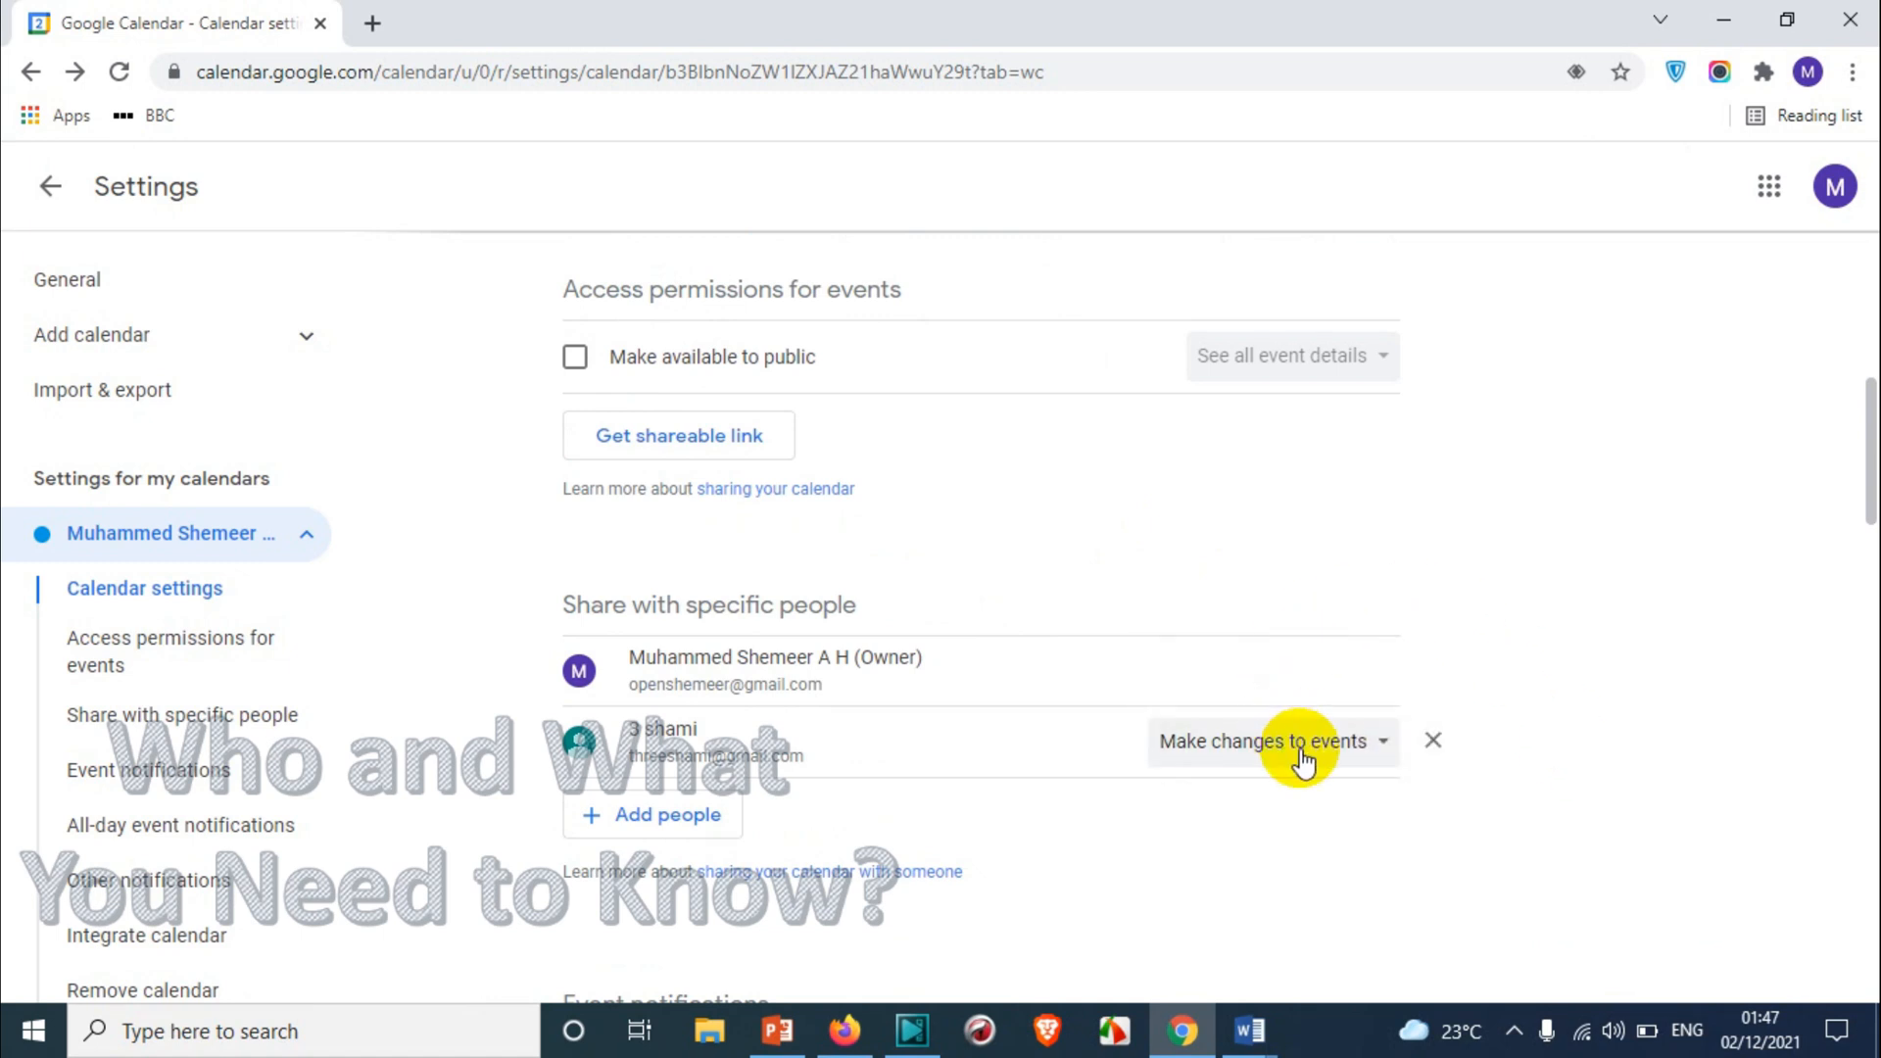
{"action": "left_click", "coordinate": [1265, 740]}
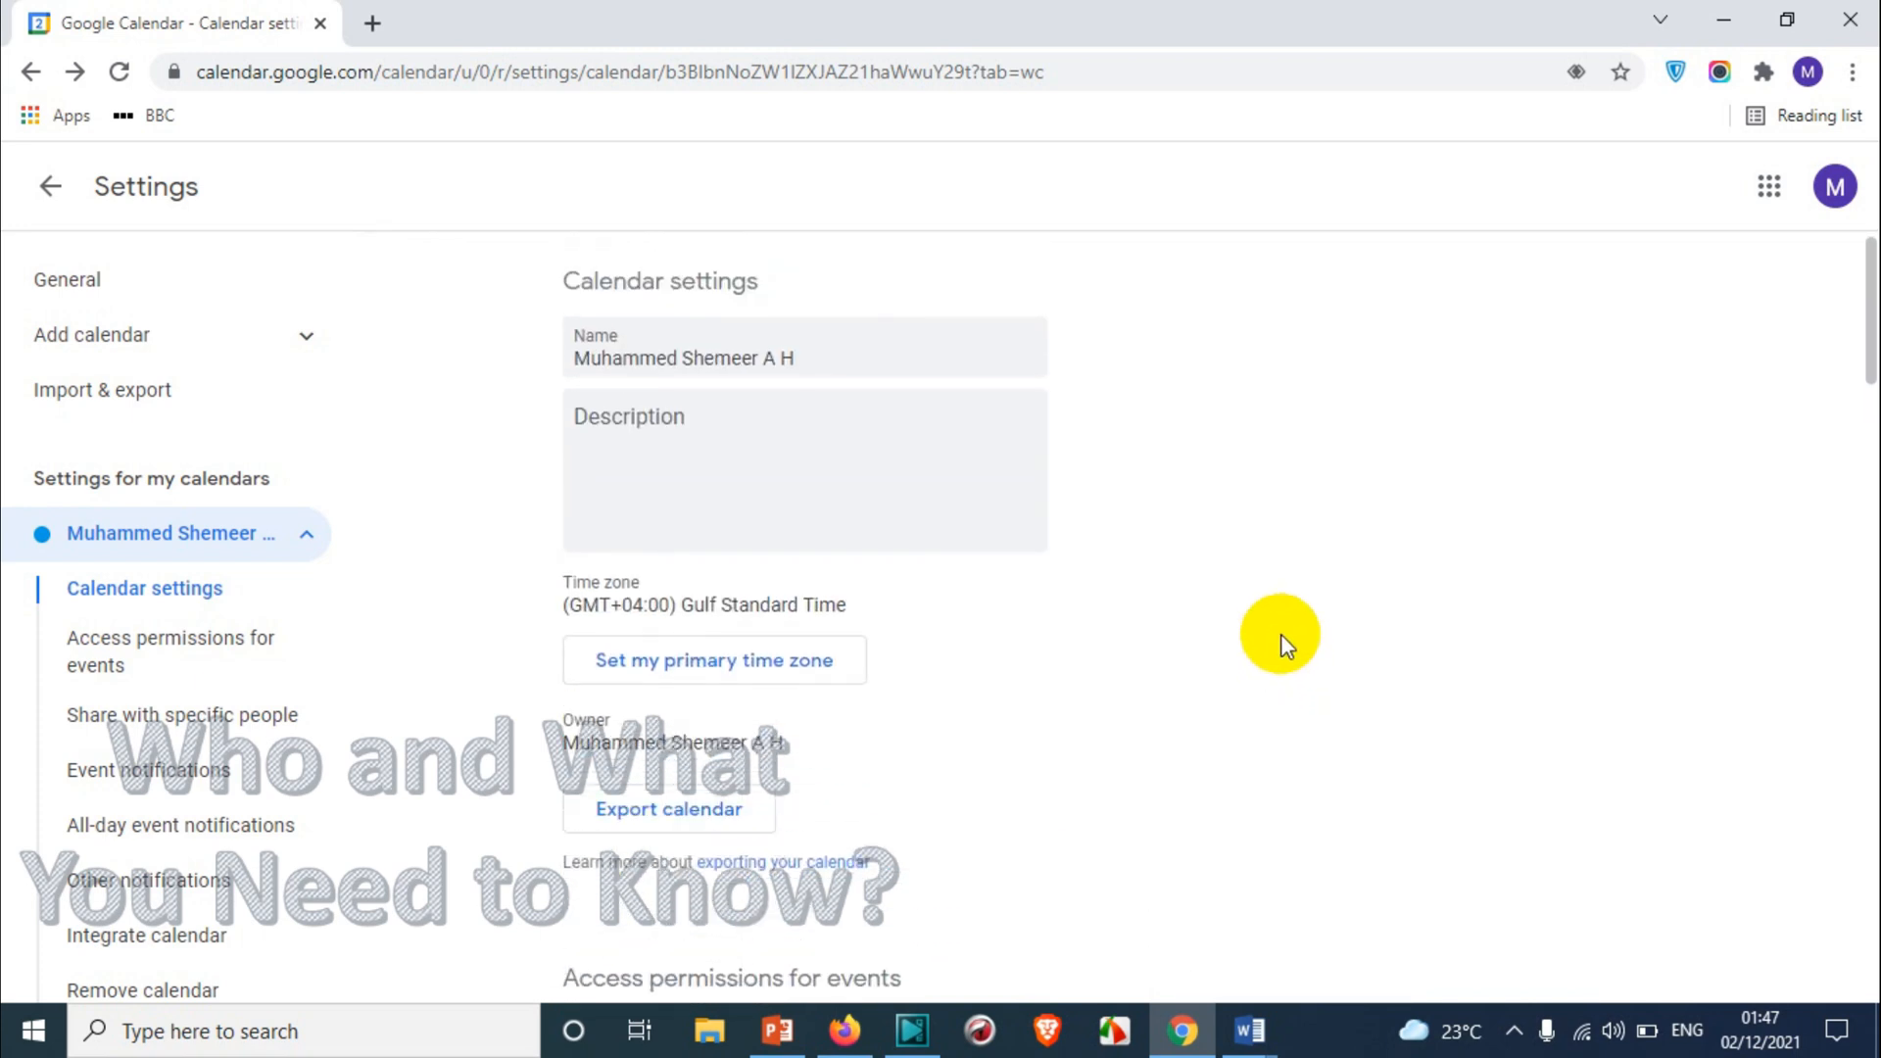
{"action": "scroll", "scroll_direction": "down", "scroll_amount": 3}
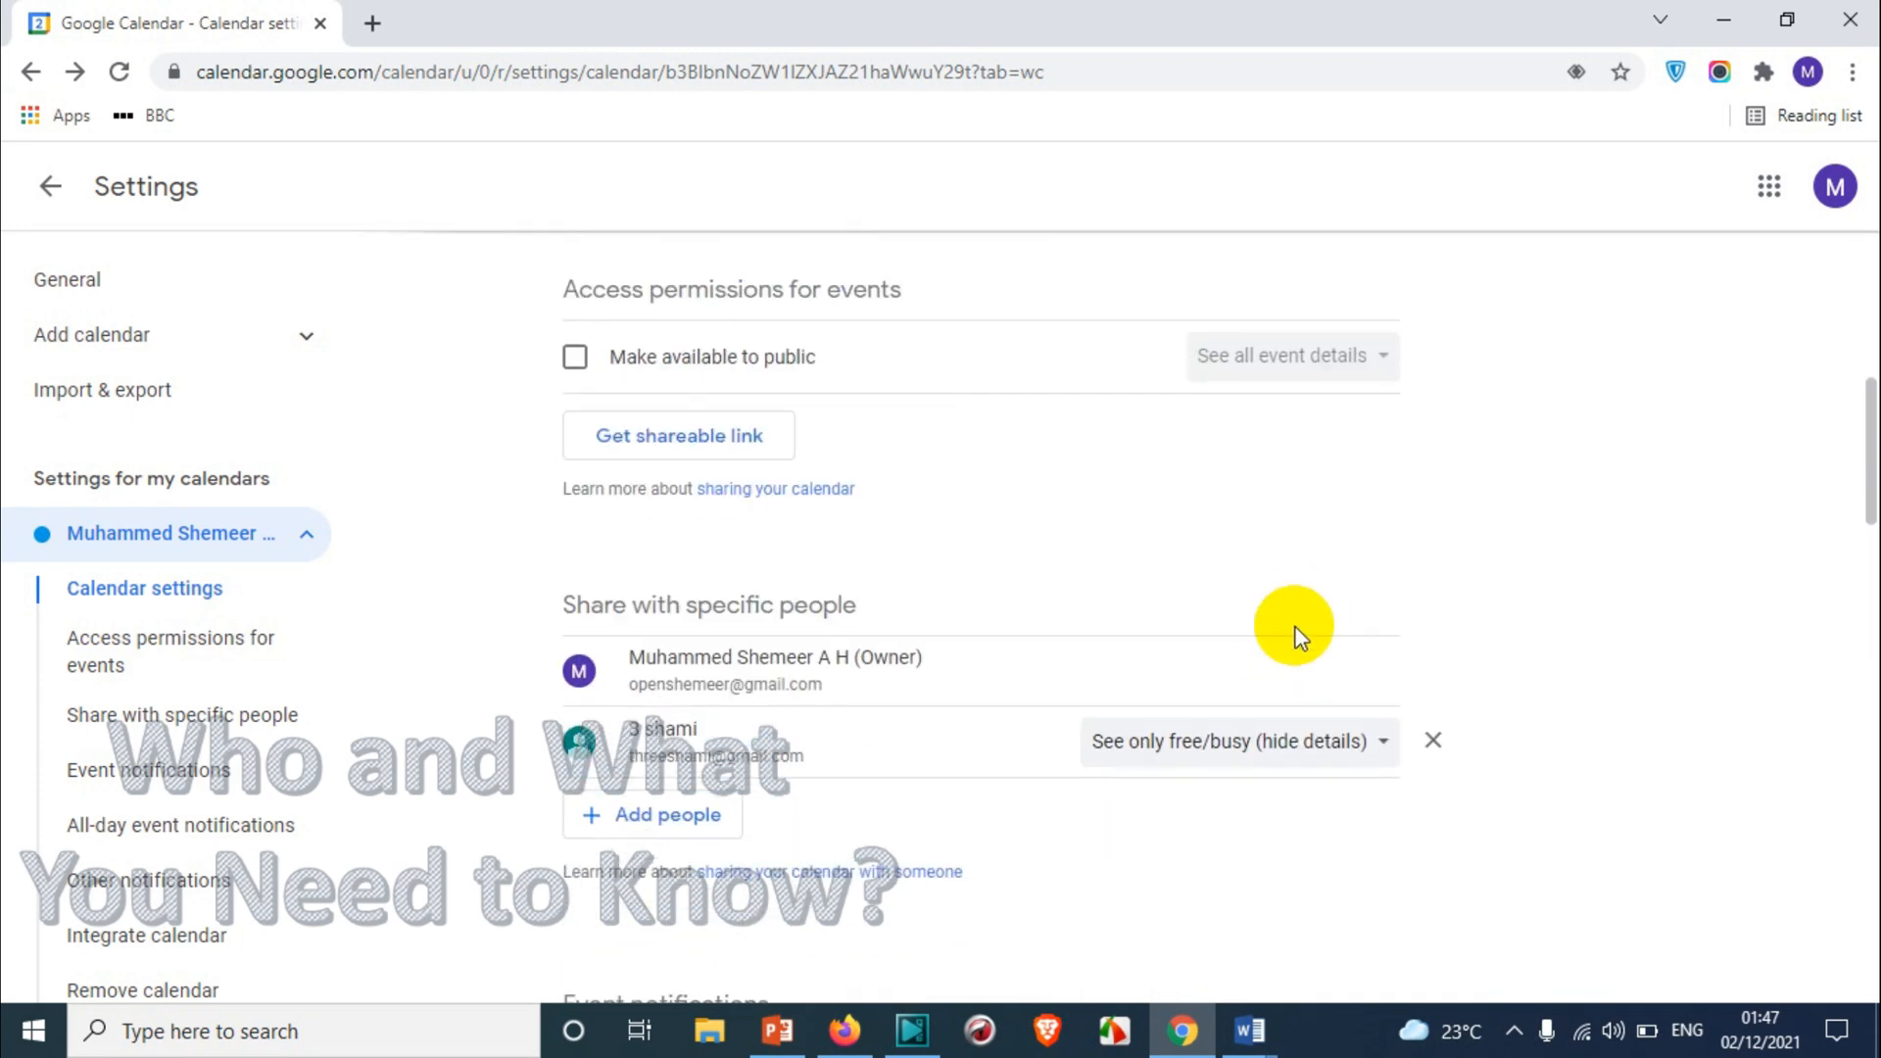